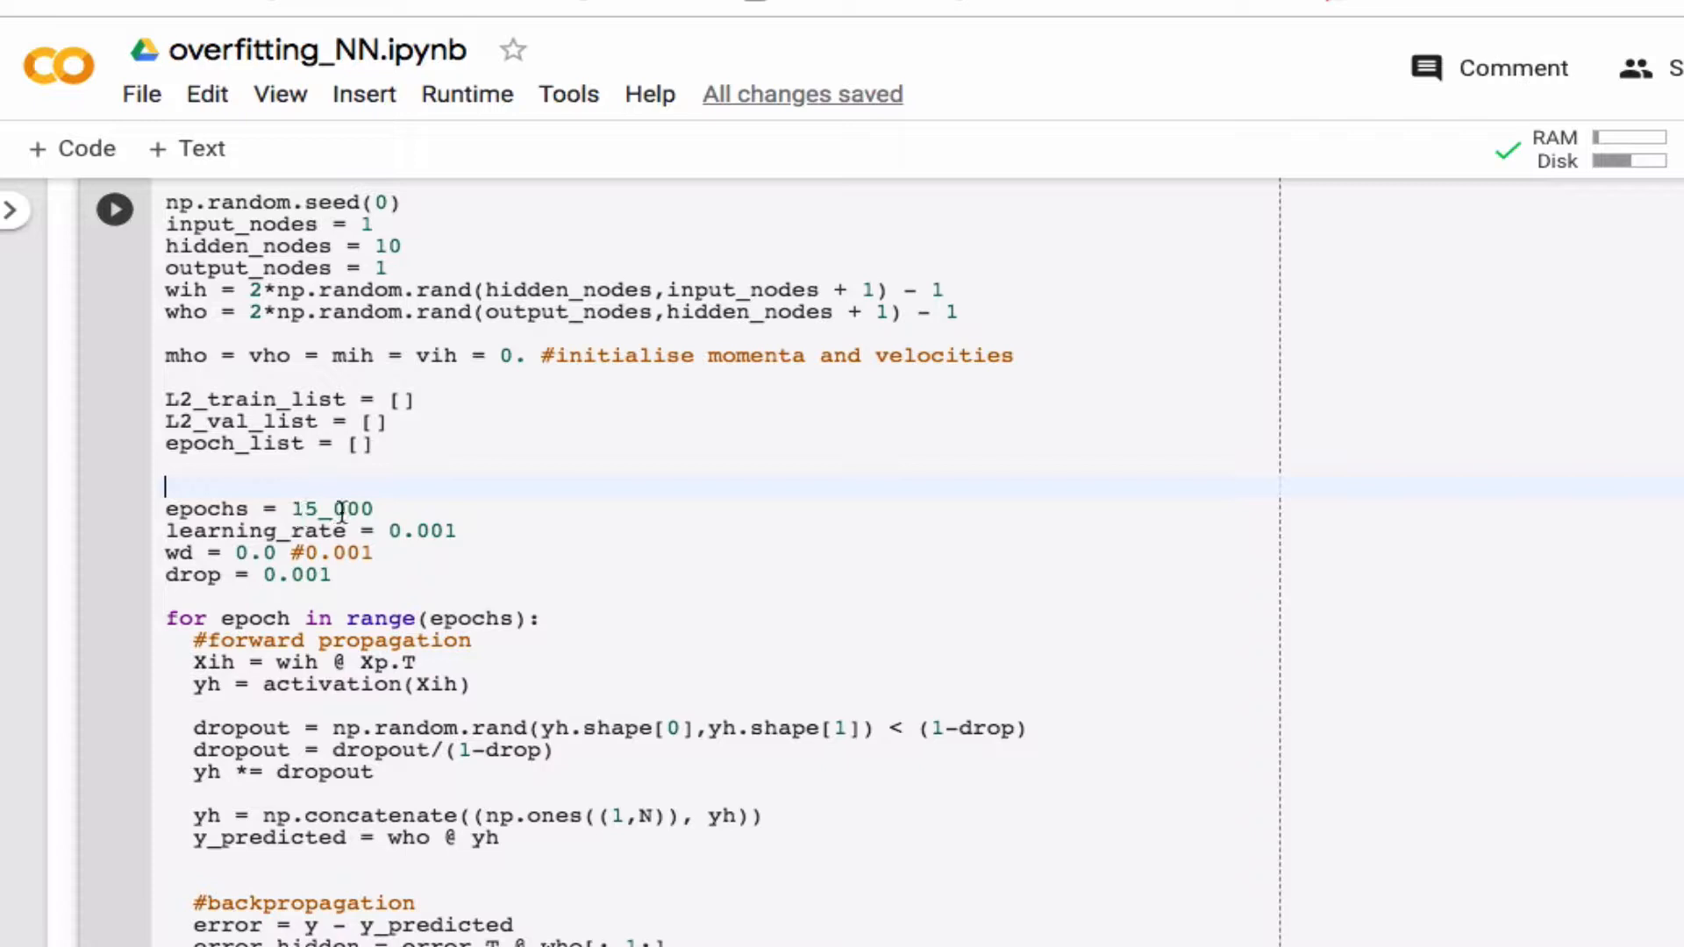
mouse_move(201, 586)
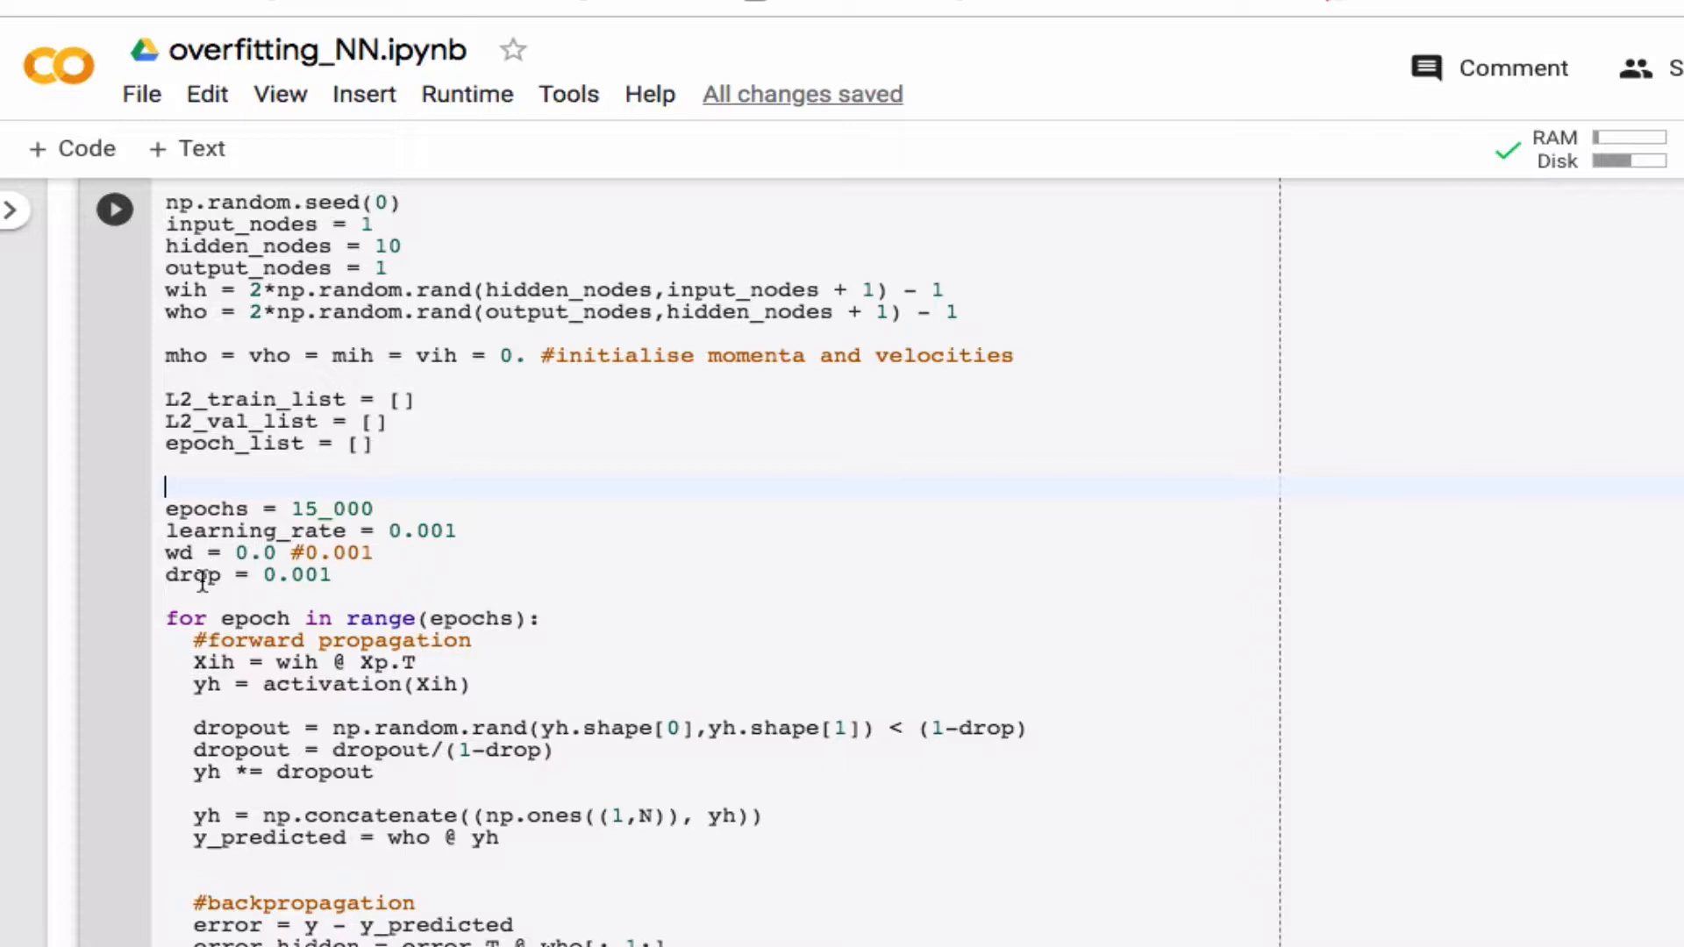
Step: Add a '#hyperparameters' comment on the line above epochs = 15_000
text(#hyper)
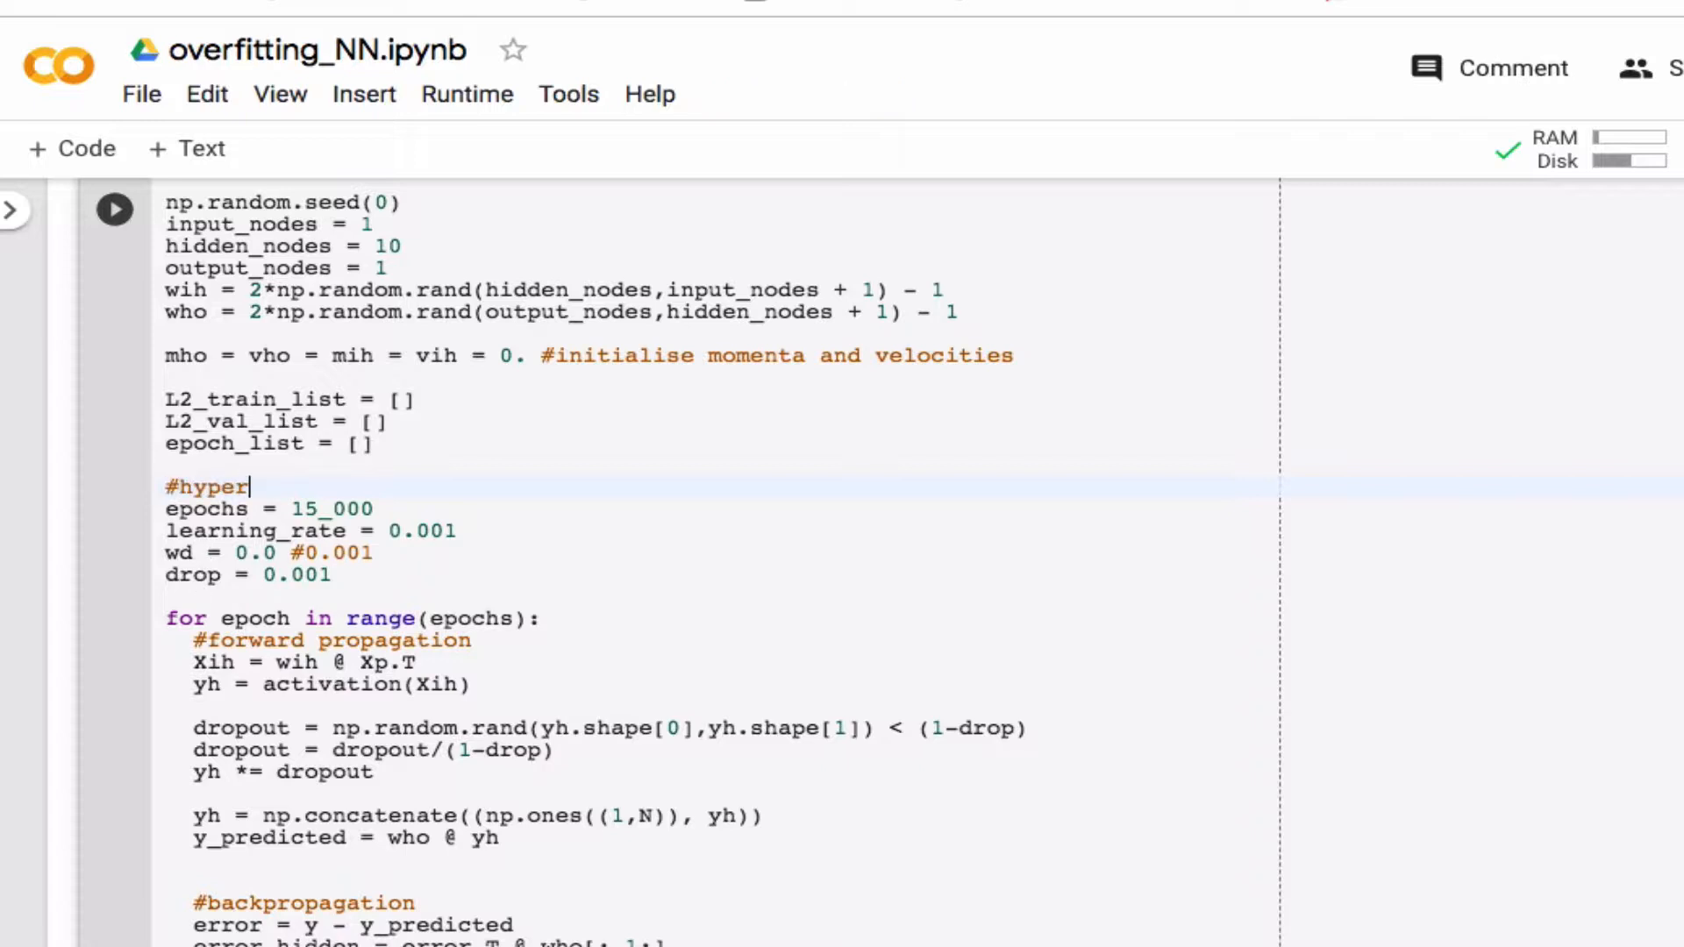
text(param)
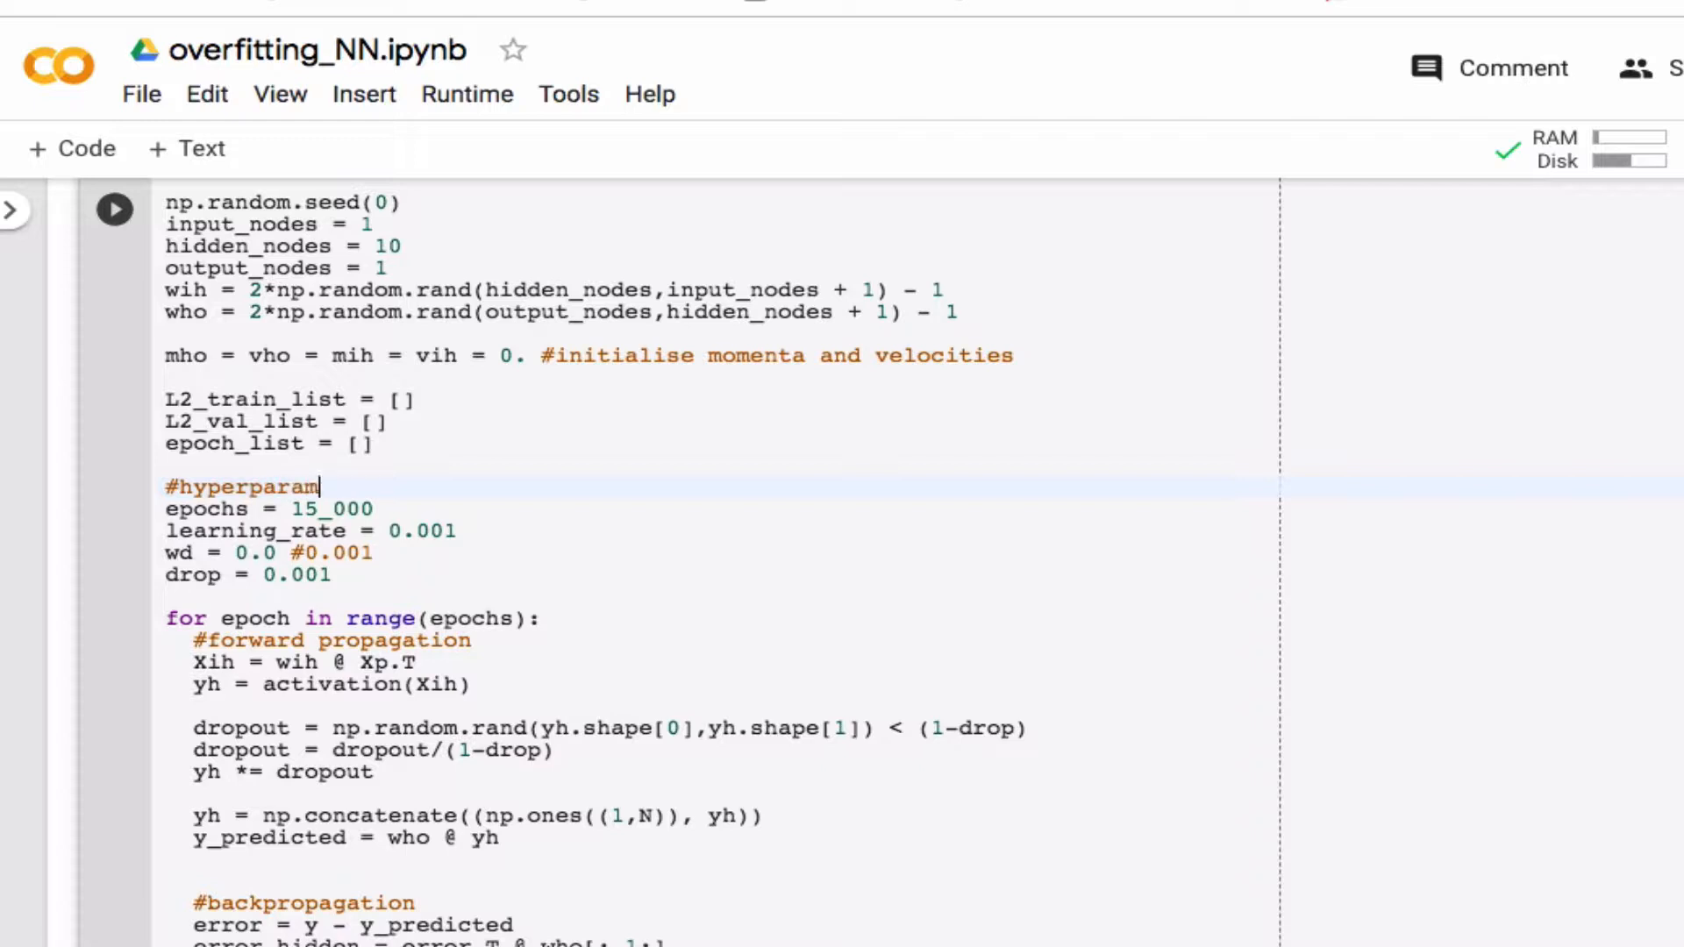
text(eters)
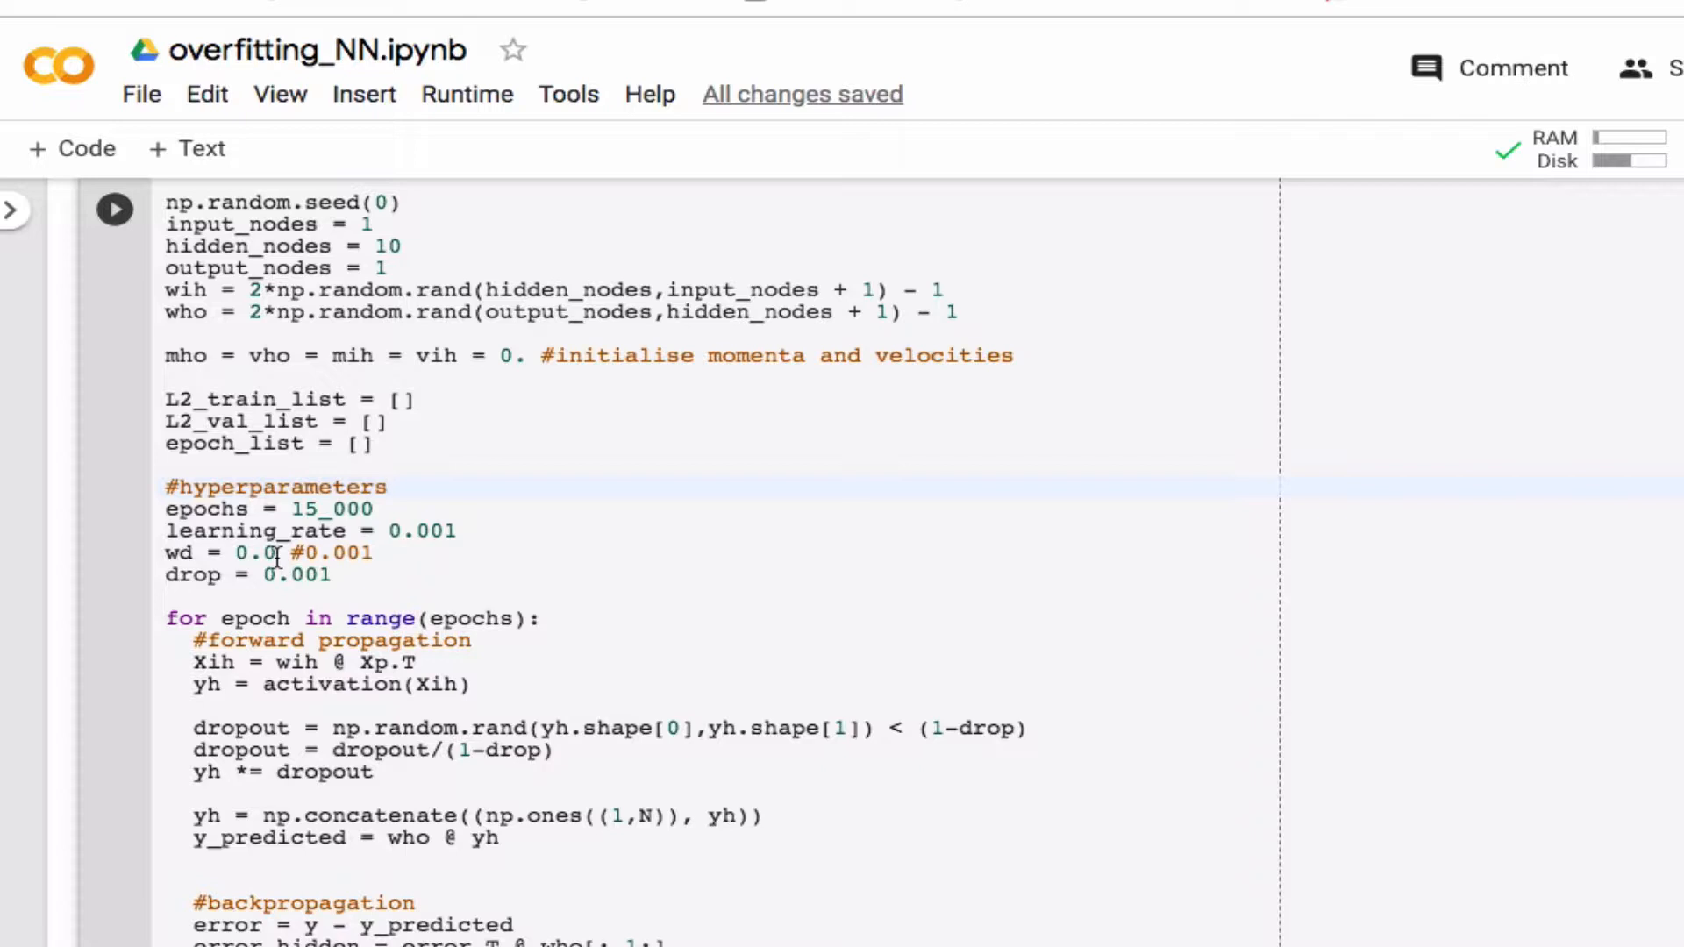
click(386, 488)
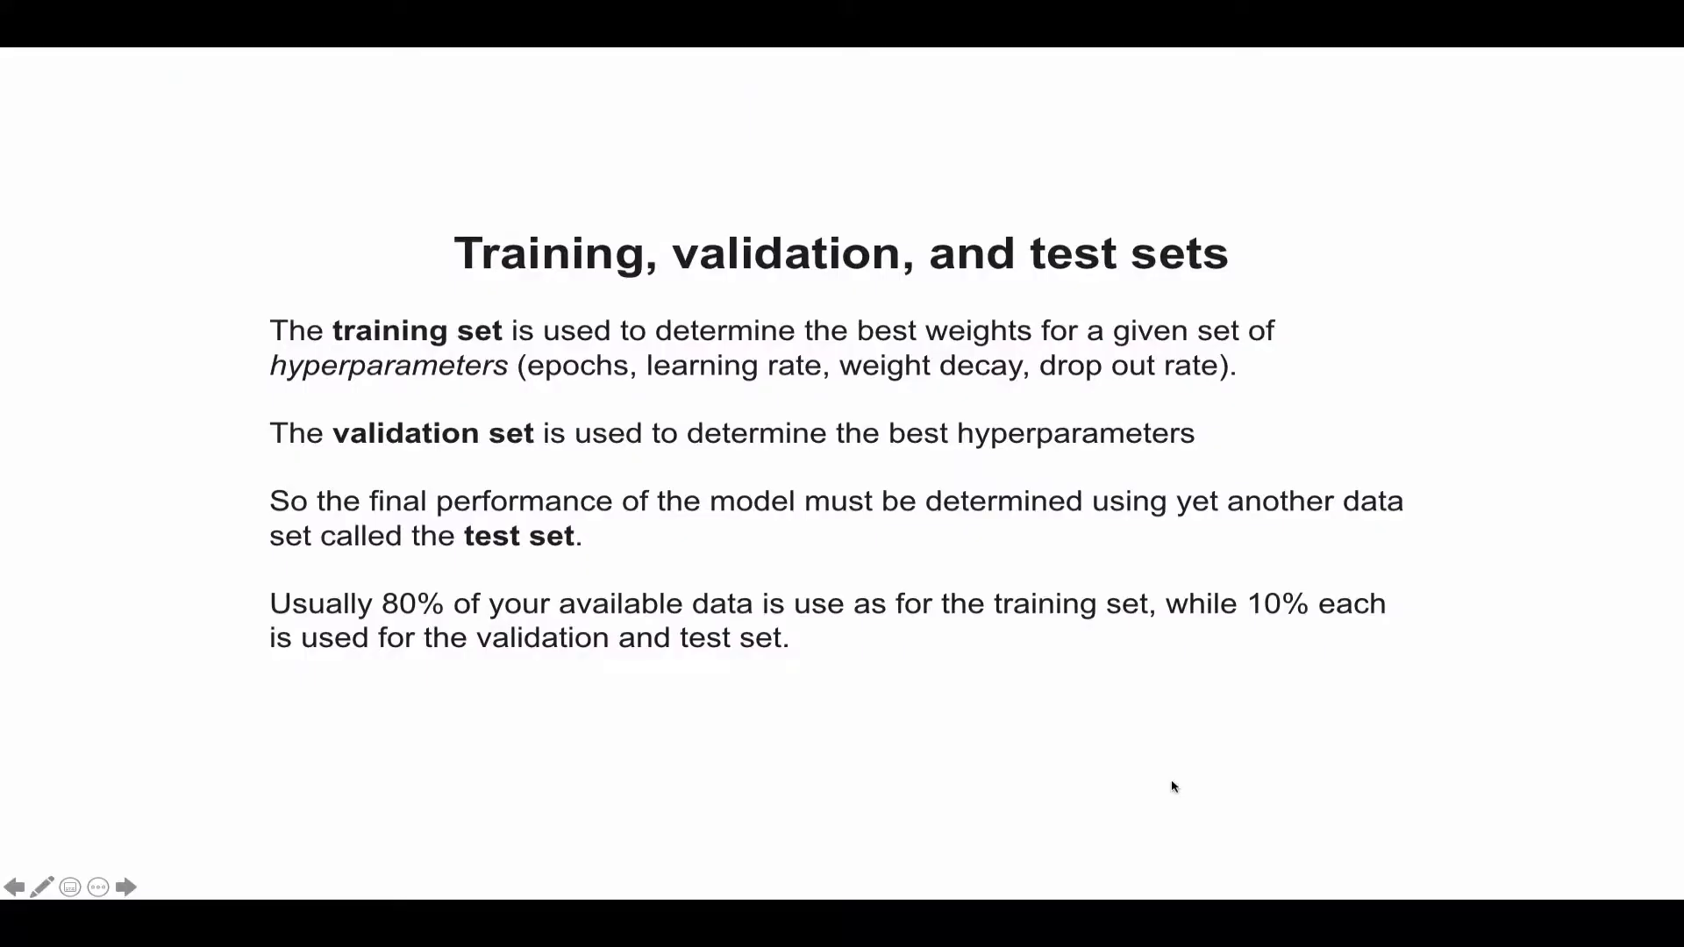
mouse_move(874, 586)
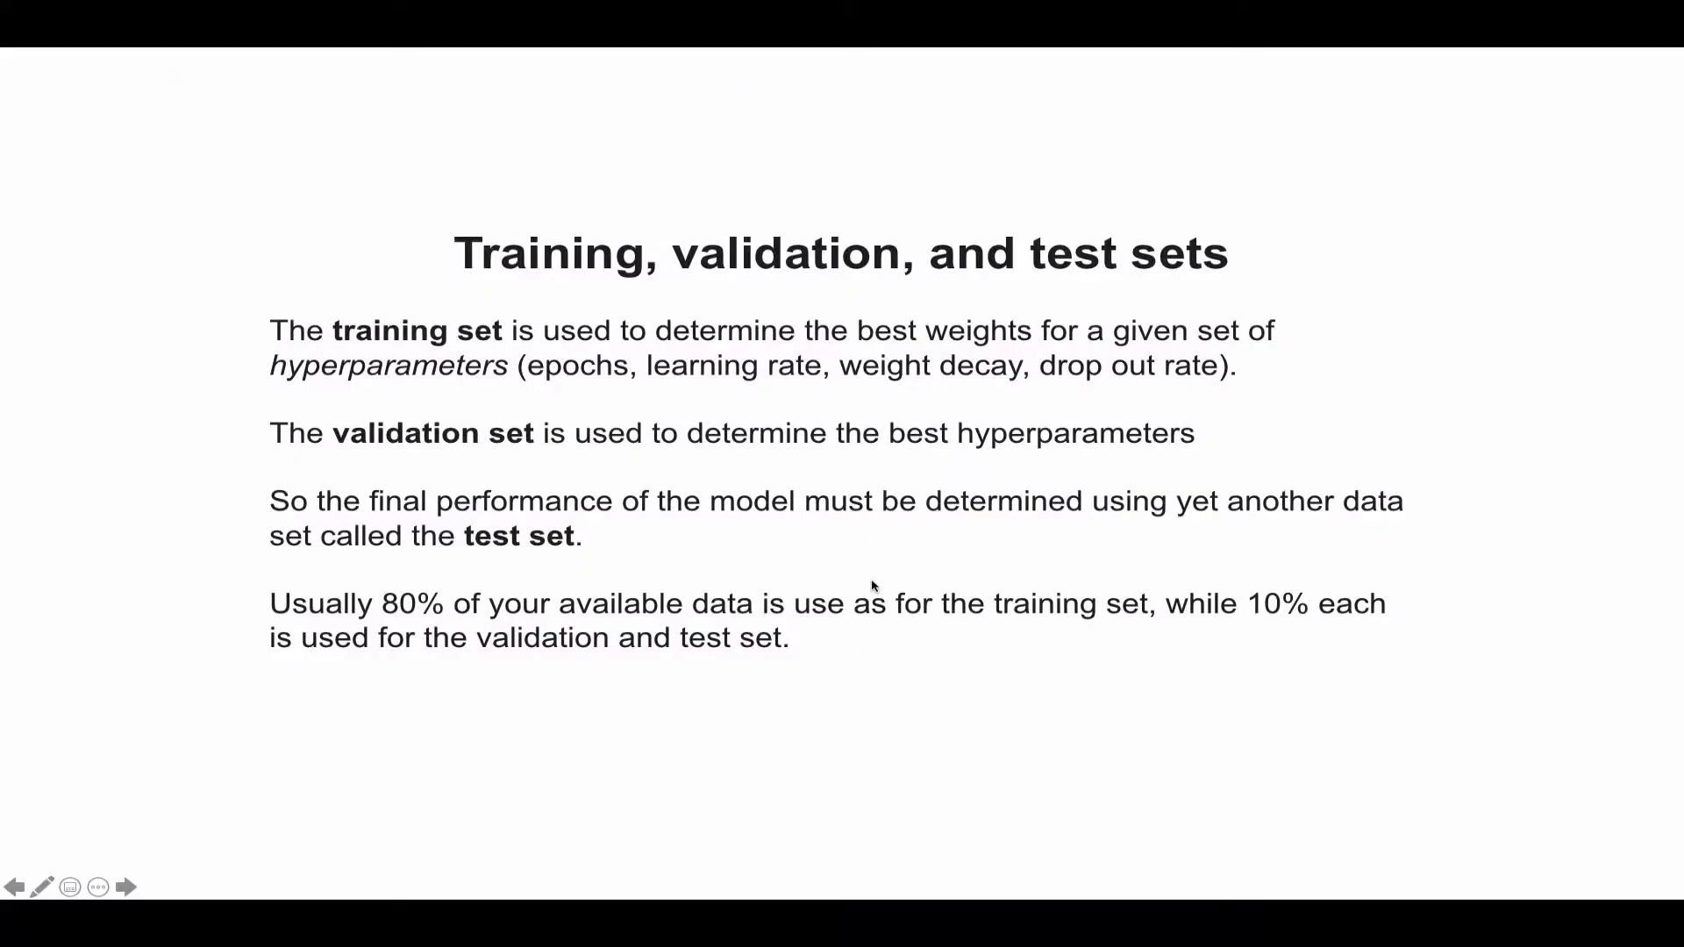
mouse_move(650, 395)
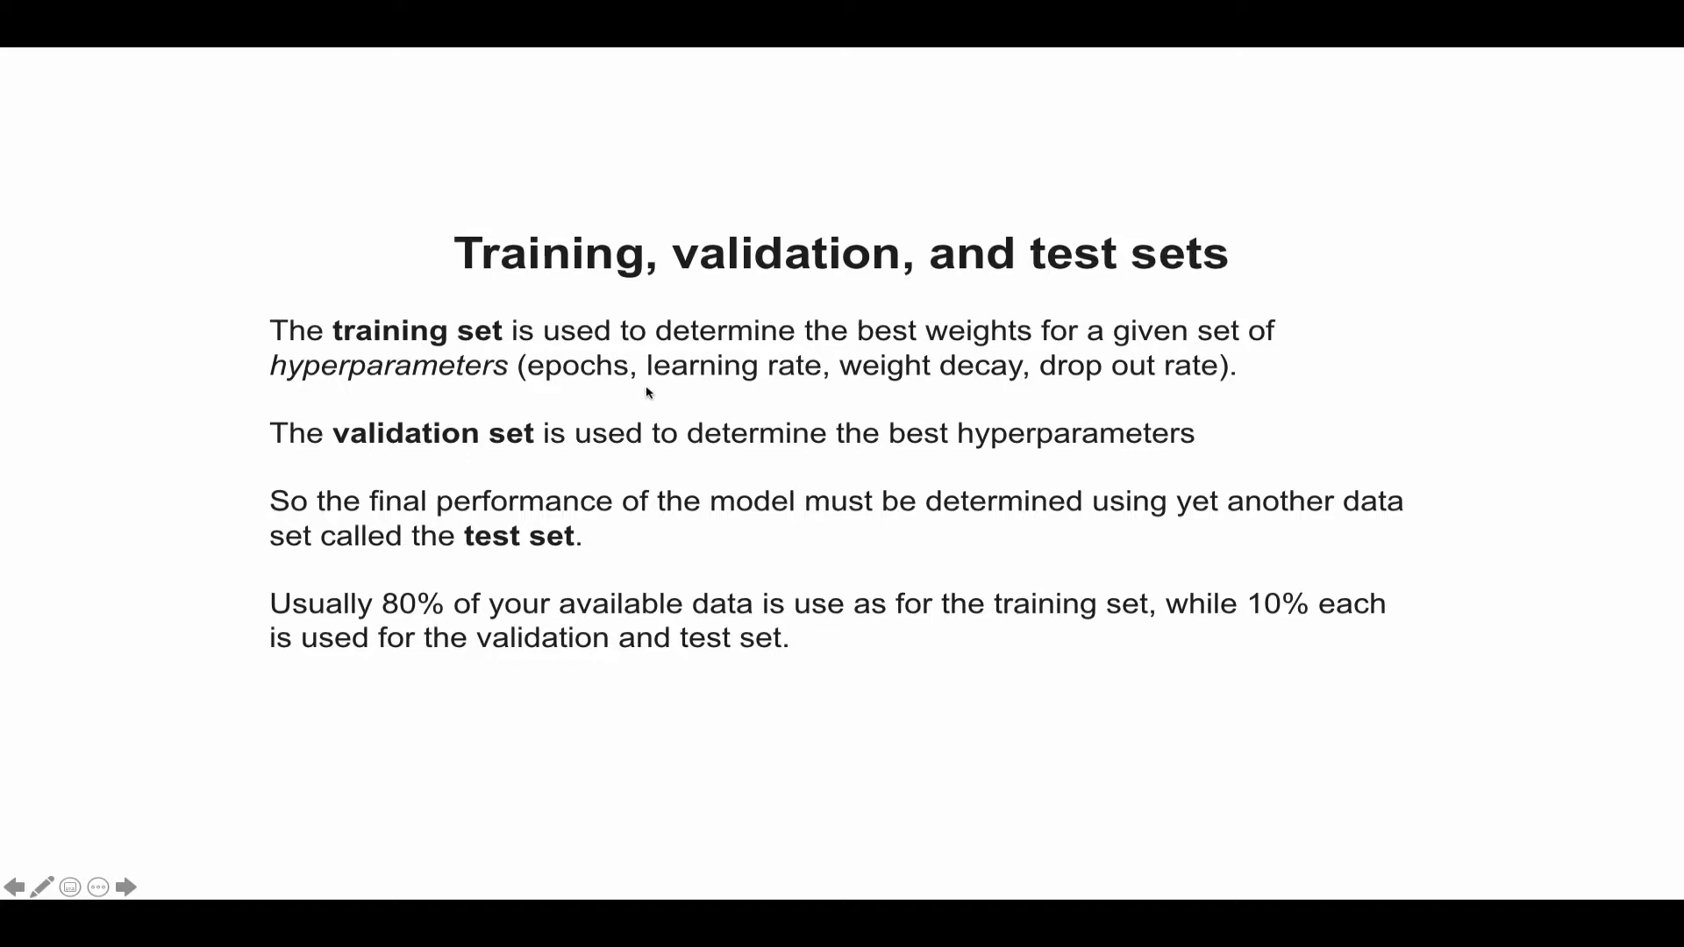
mouse_move(814, 321)
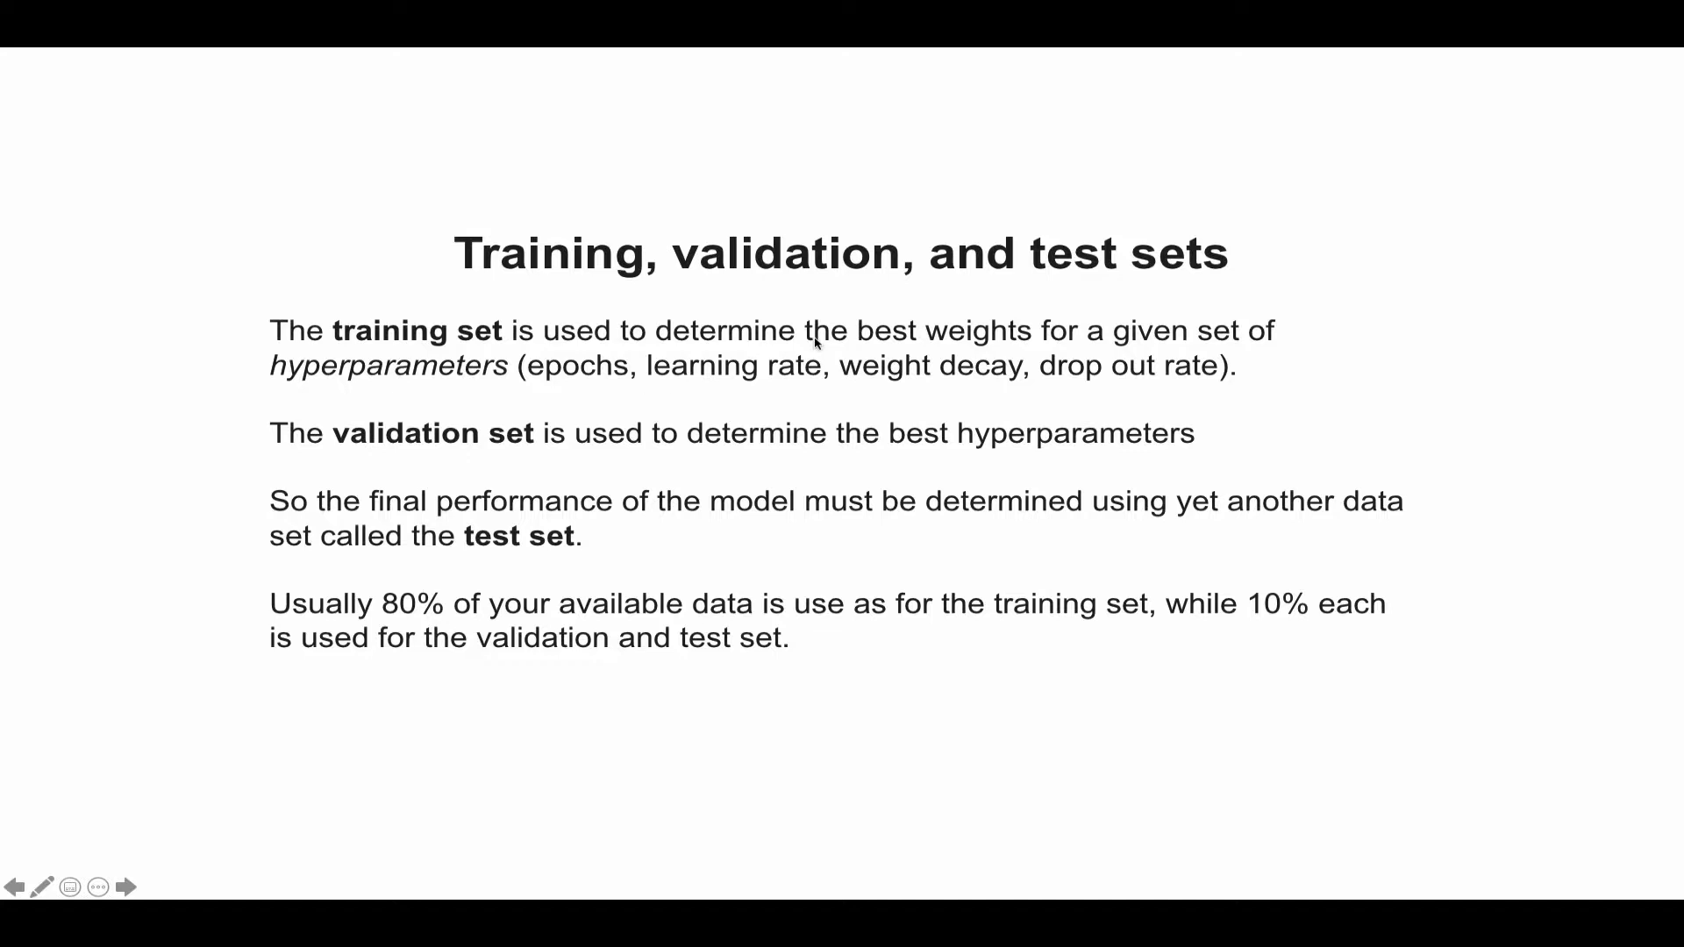
mouse_move(707, 388)
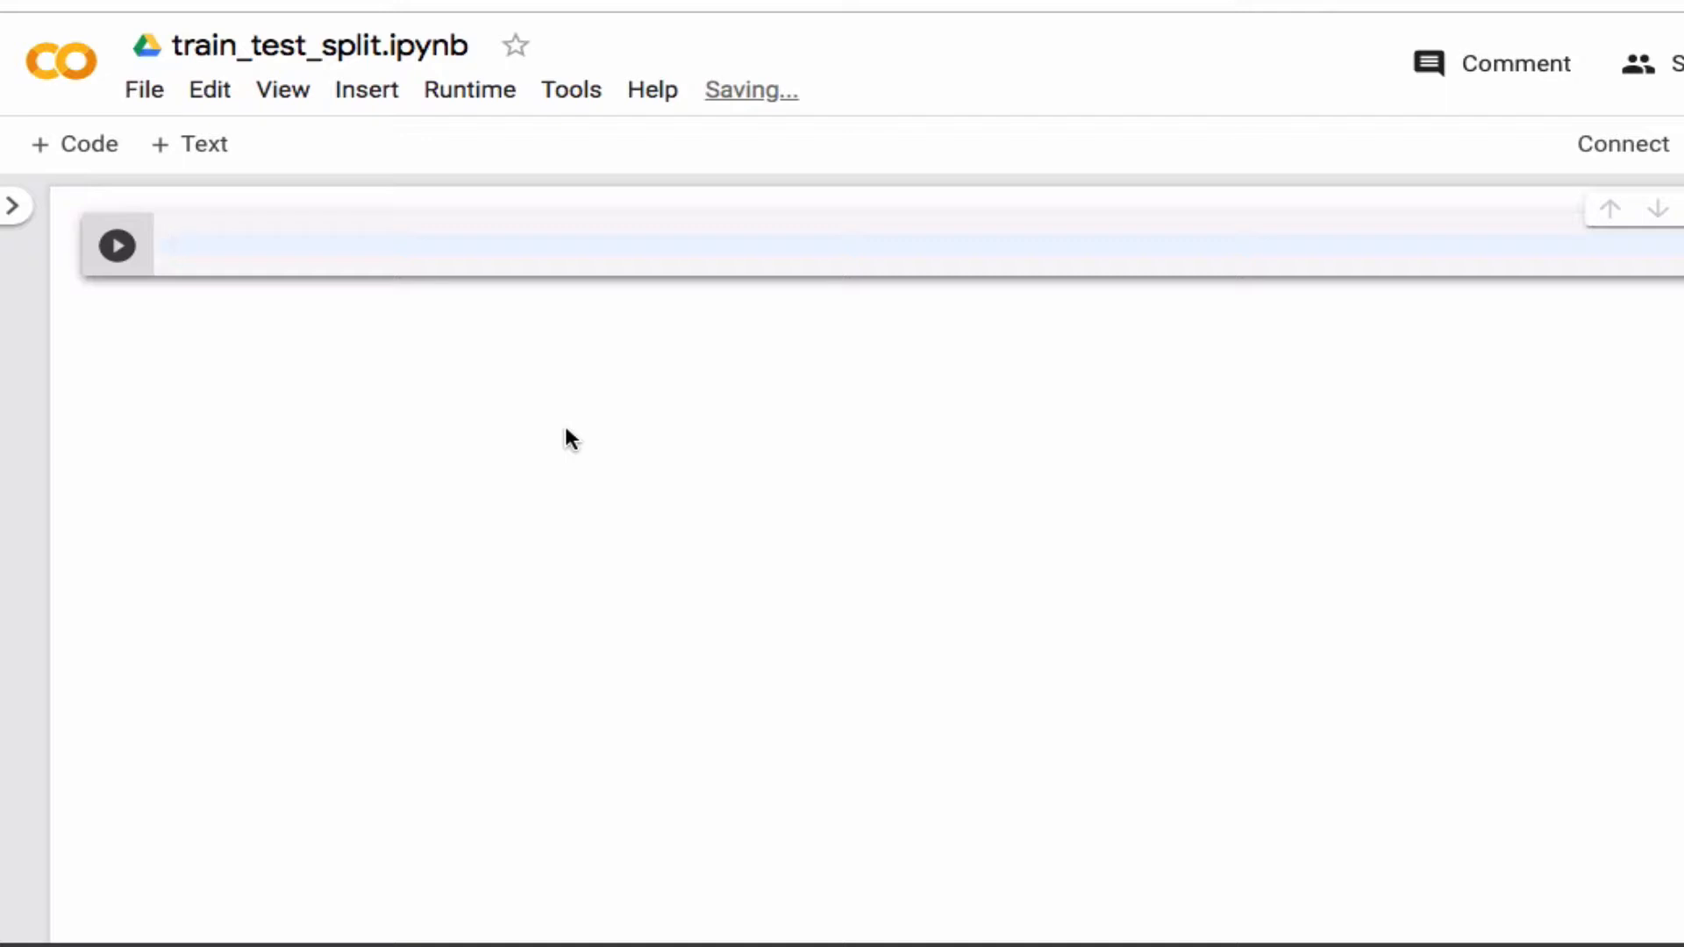
Step: Write 'from sklearn.model_selection import train_test_split' in the first code cell
text(from sl)
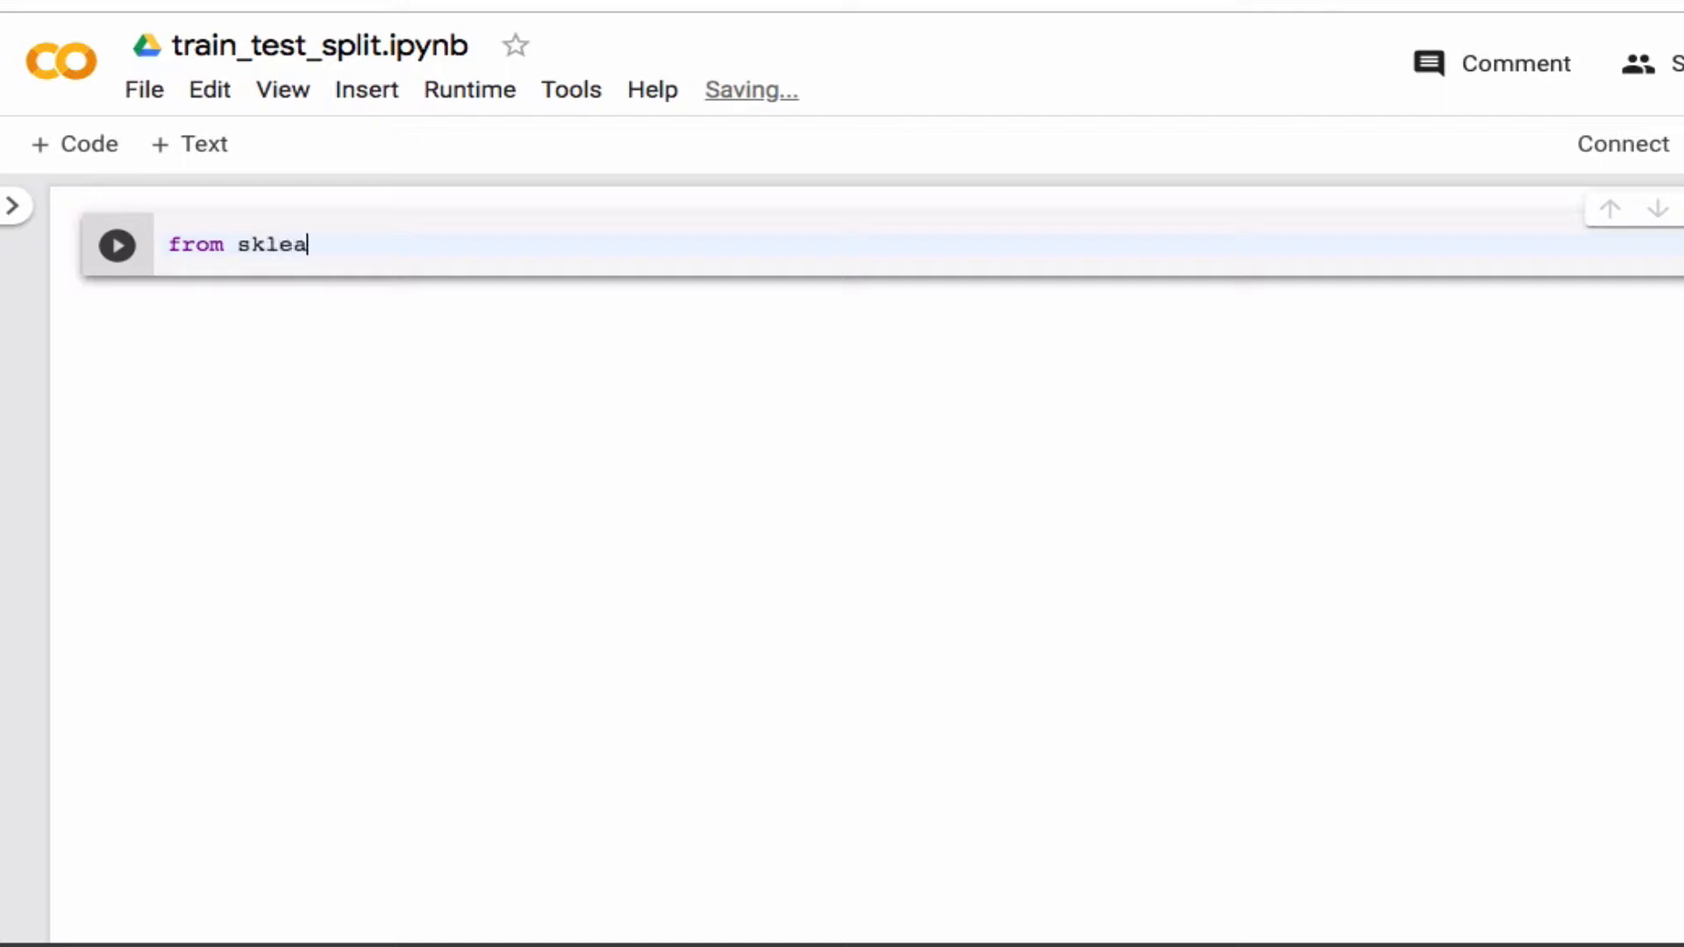
text(rn)
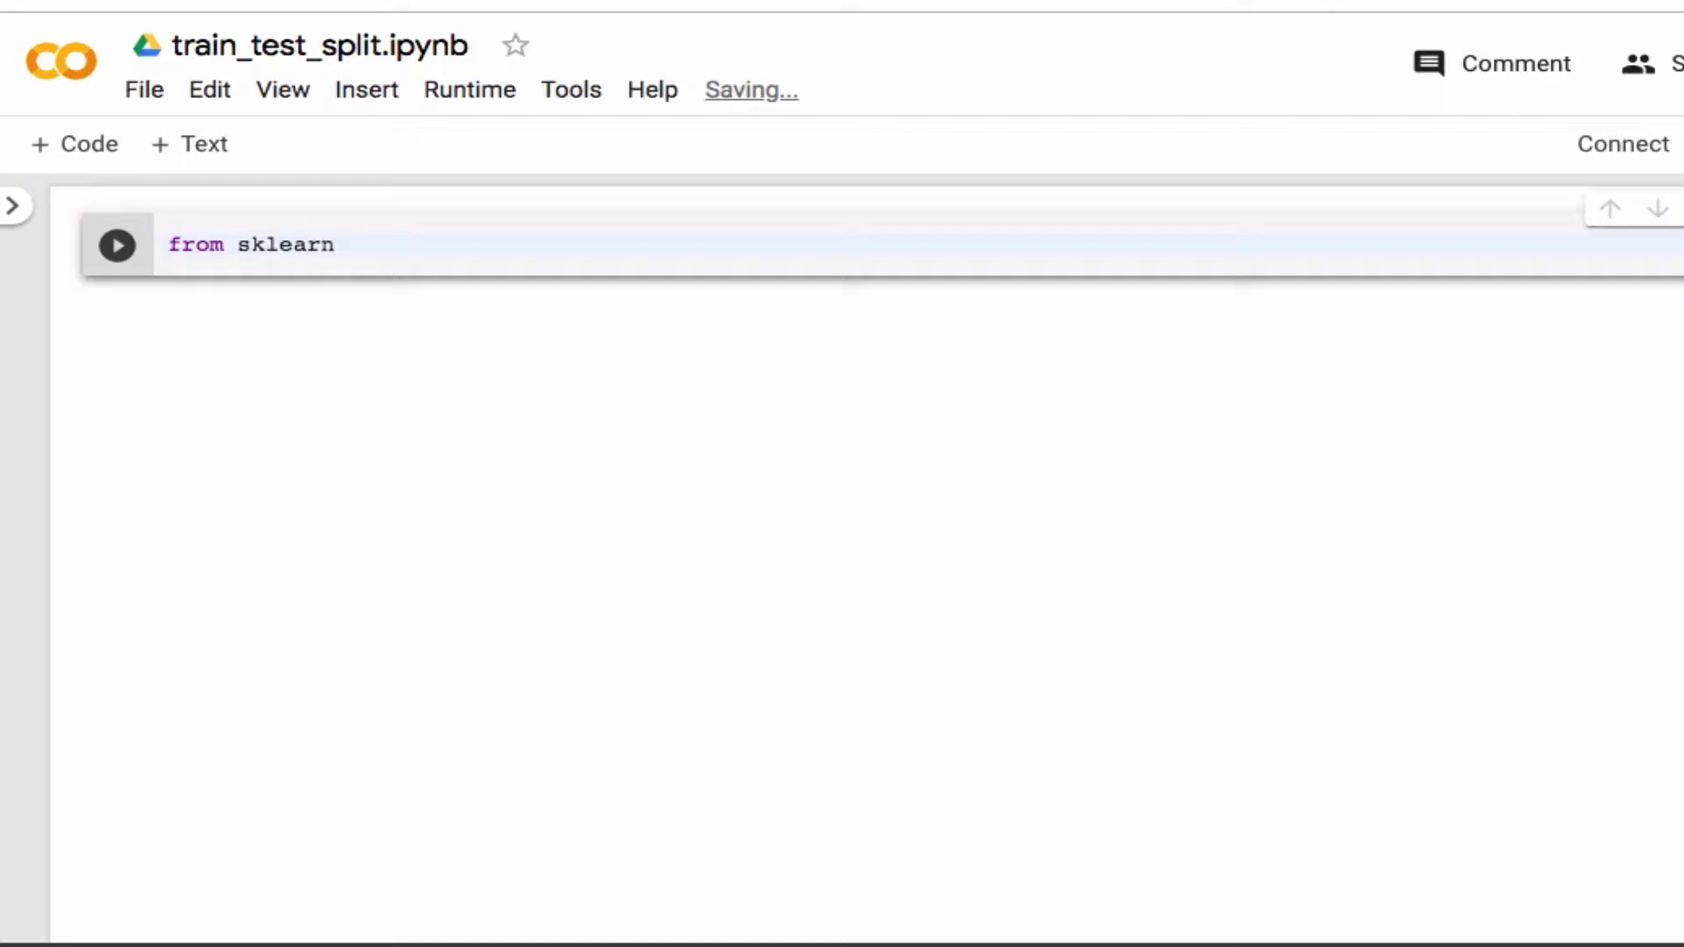
text(.mo)
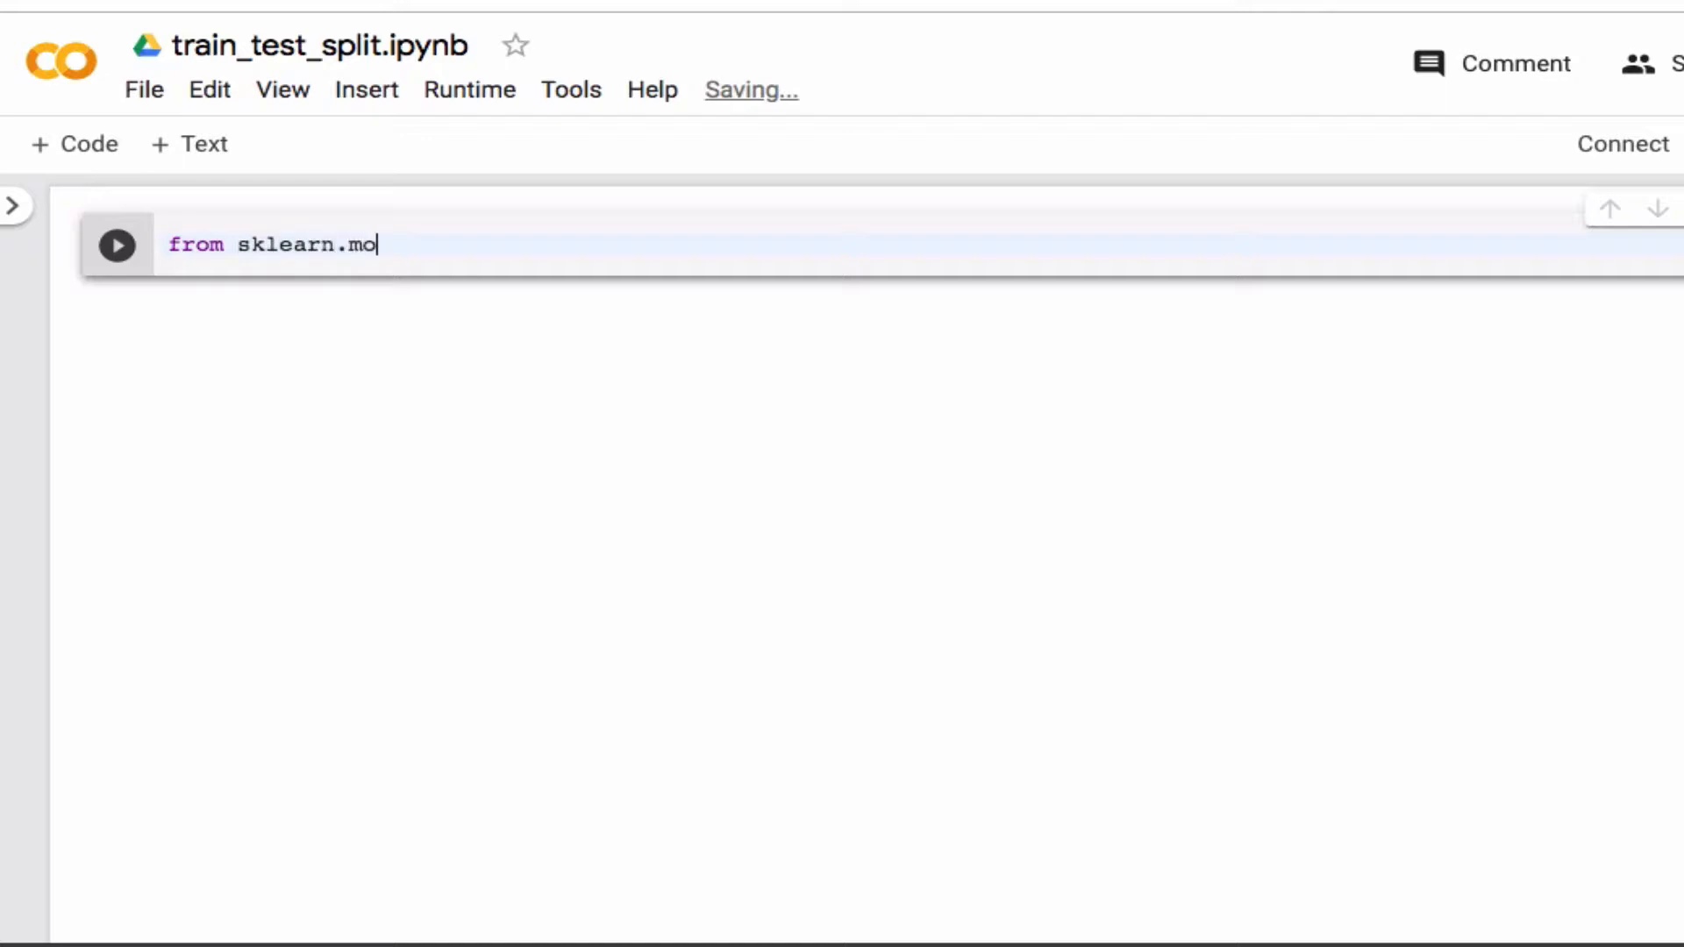
text(del)
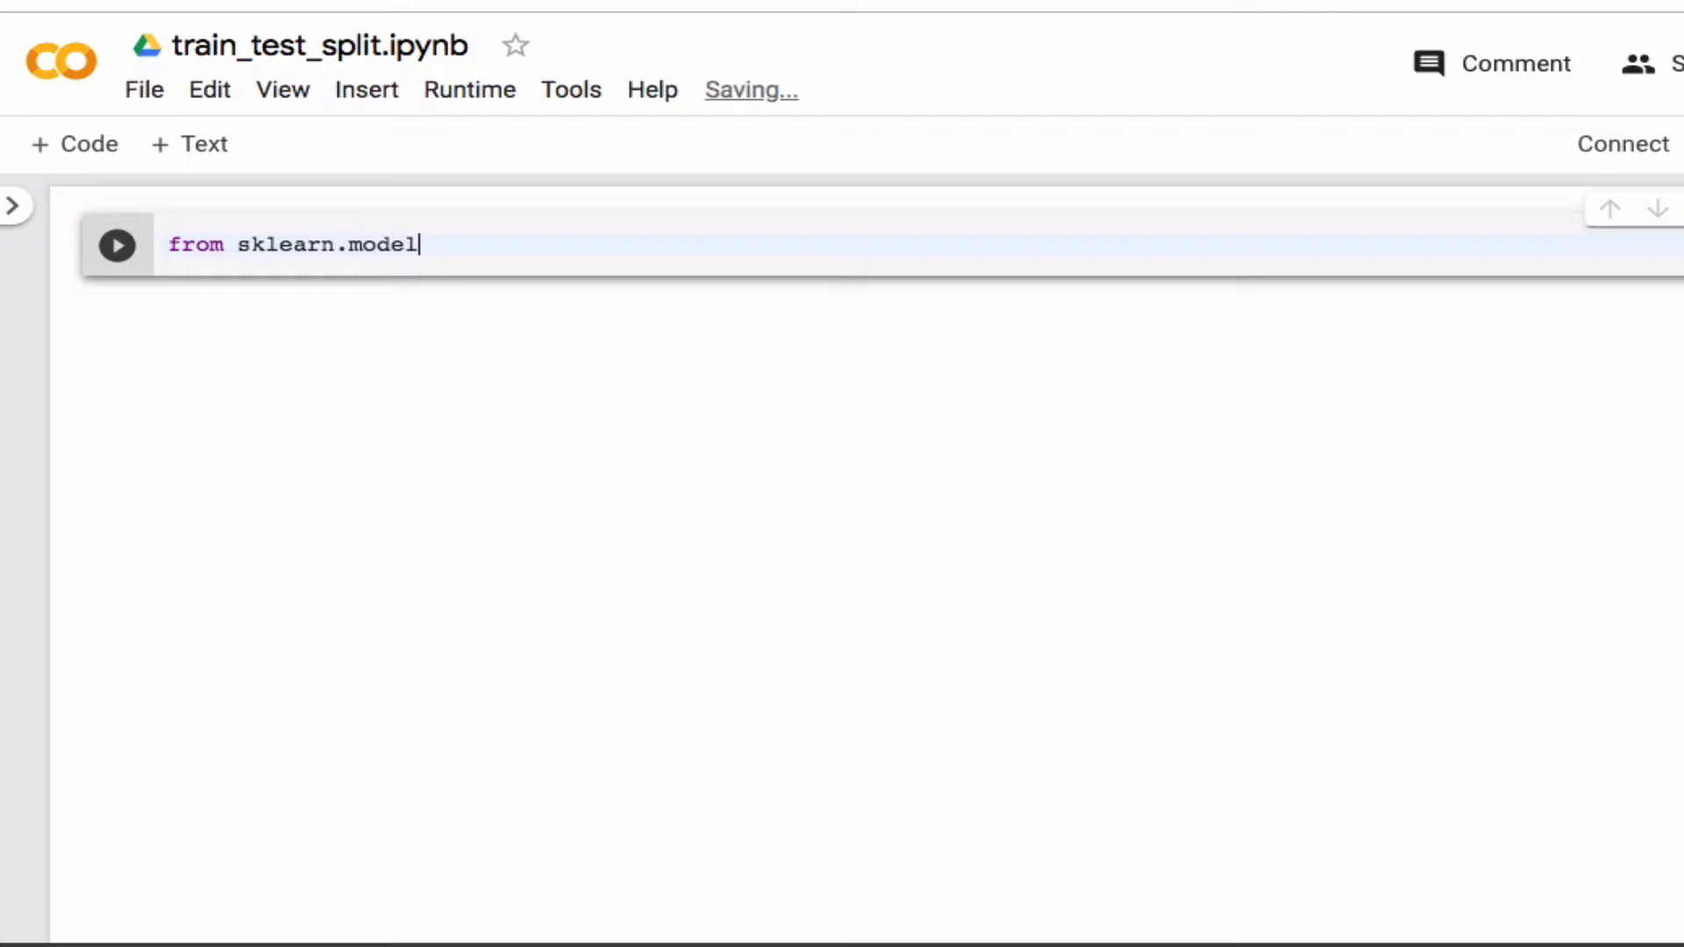
text(_s)
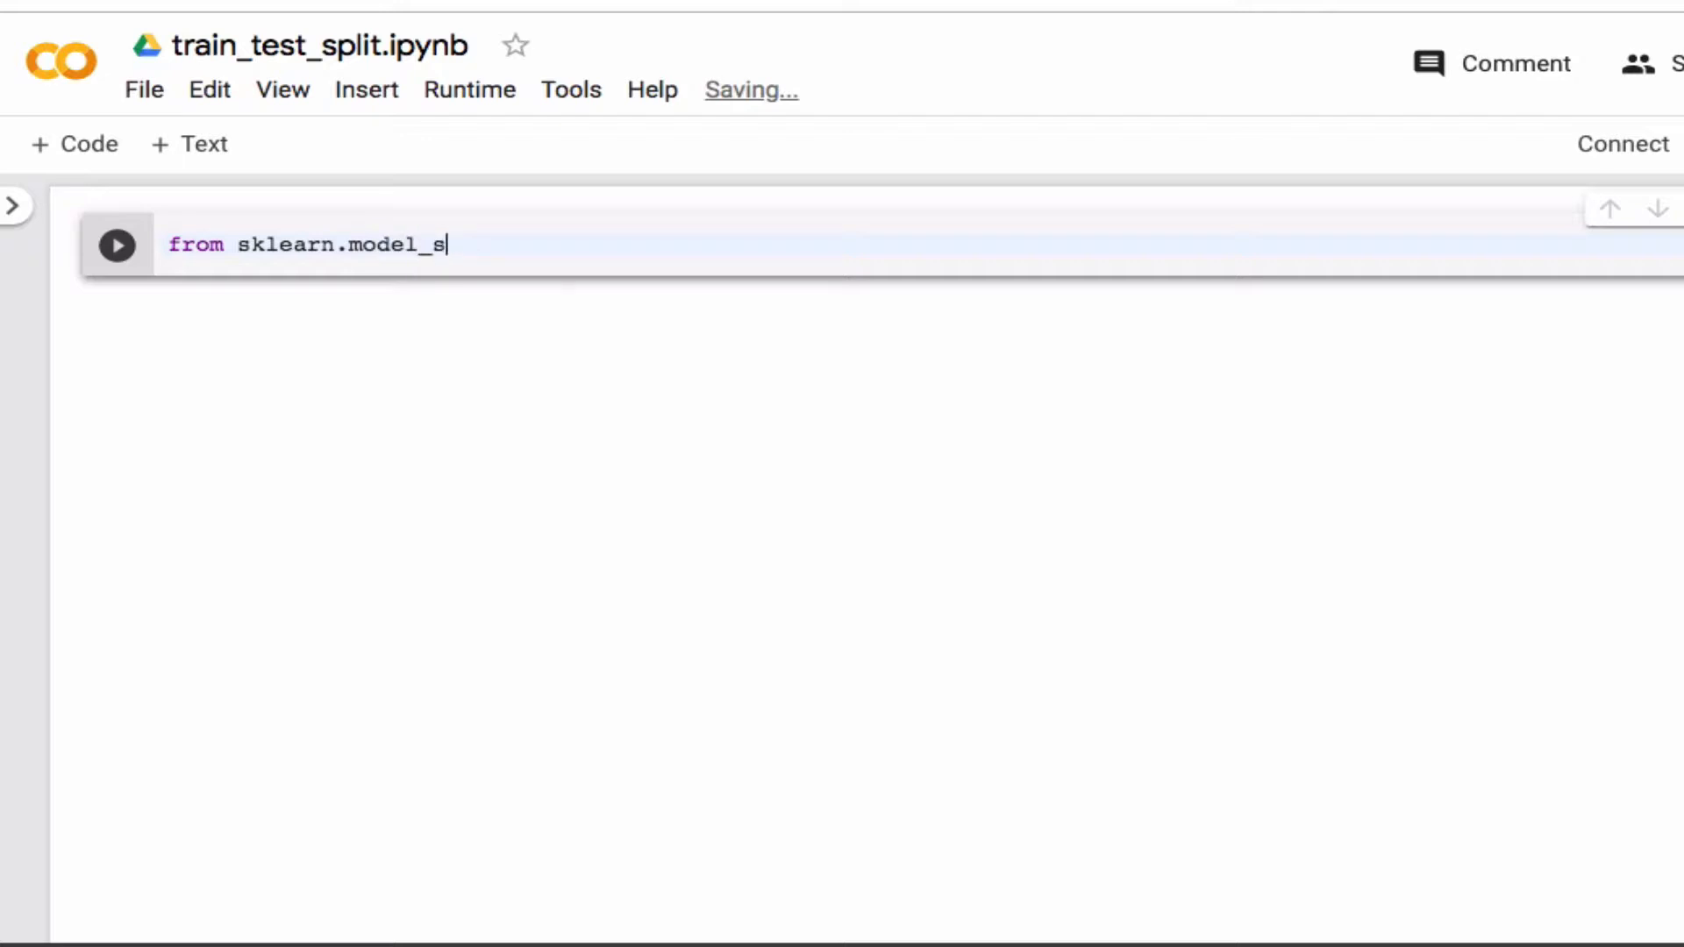
text(lectio)
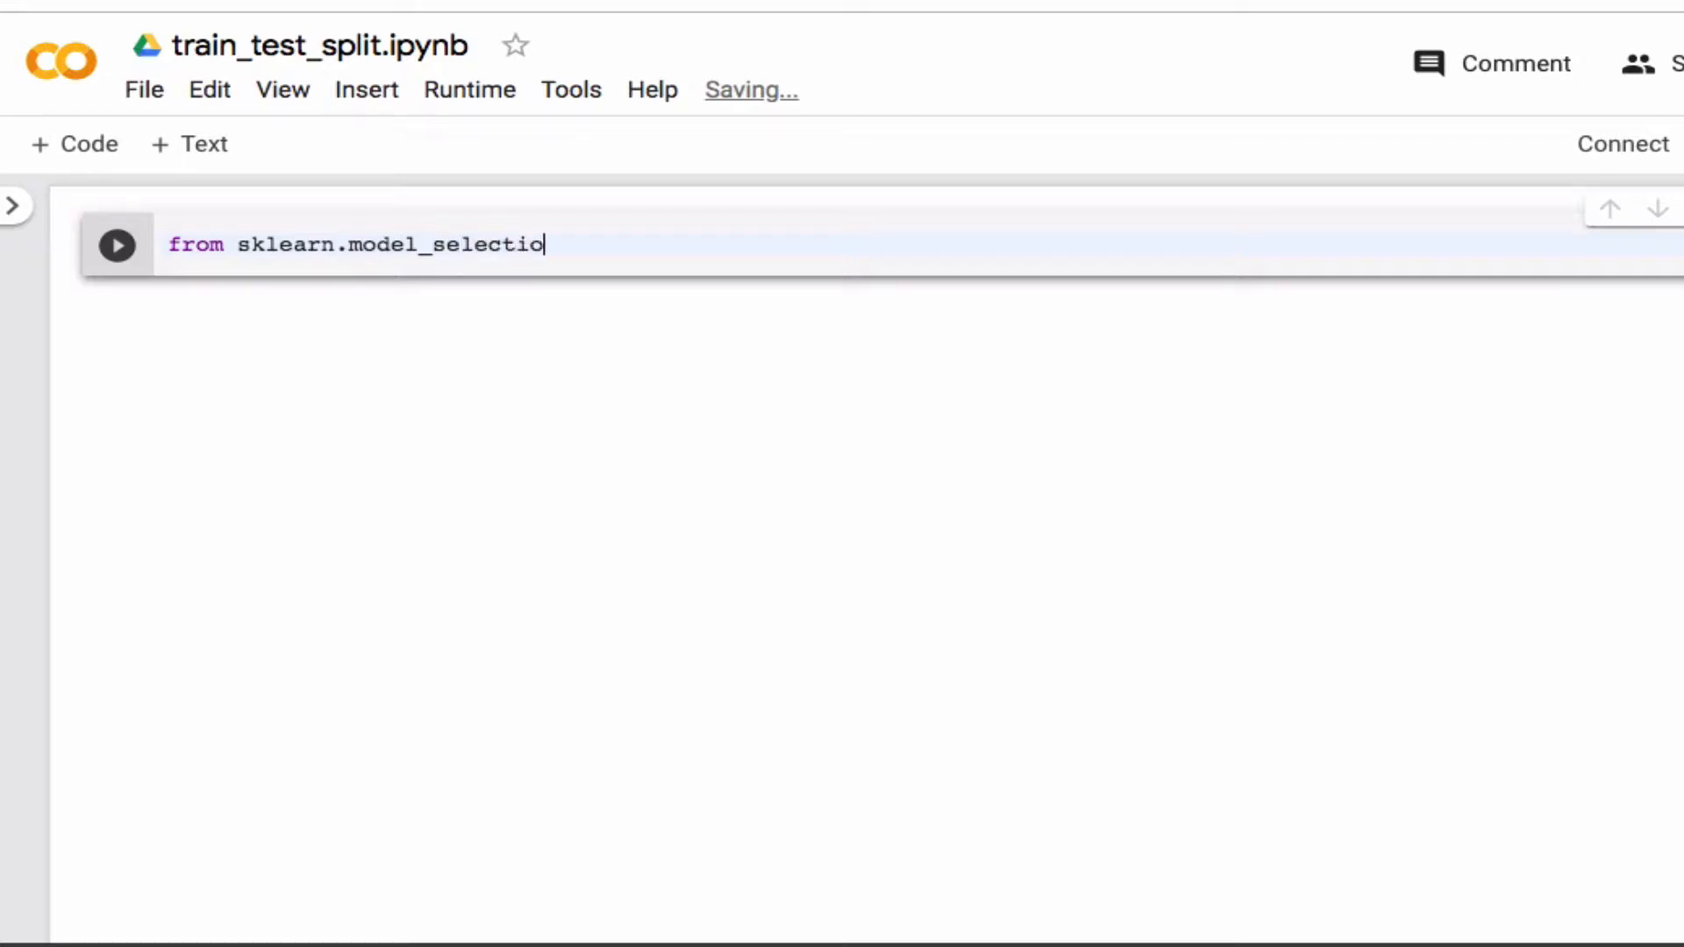
text(n import)
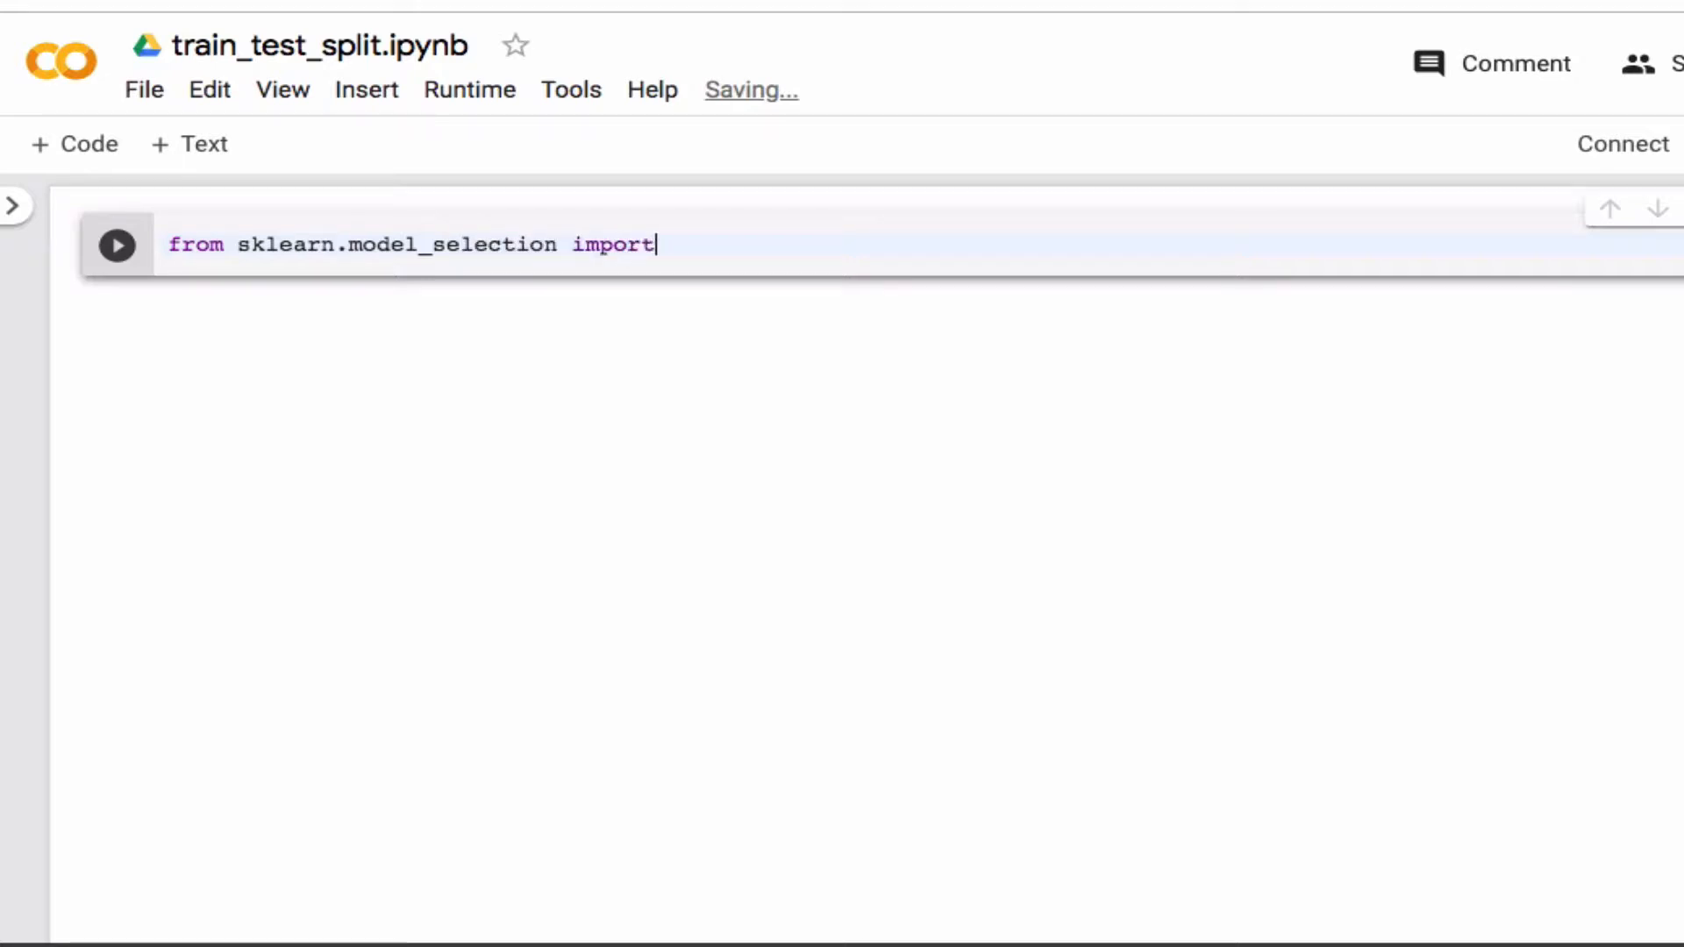
text(train)
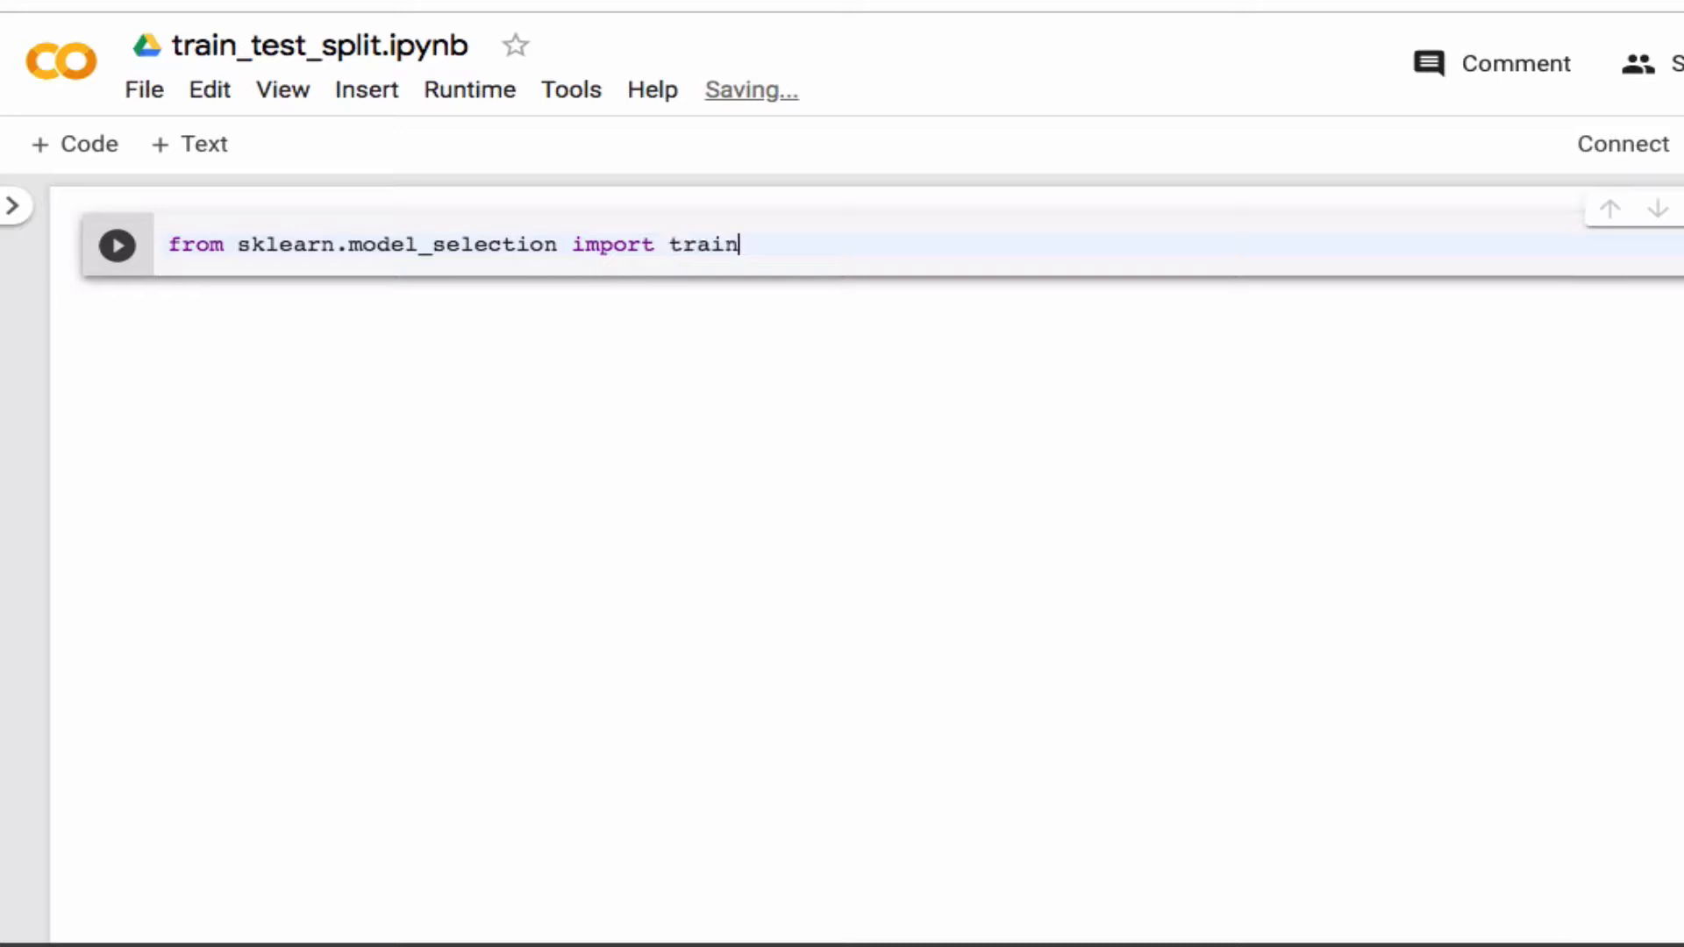
text(_test)
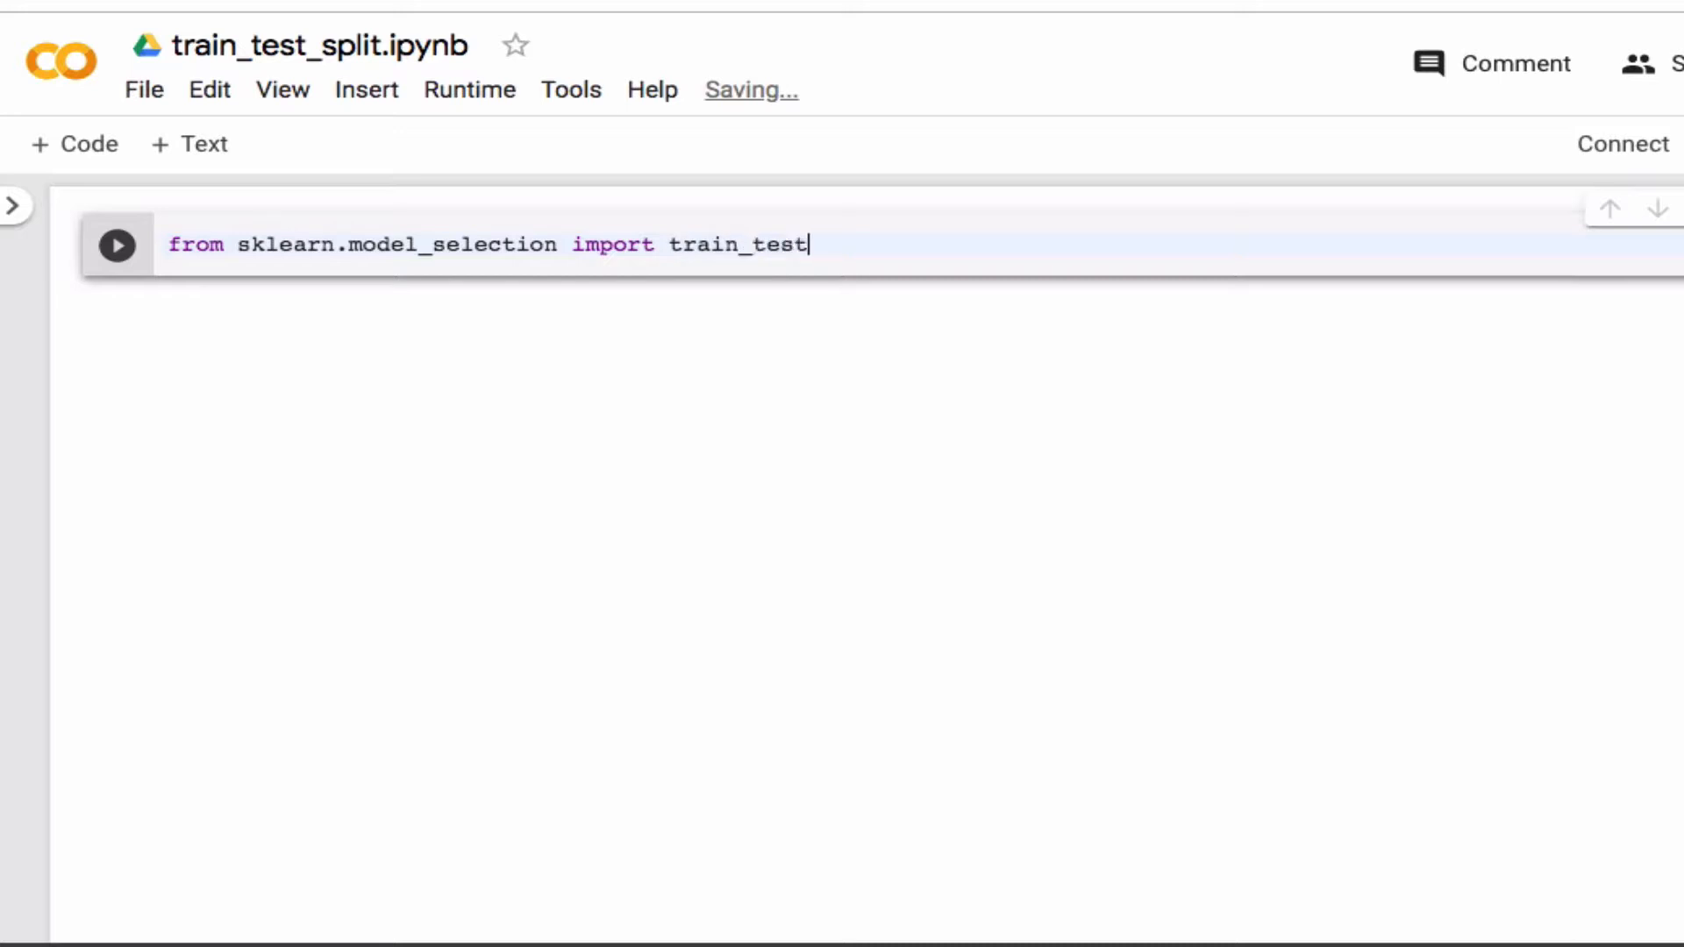
text(_spli)
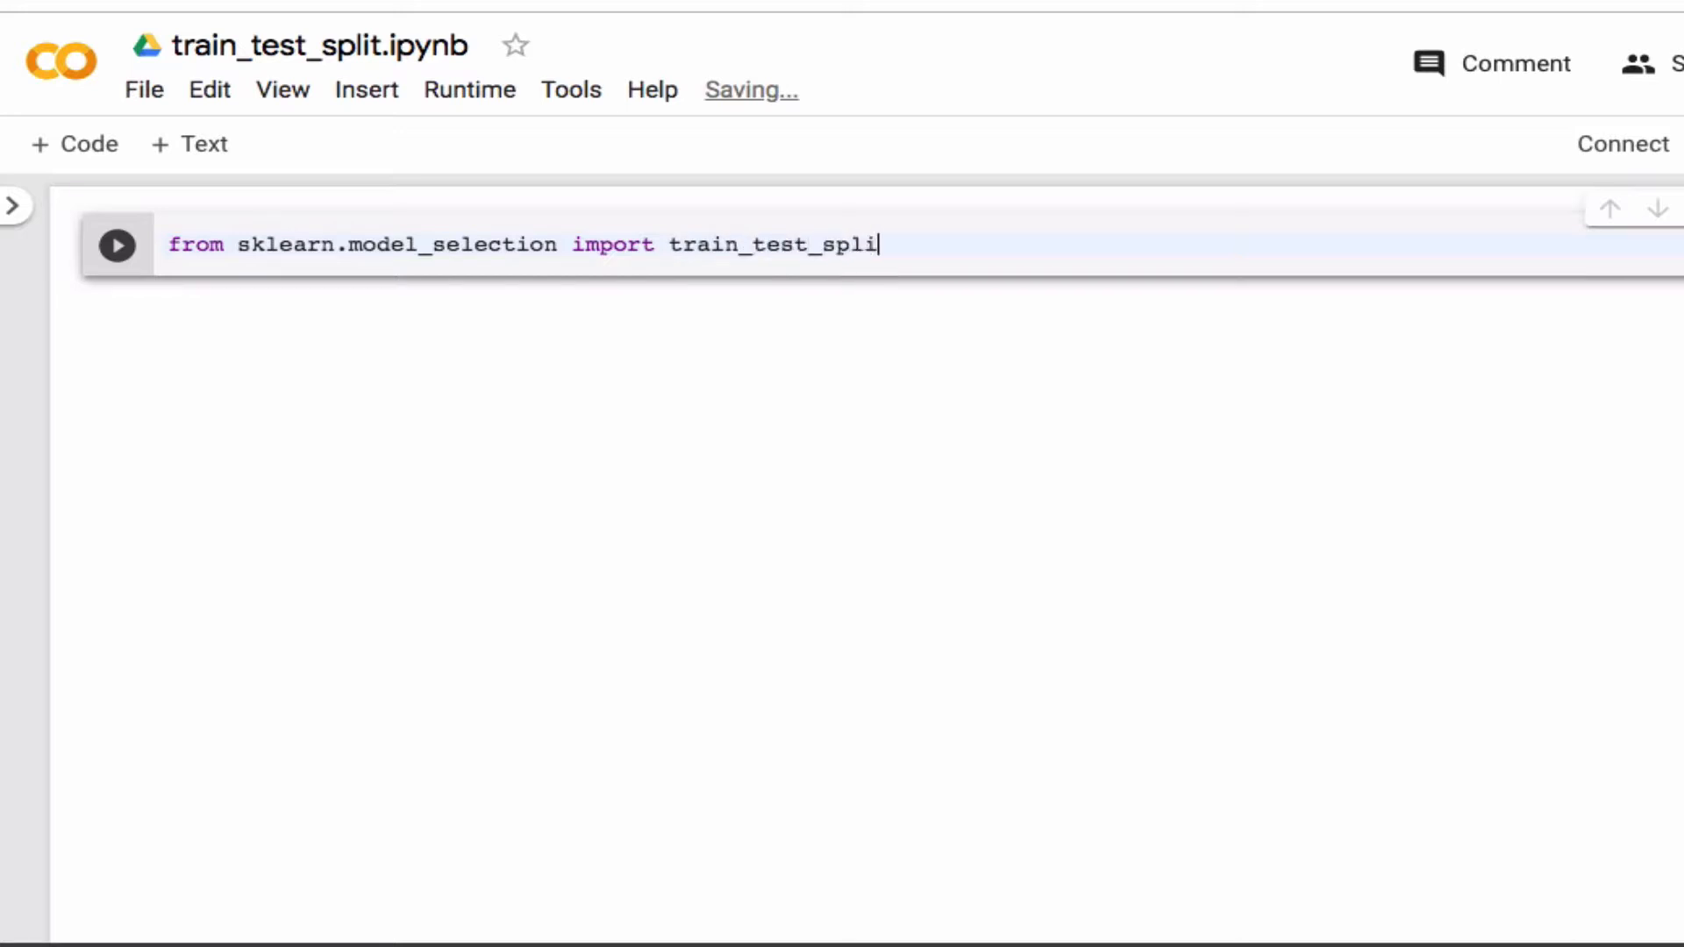
text(t)
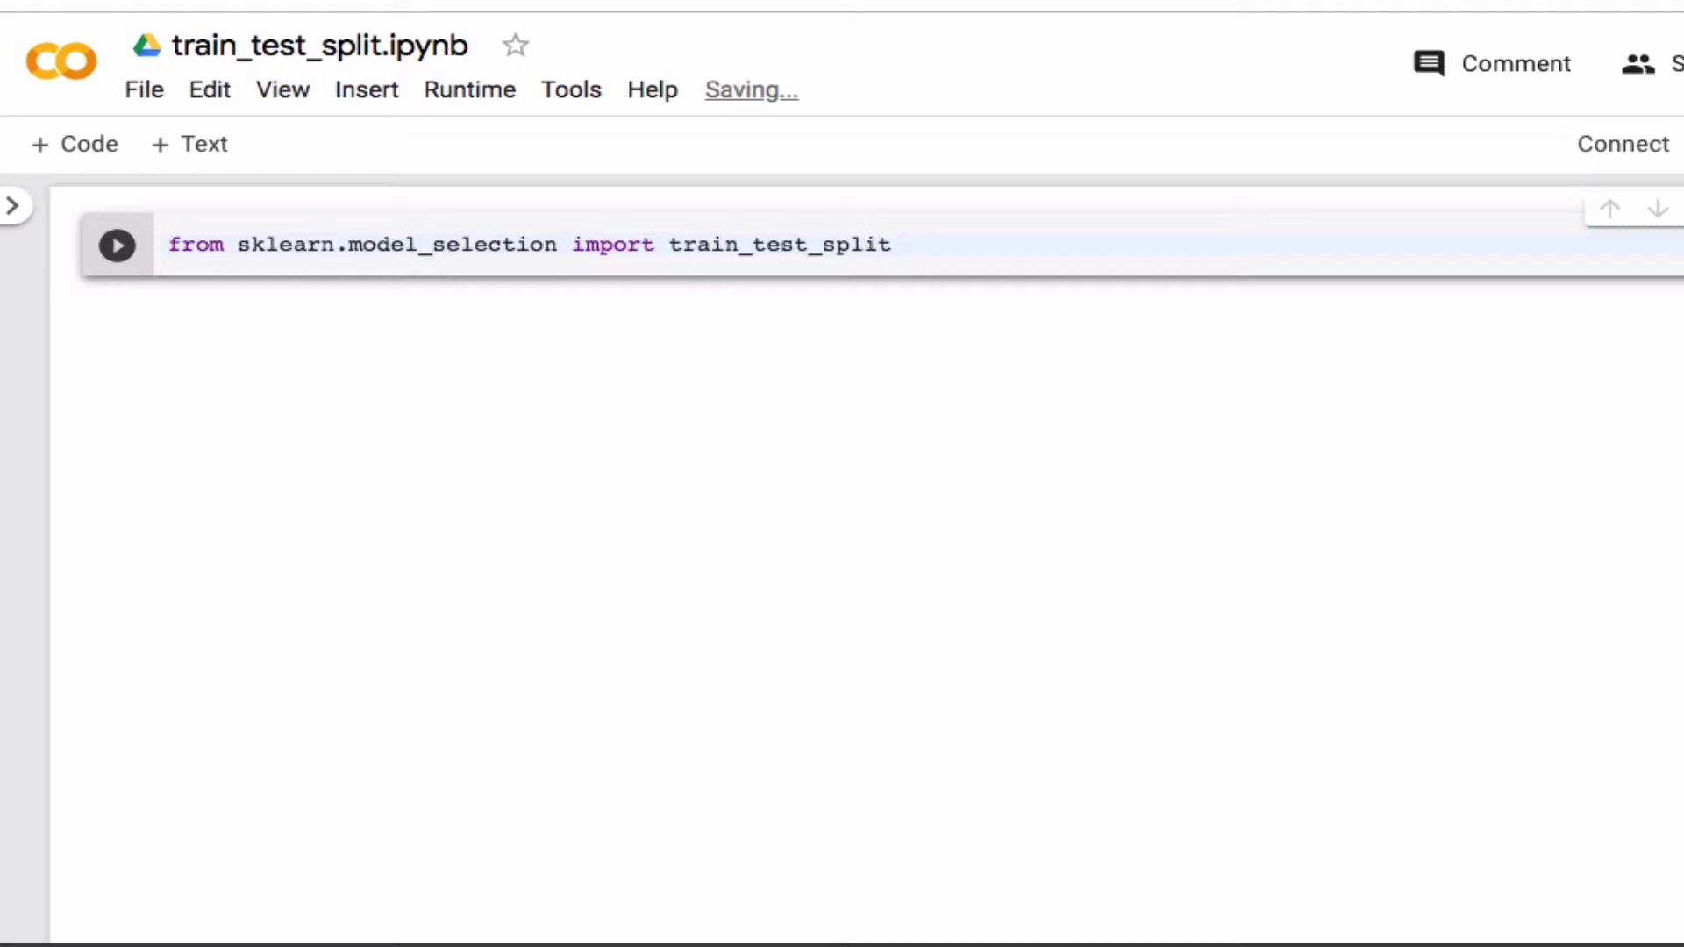
click(890, 244)
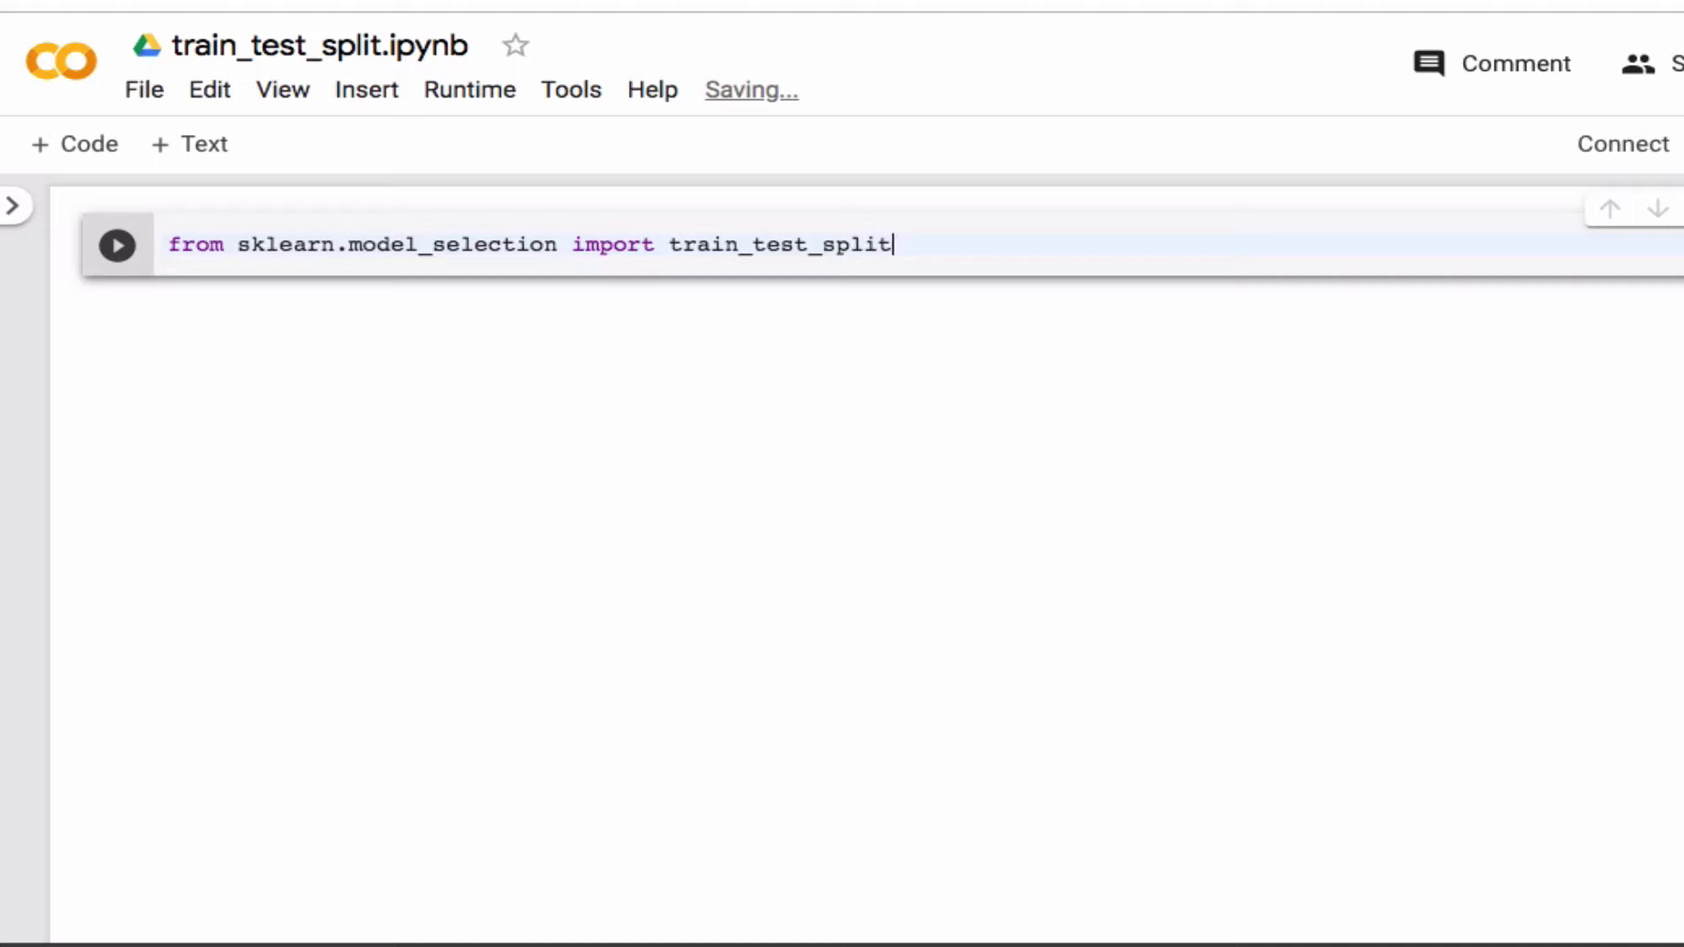
Step: Read 'sample_data/mnist_train_small.csv' with header=None into data via pd.read_csv
text(daa)
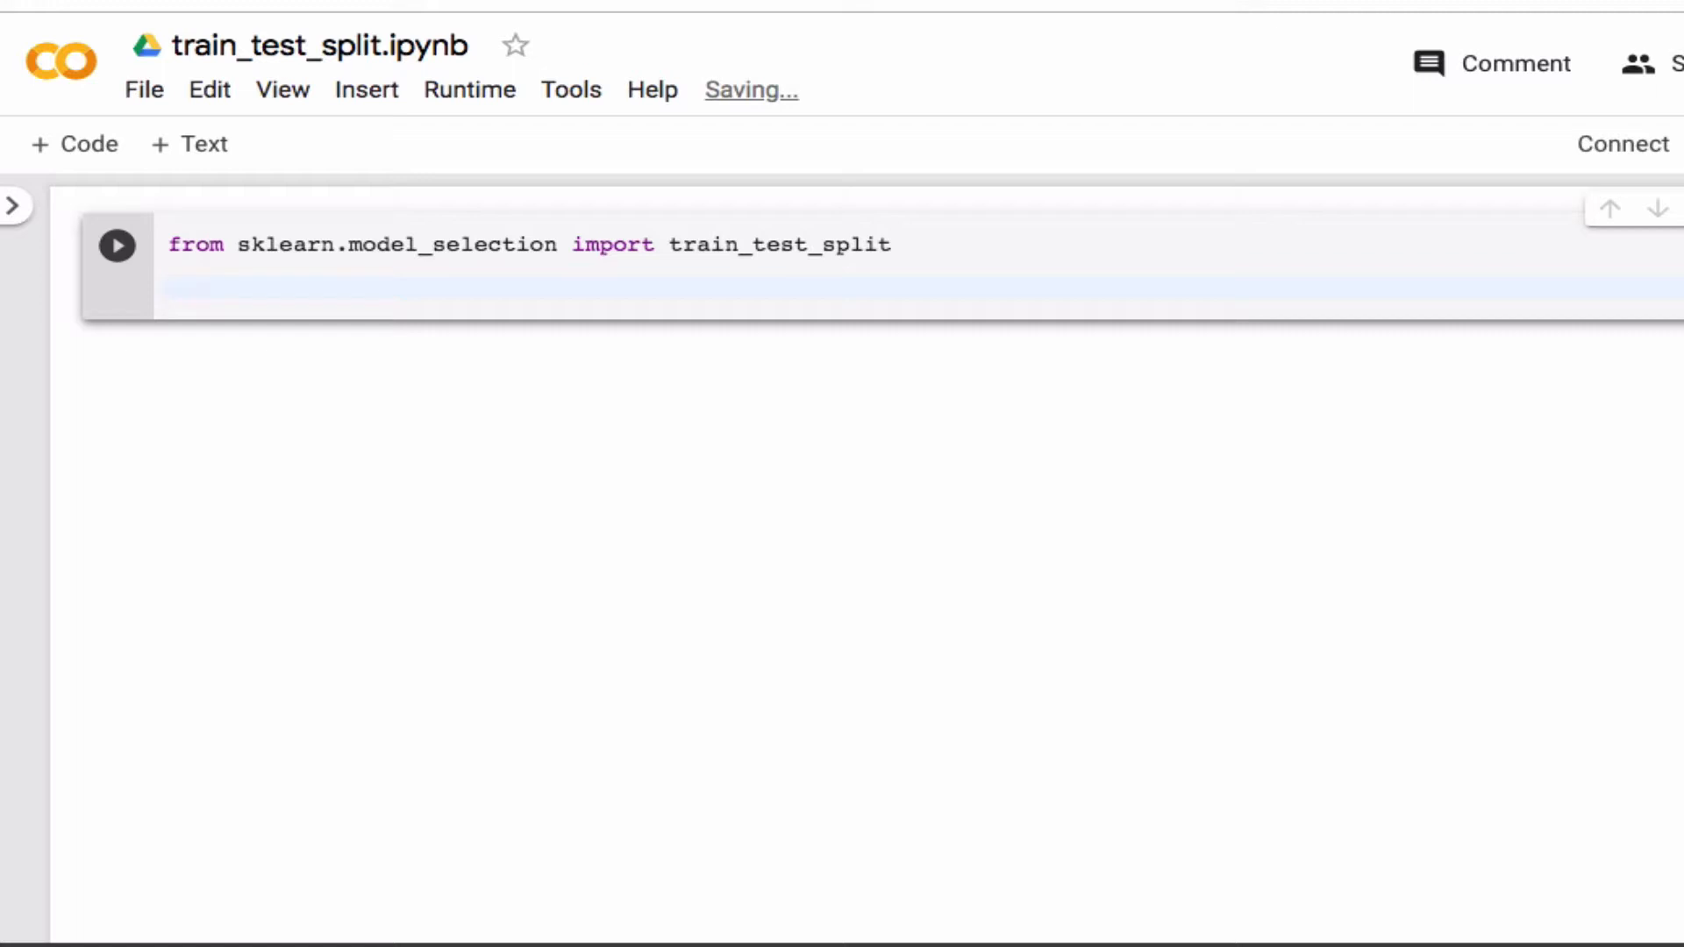
text(data)
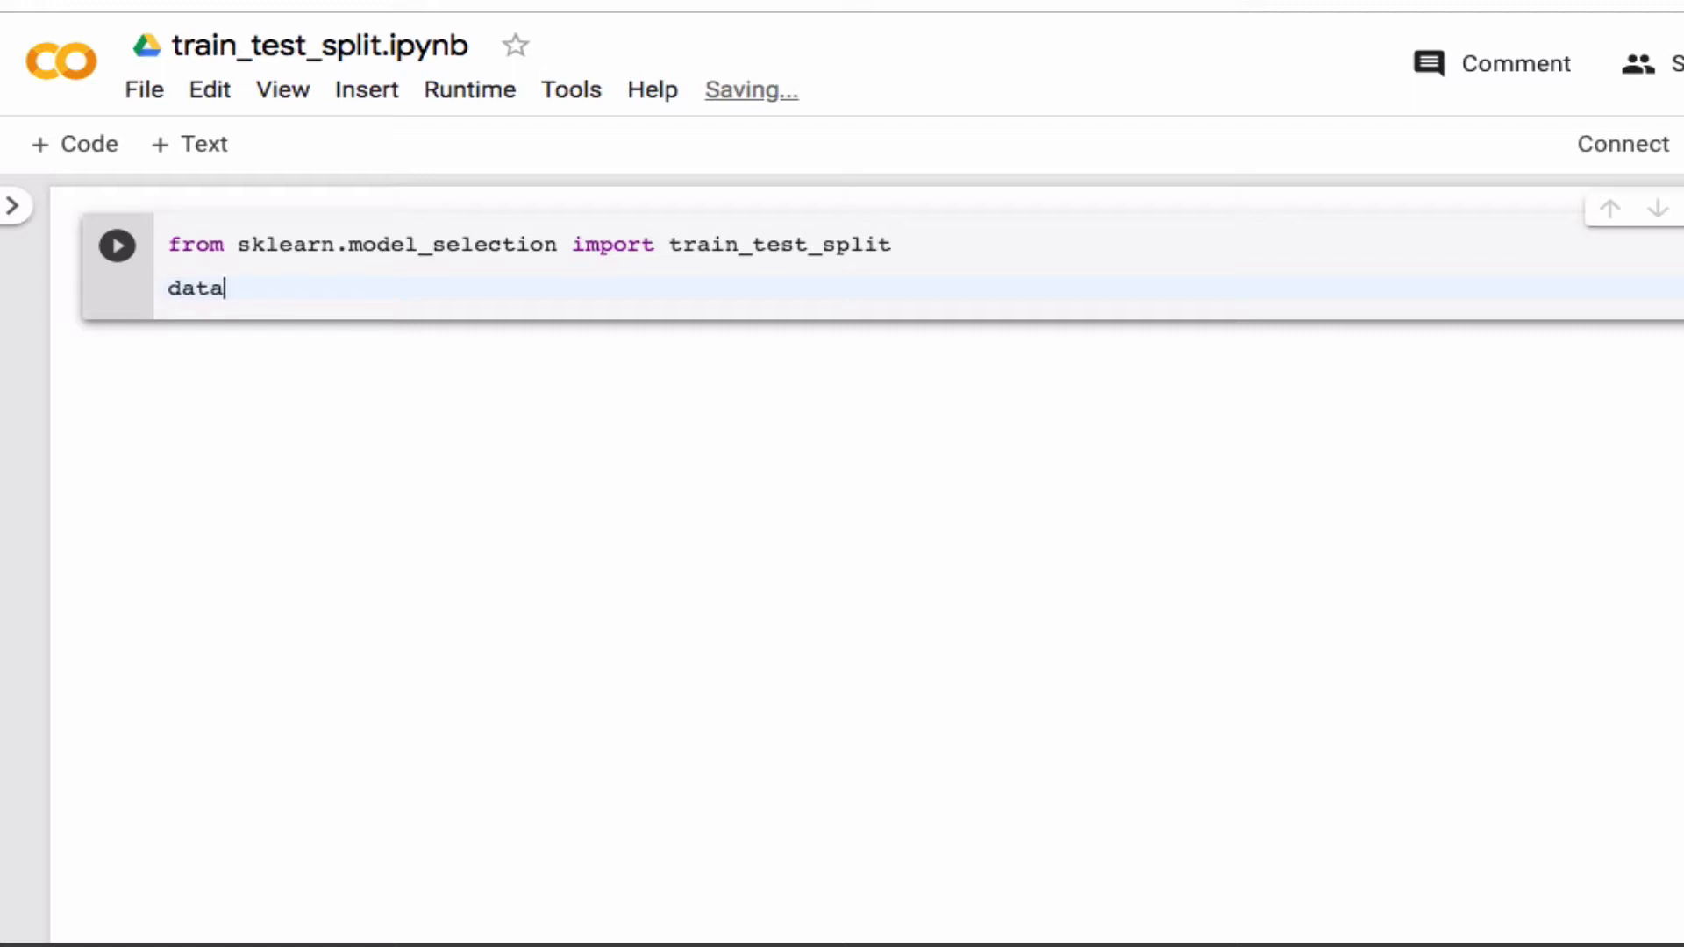
key(Backspace)
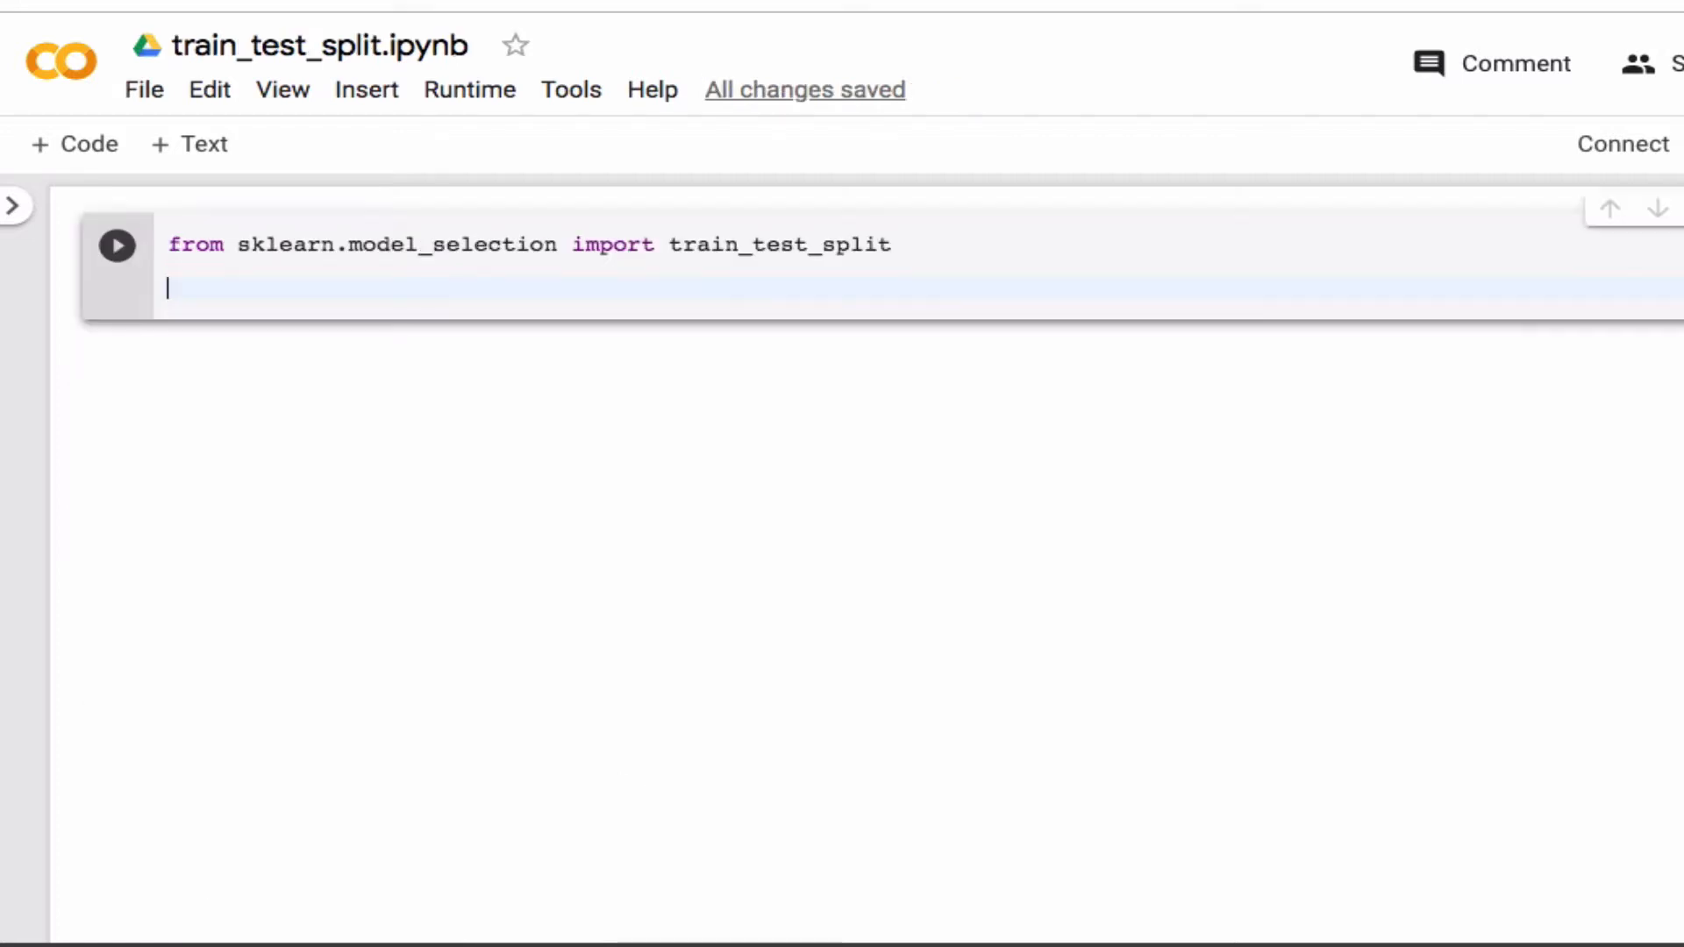
text(data = pd.read_csv('sample_data/mnist_train_small.csv', header=None))
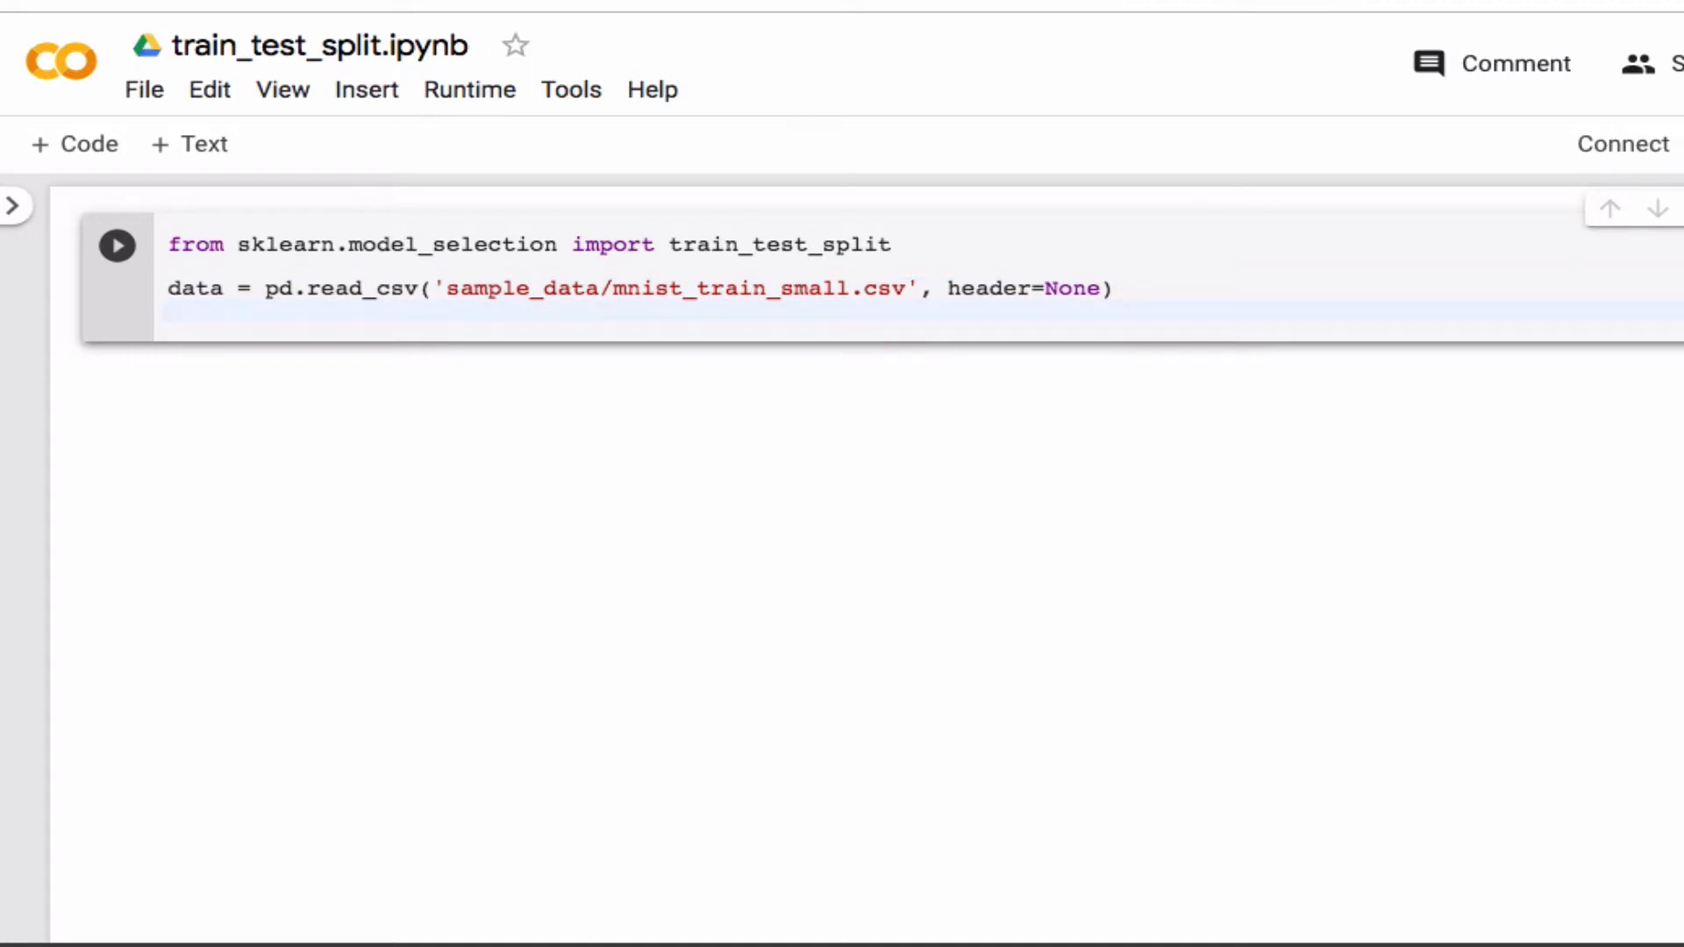
Step: Add print(data.shape) and run the cell
text(print())
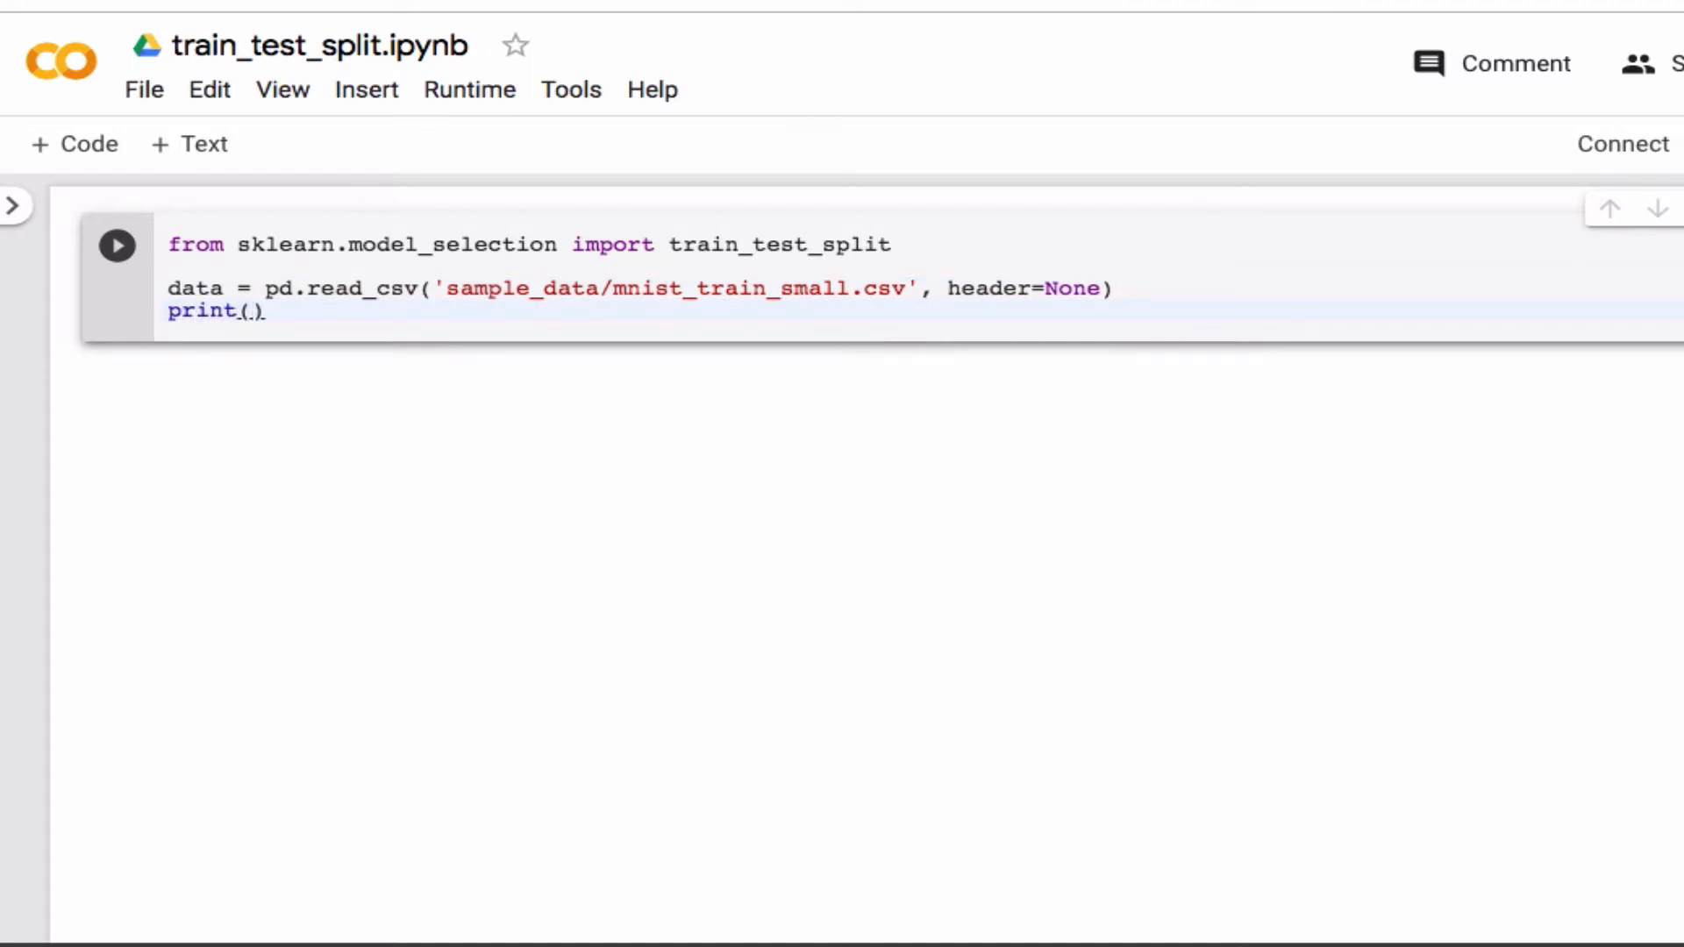
text(data.shape)
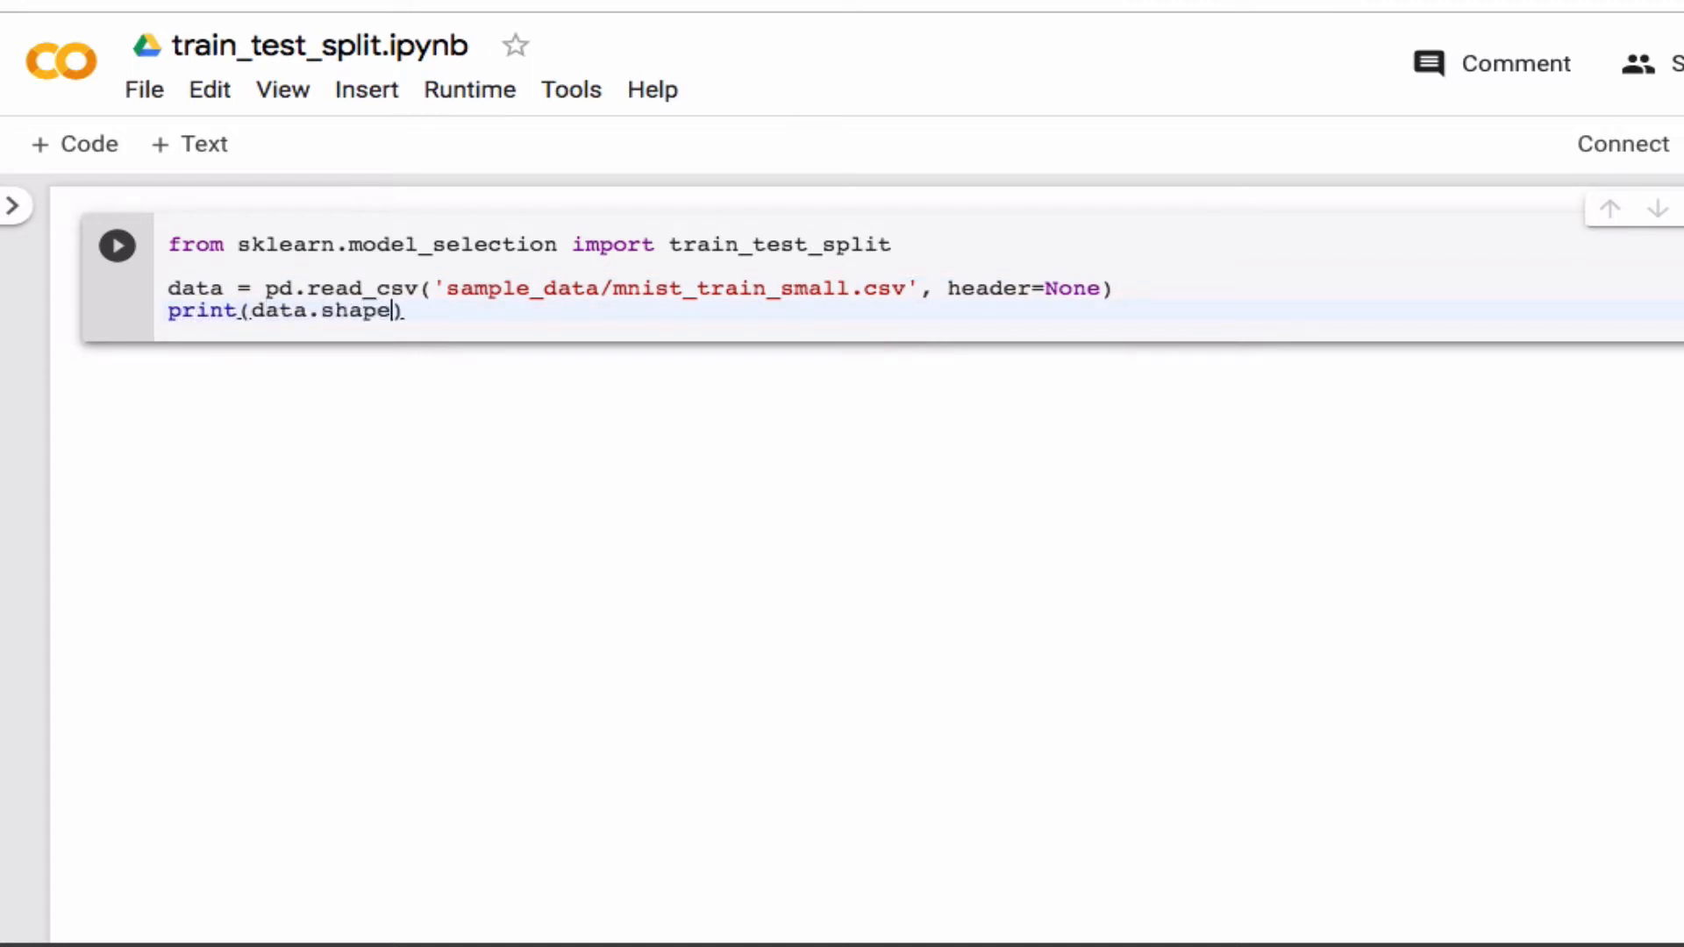
click(116, 244)
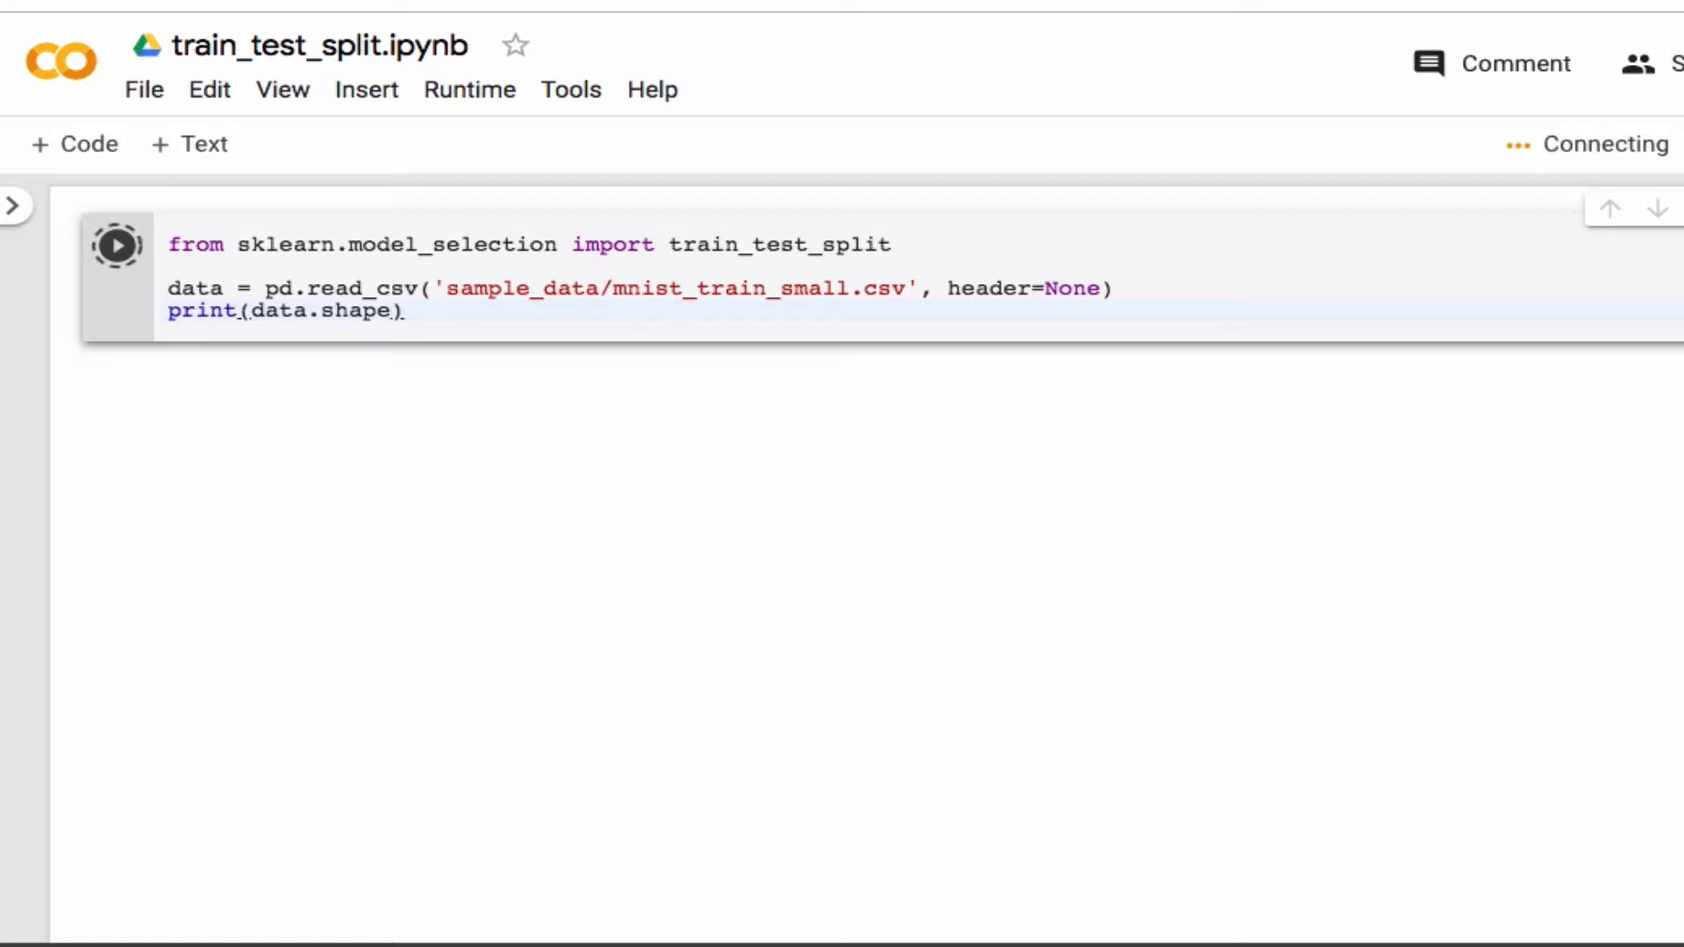
Step: Add 'import pandas as pd' below the sklearn import and rerun, printing shape (20000, 785)
click(116, 244)
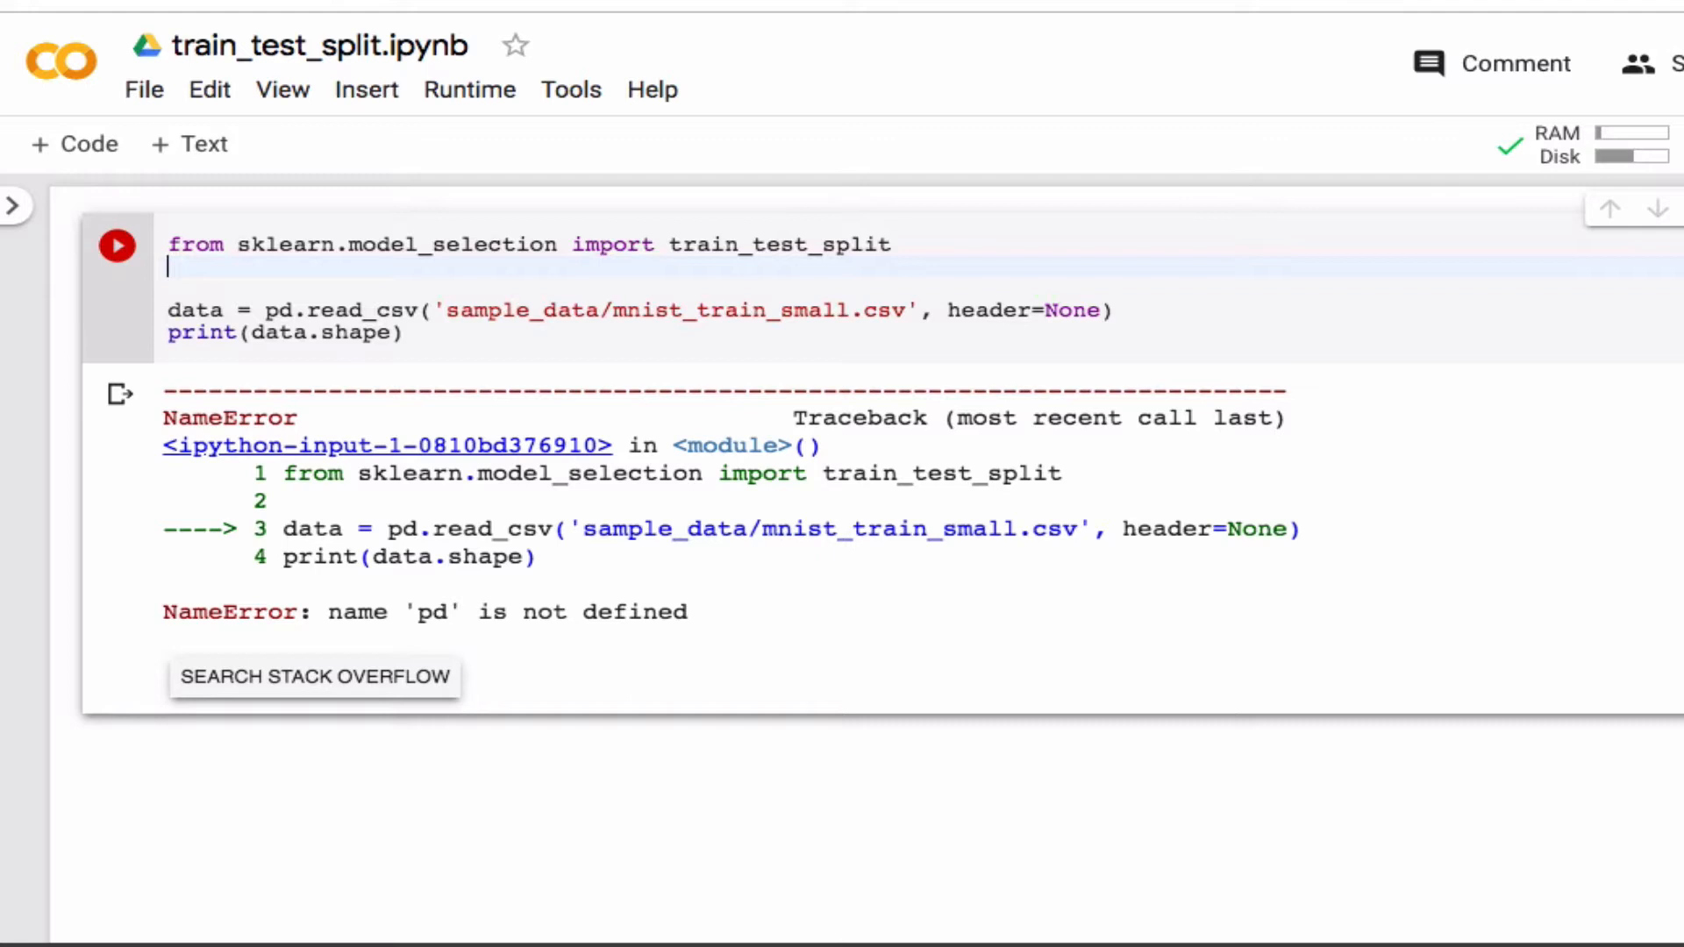
text(import pan)
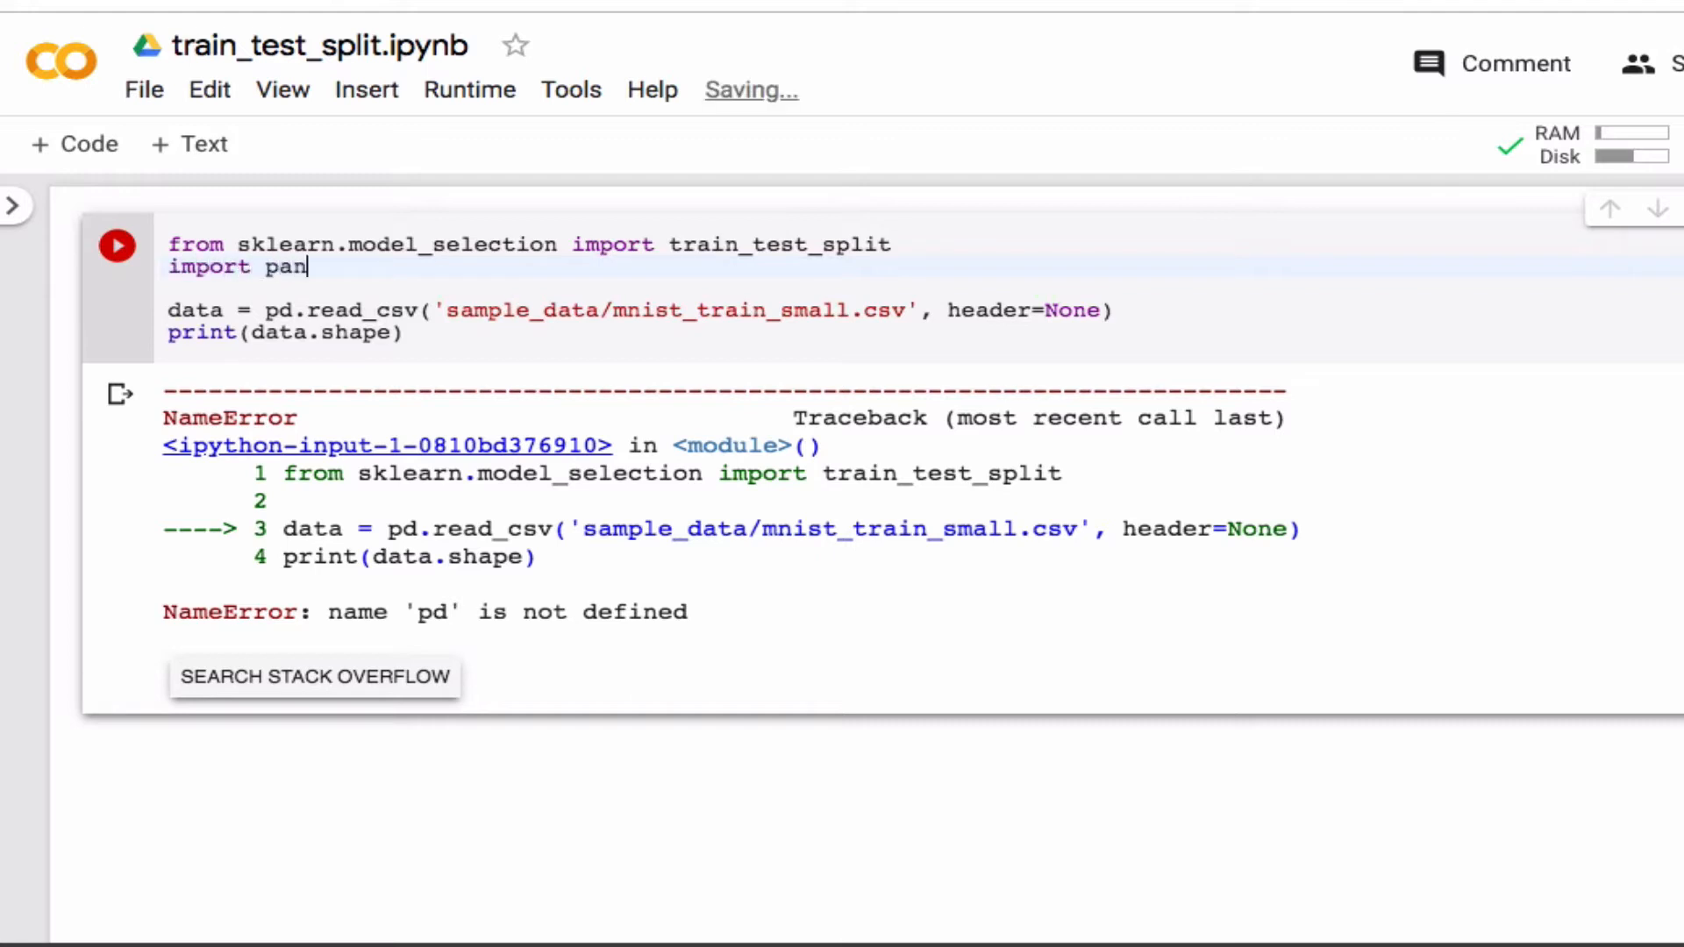
text(das as pd)
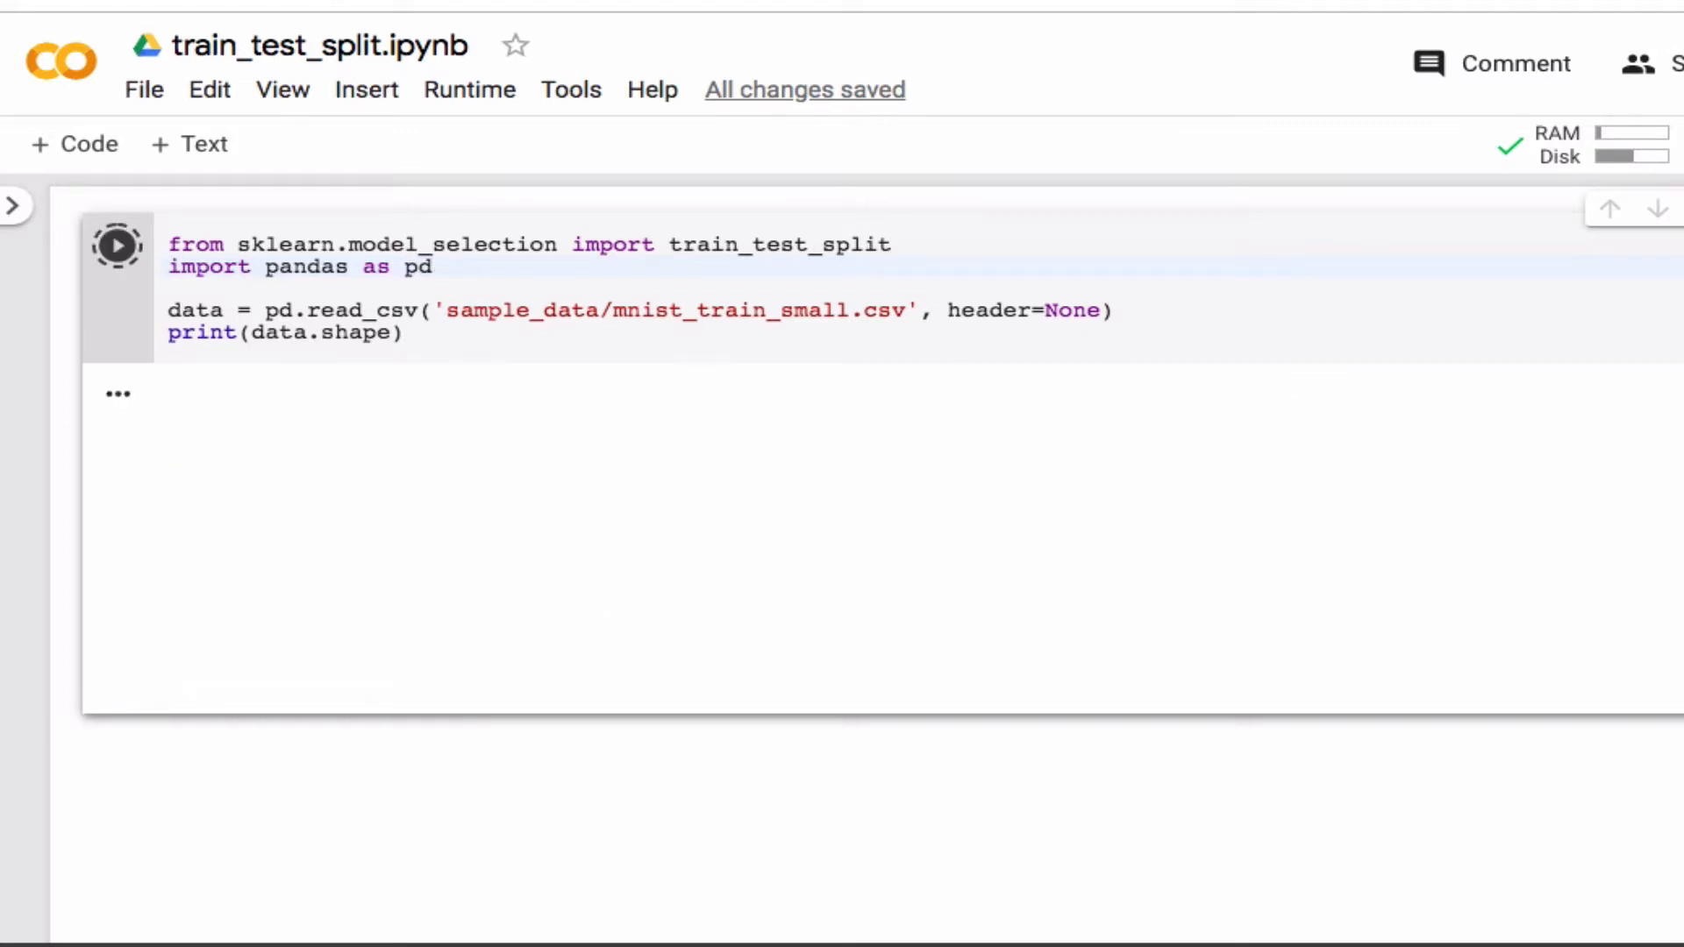
click(116, 247)
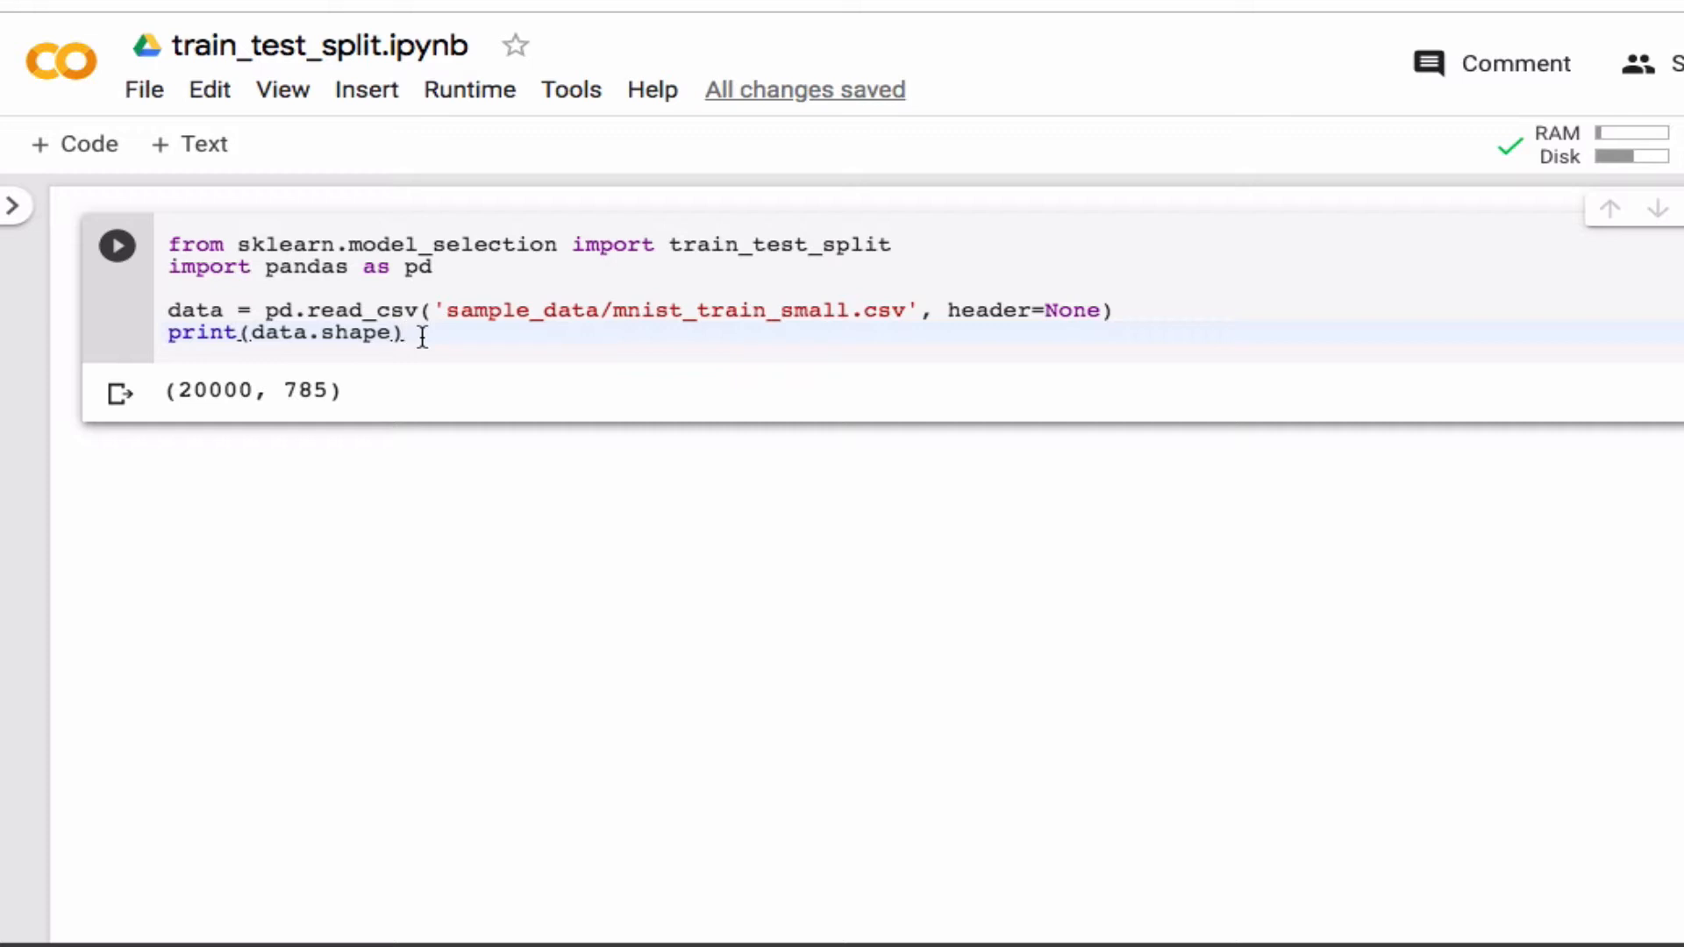
key(Enter)
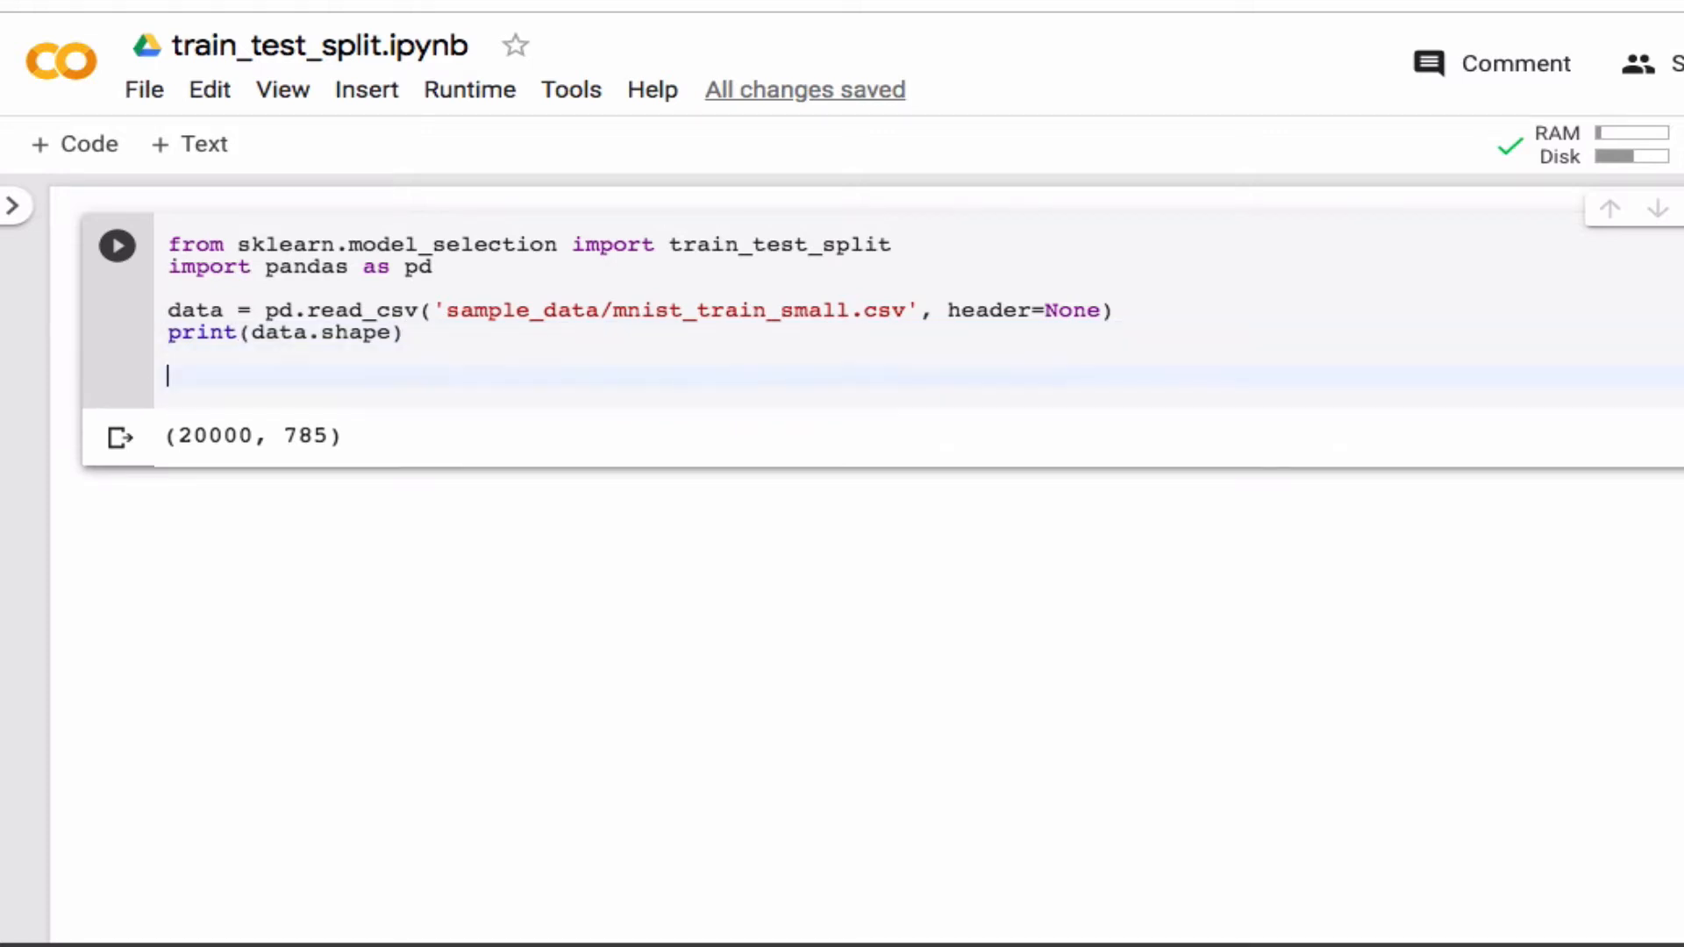
Step: Write train, test = train_test_split(data, size=0.2) on a new line
text(train)
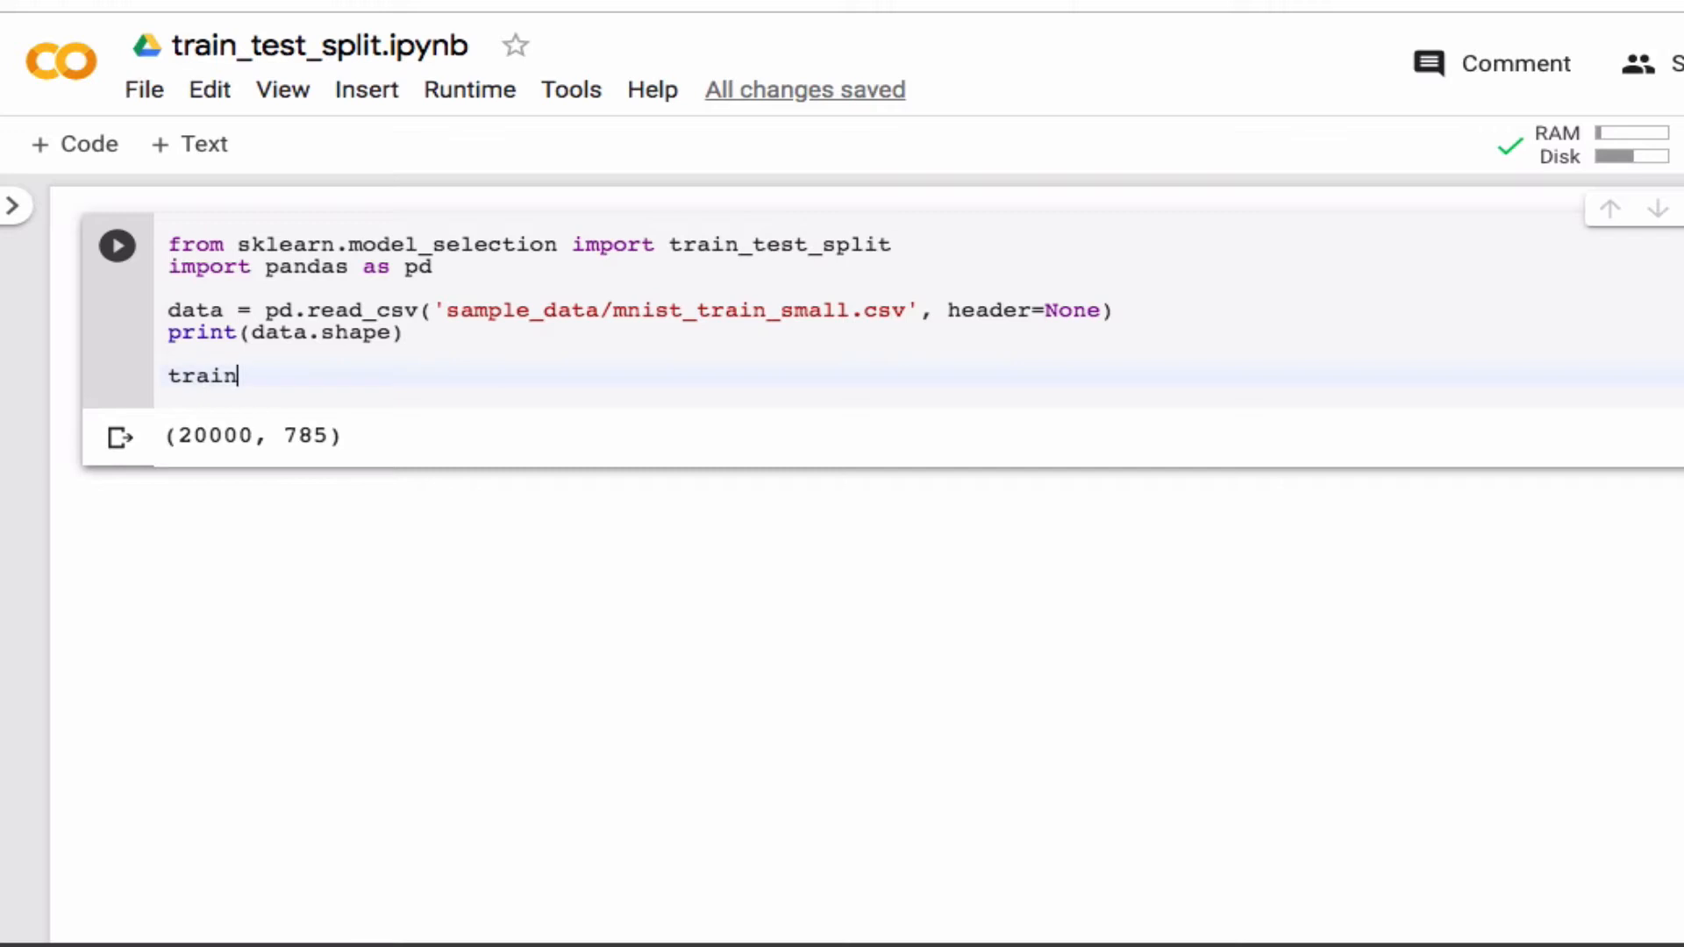
text(, test)
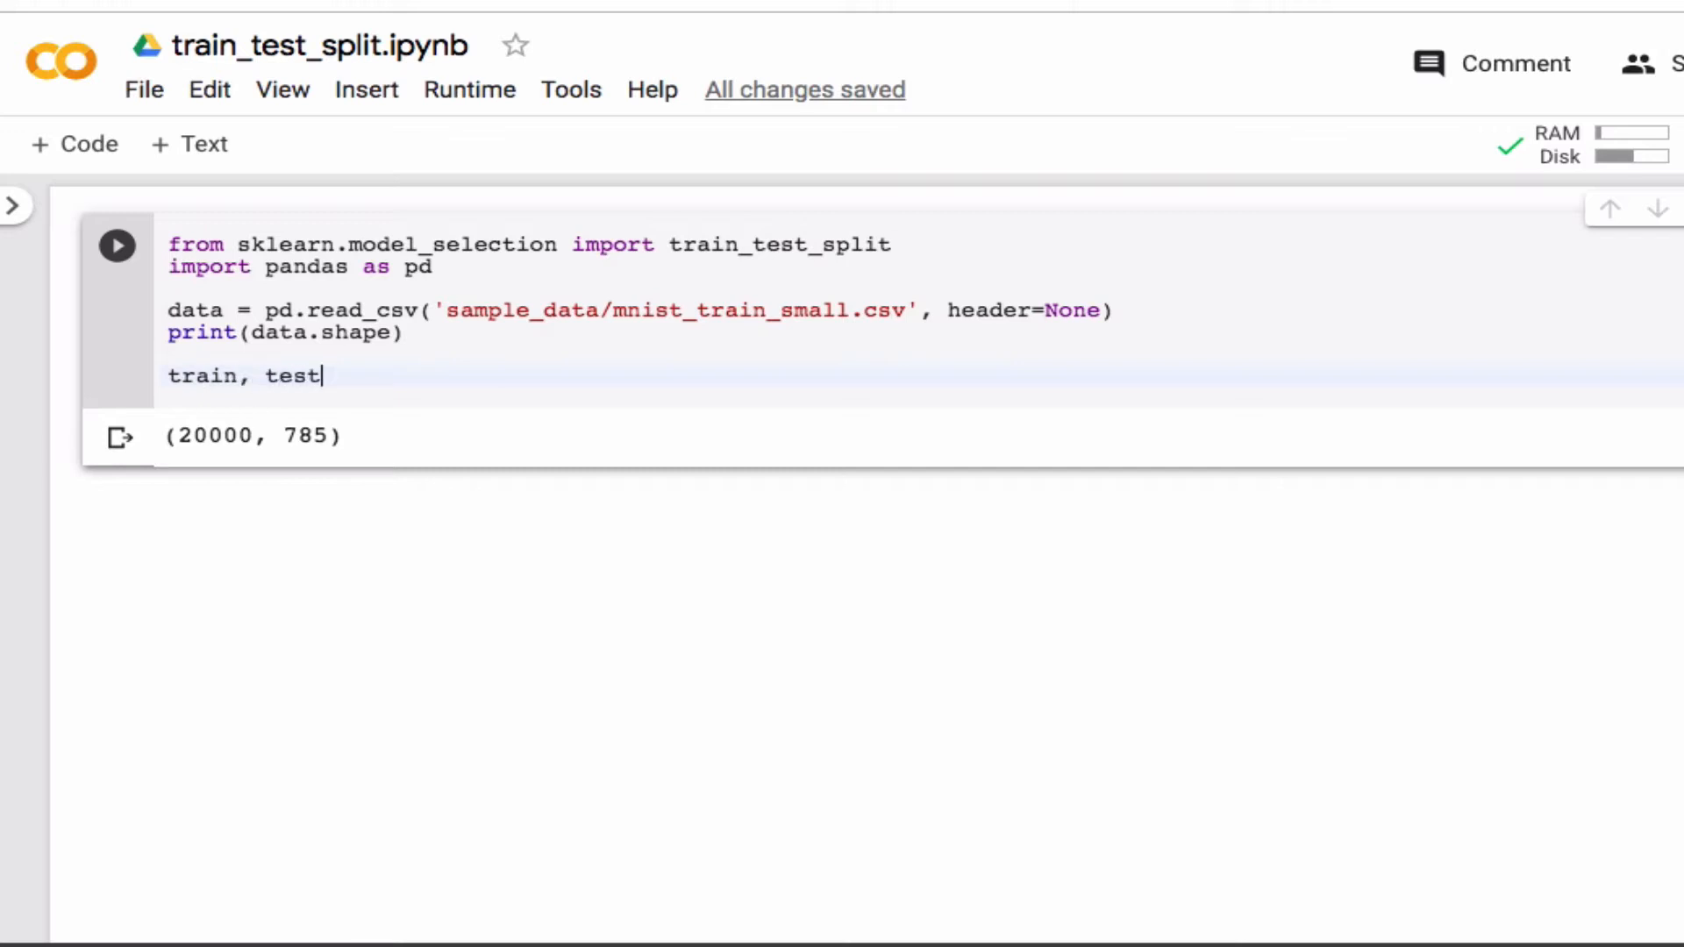
text(=)
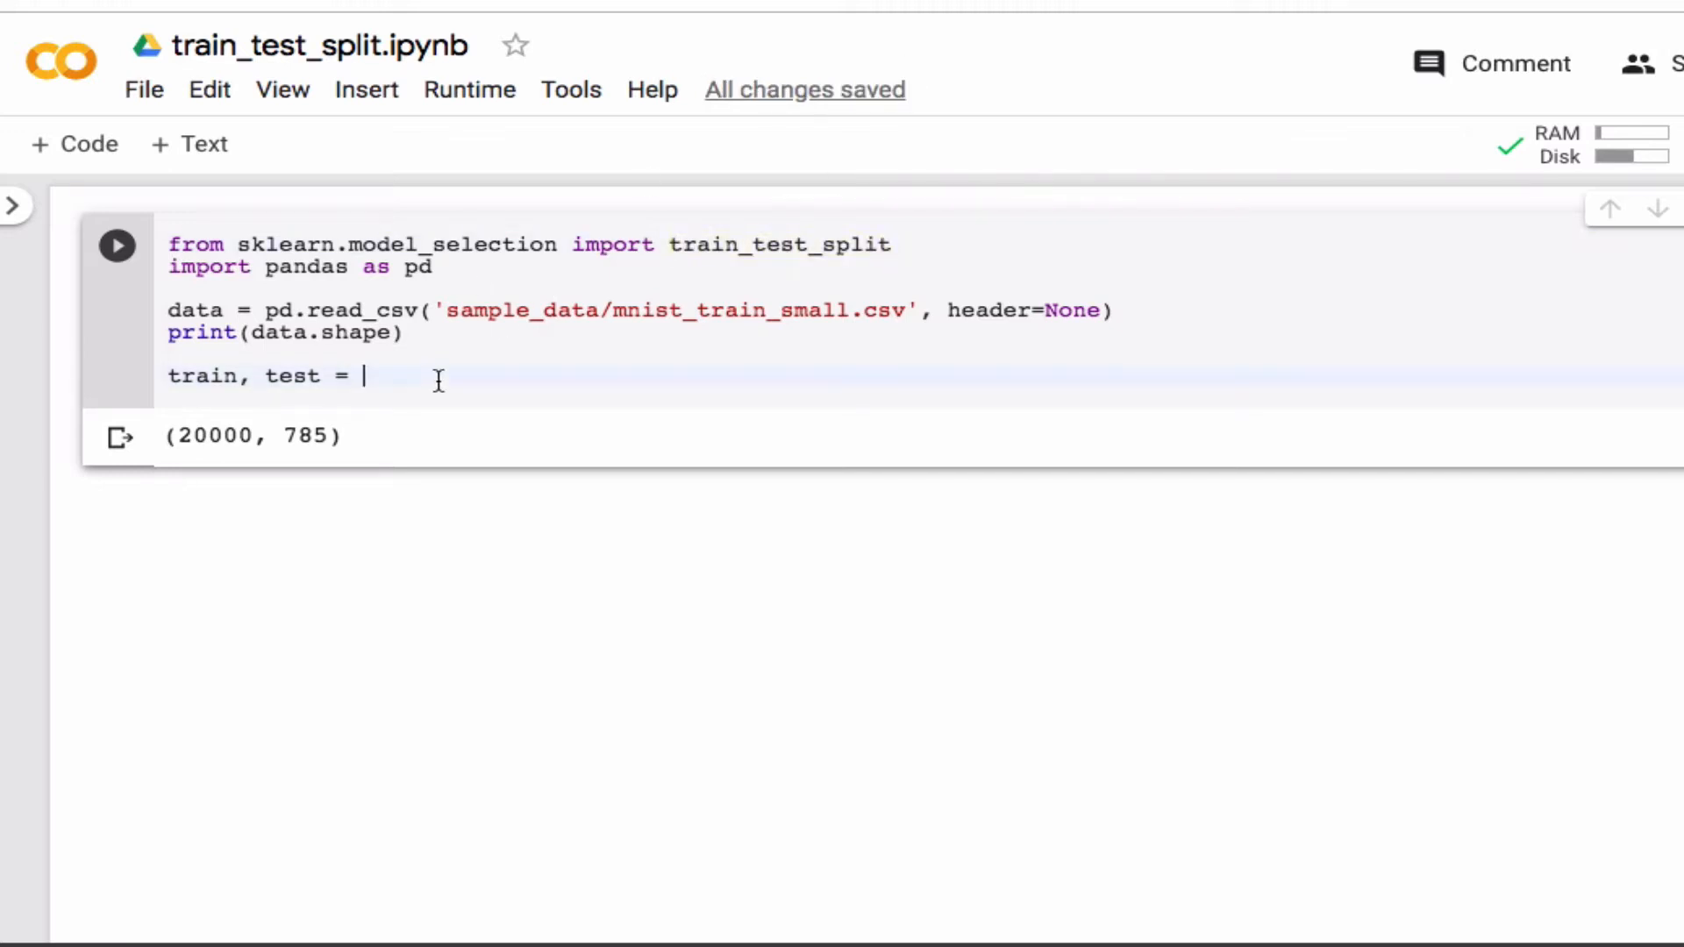
text(train_test_split)
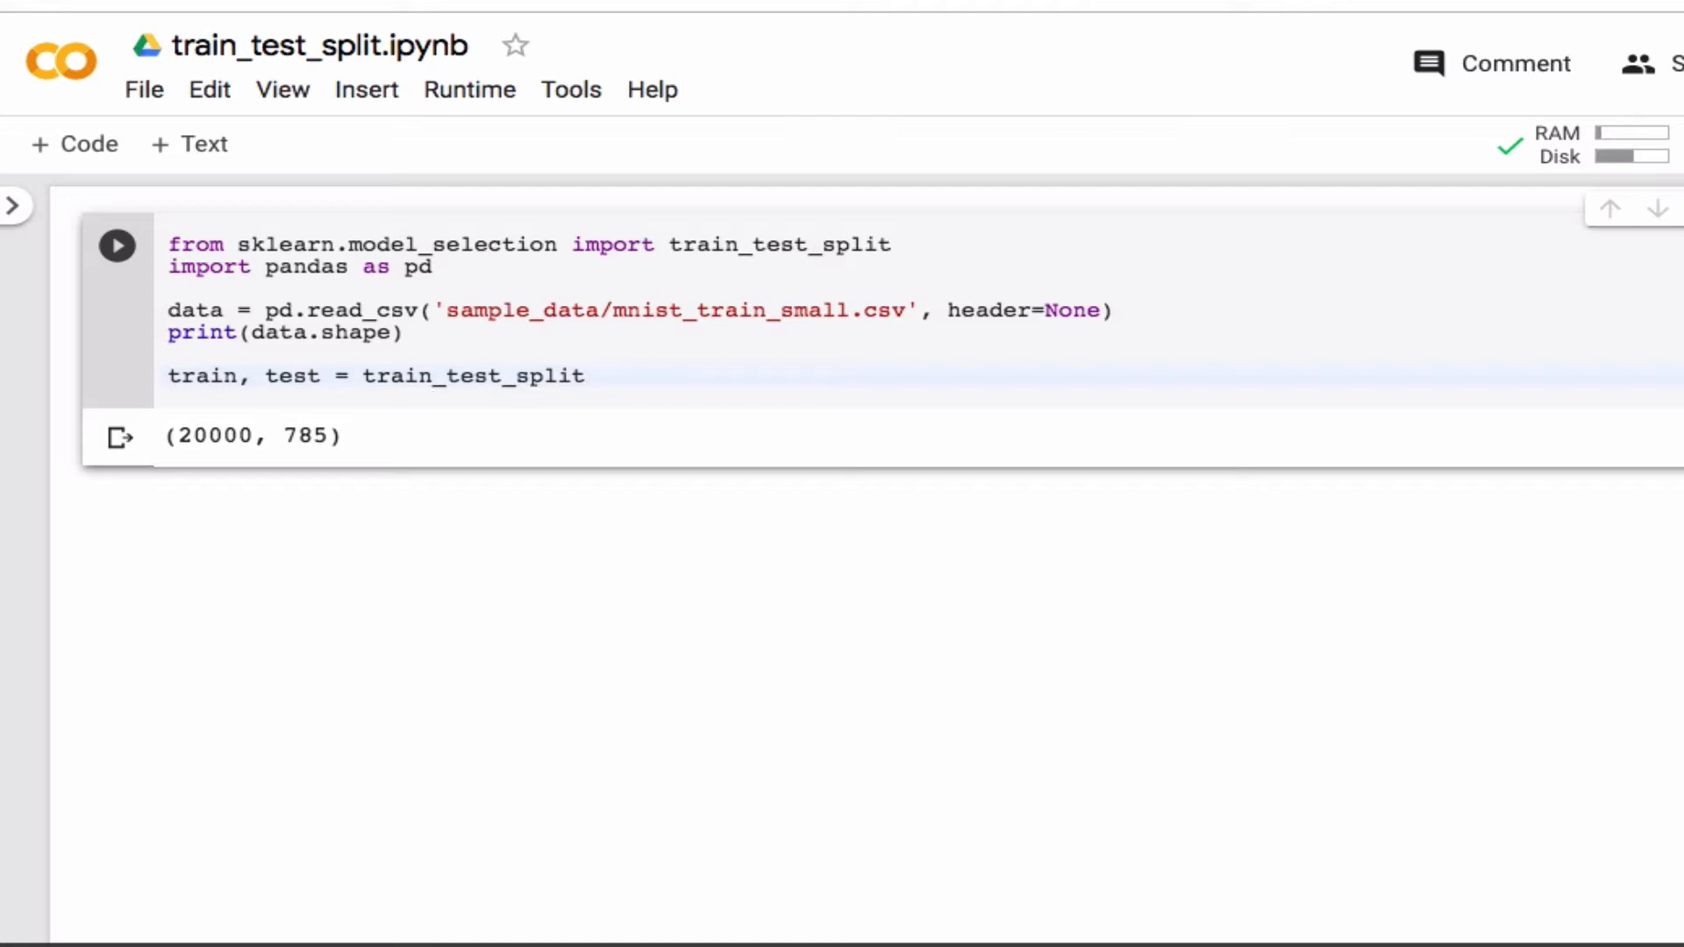
text((data))
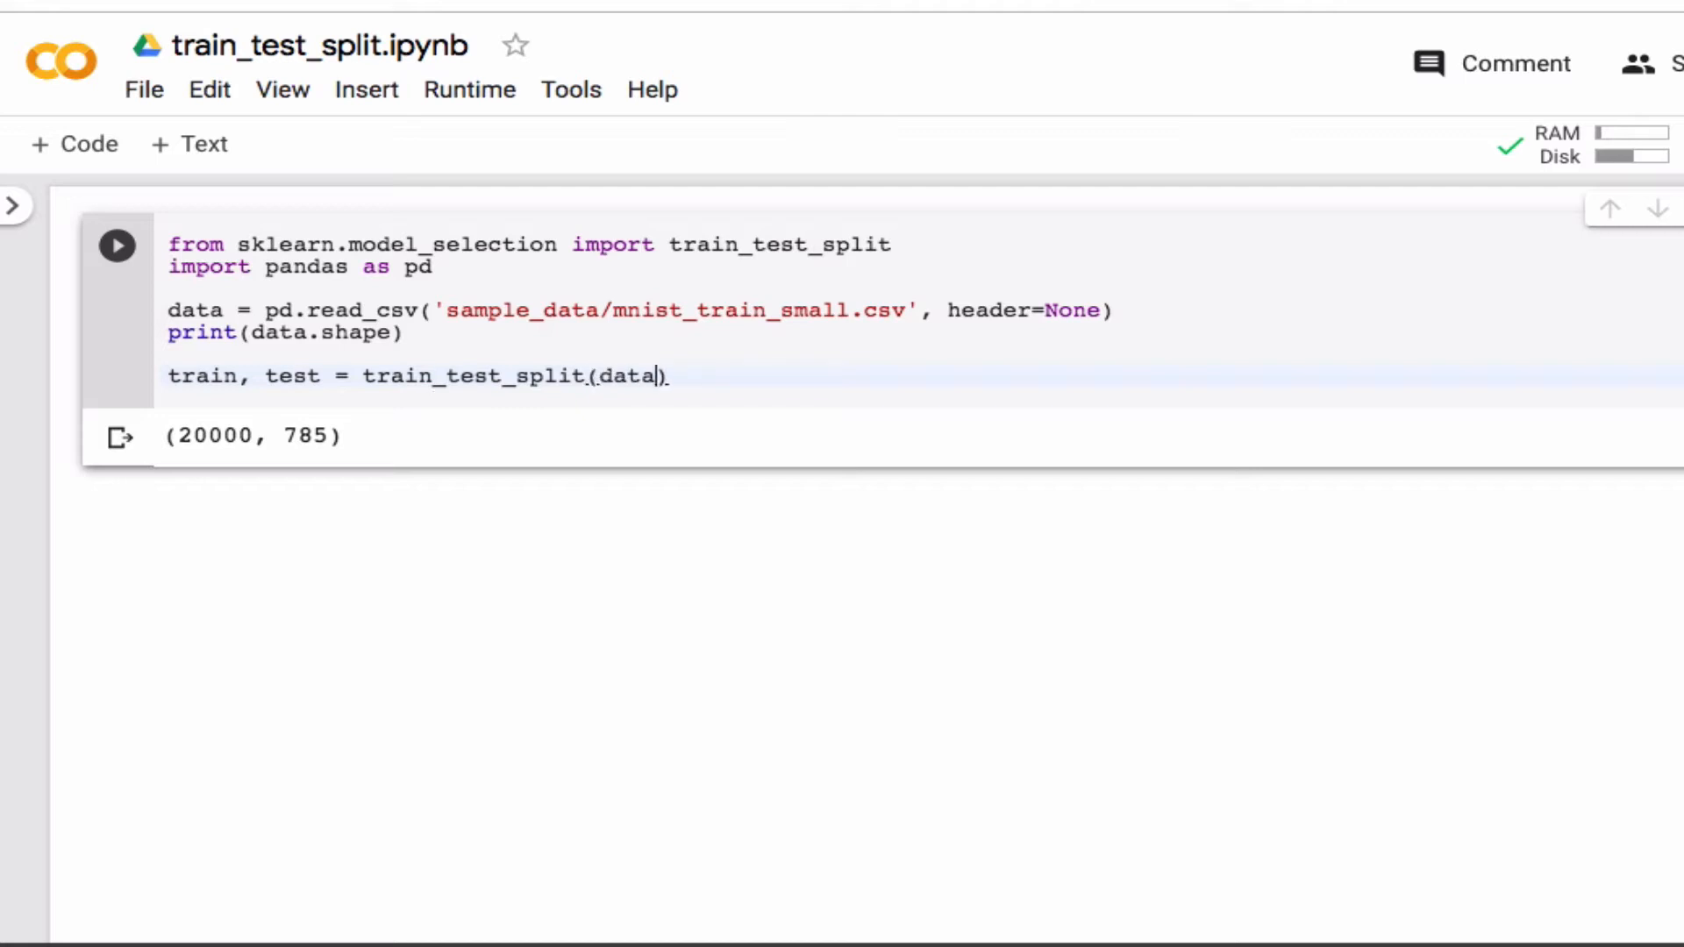
text(, size)
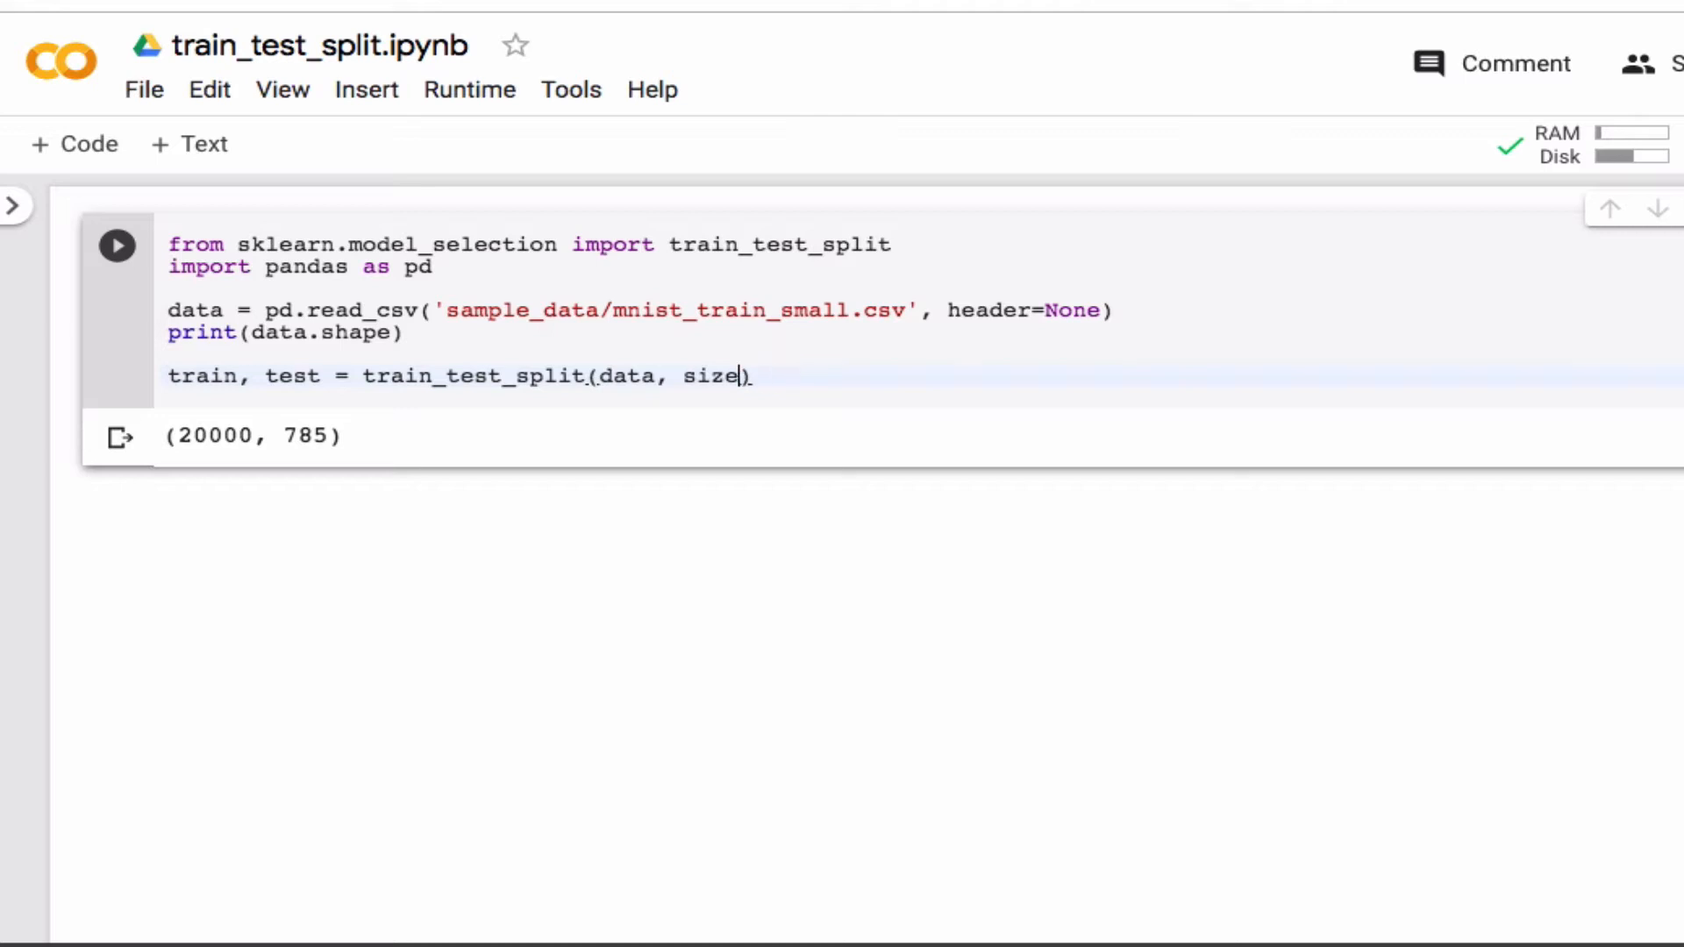
text(=0.2)
text(print)
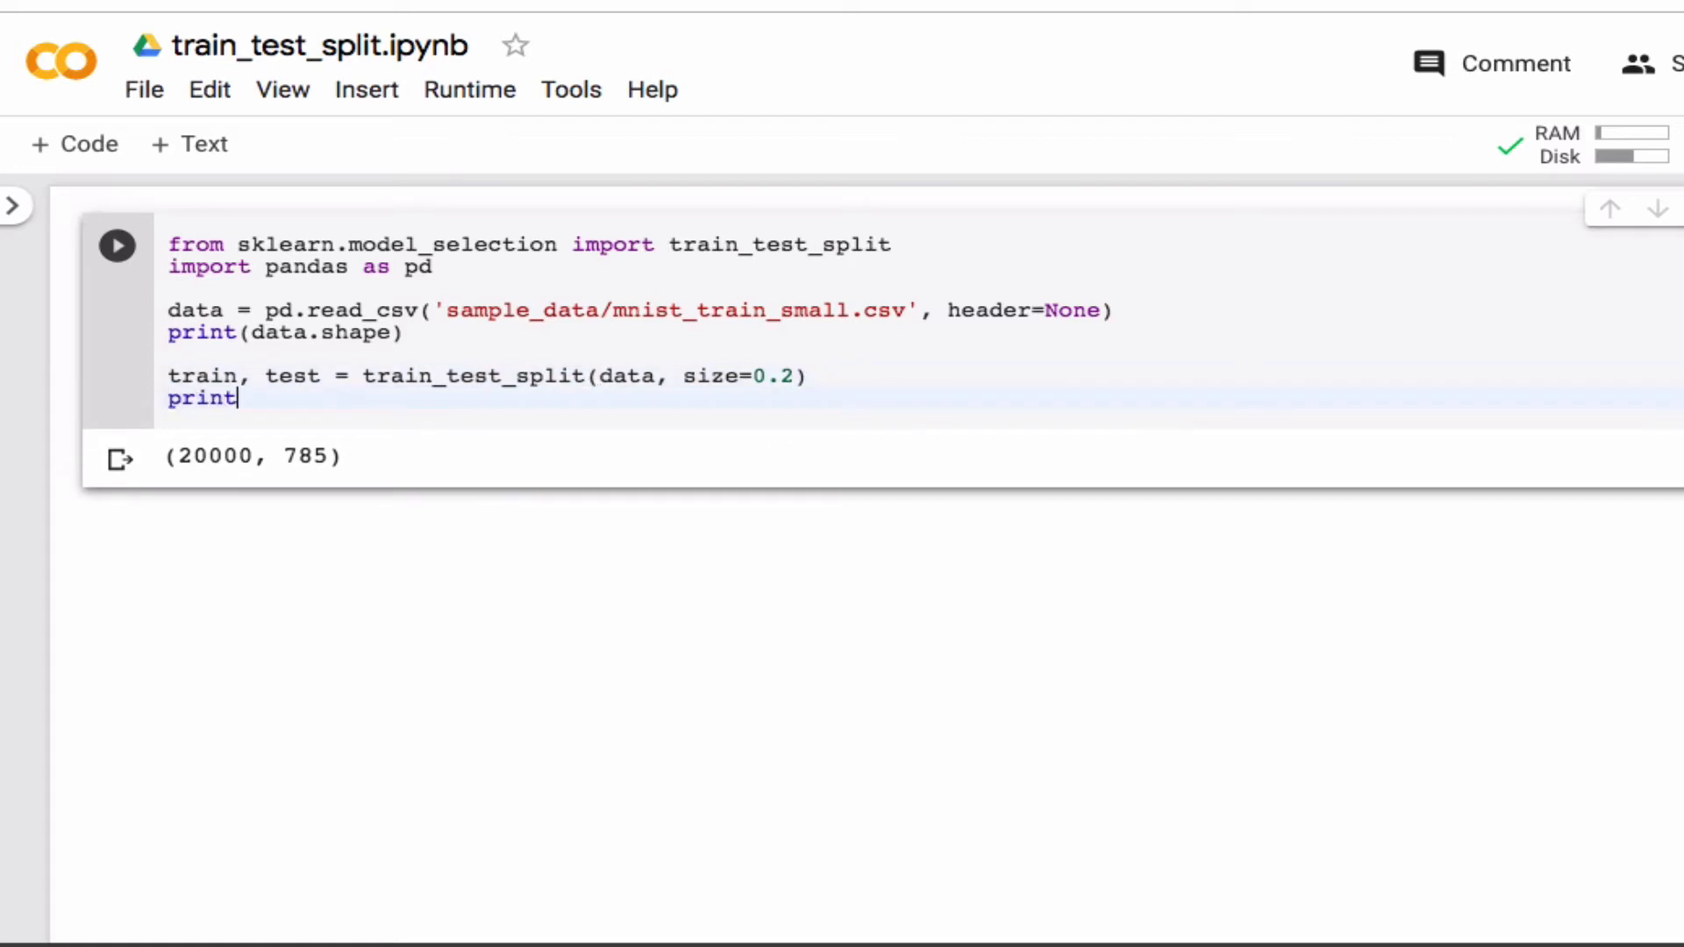
Step: Print train.shape and test.shape, fix the argument to test_size, and run: (16000, 785) (4000, 785)
text(())
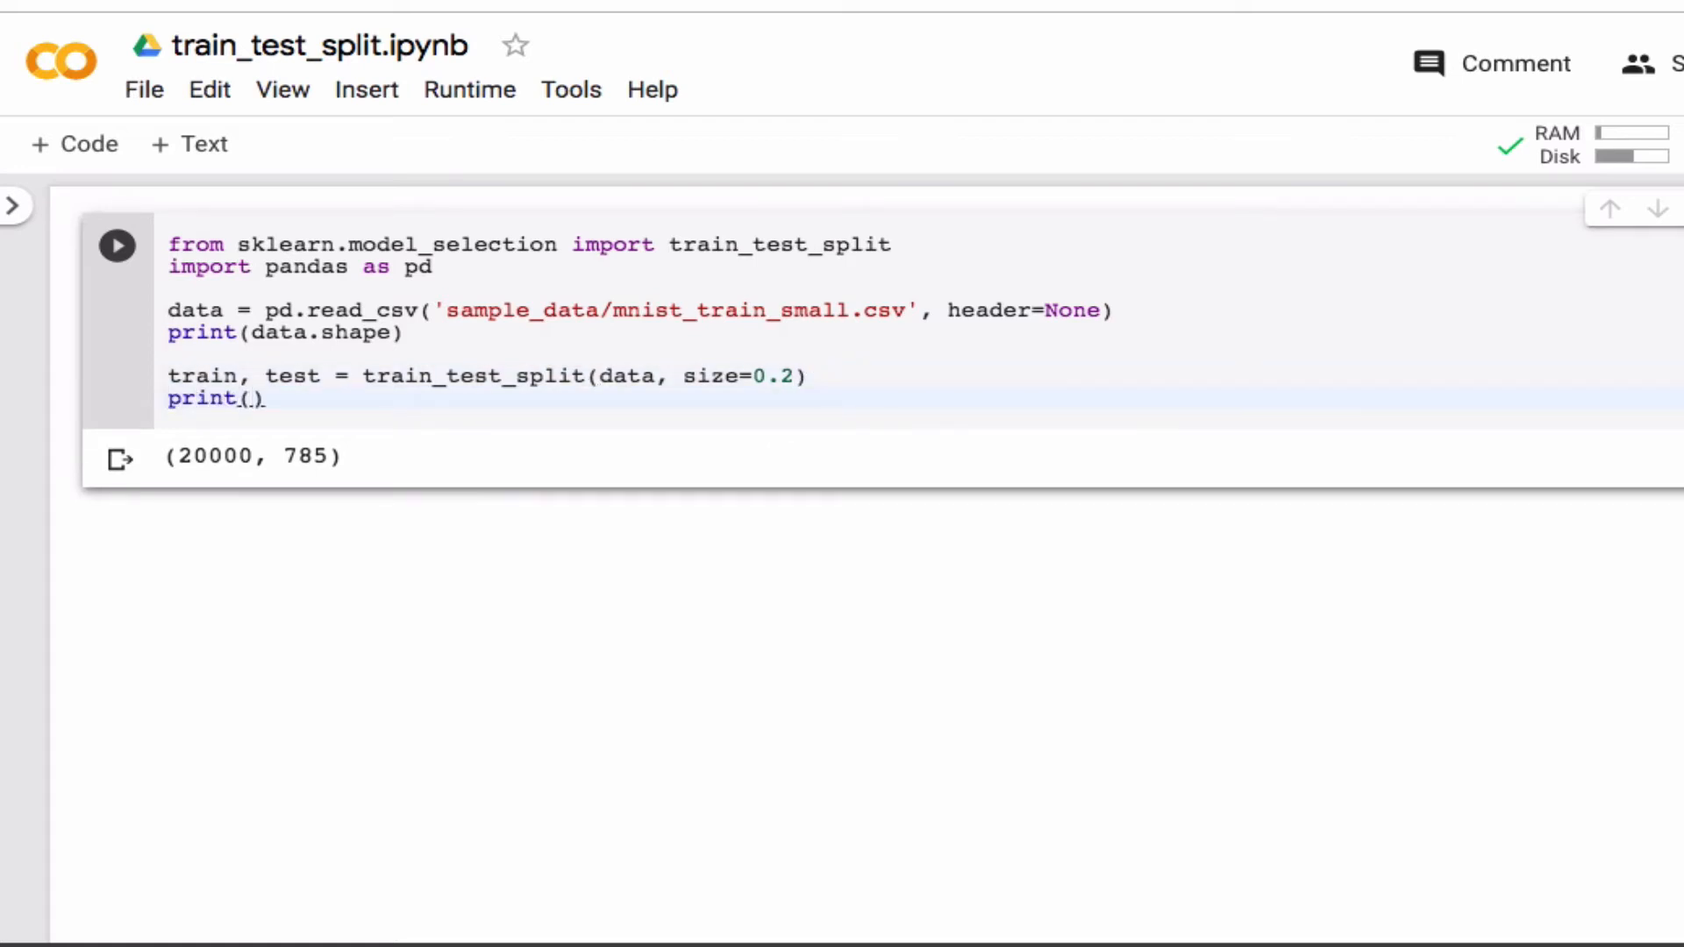
text(train.shape)
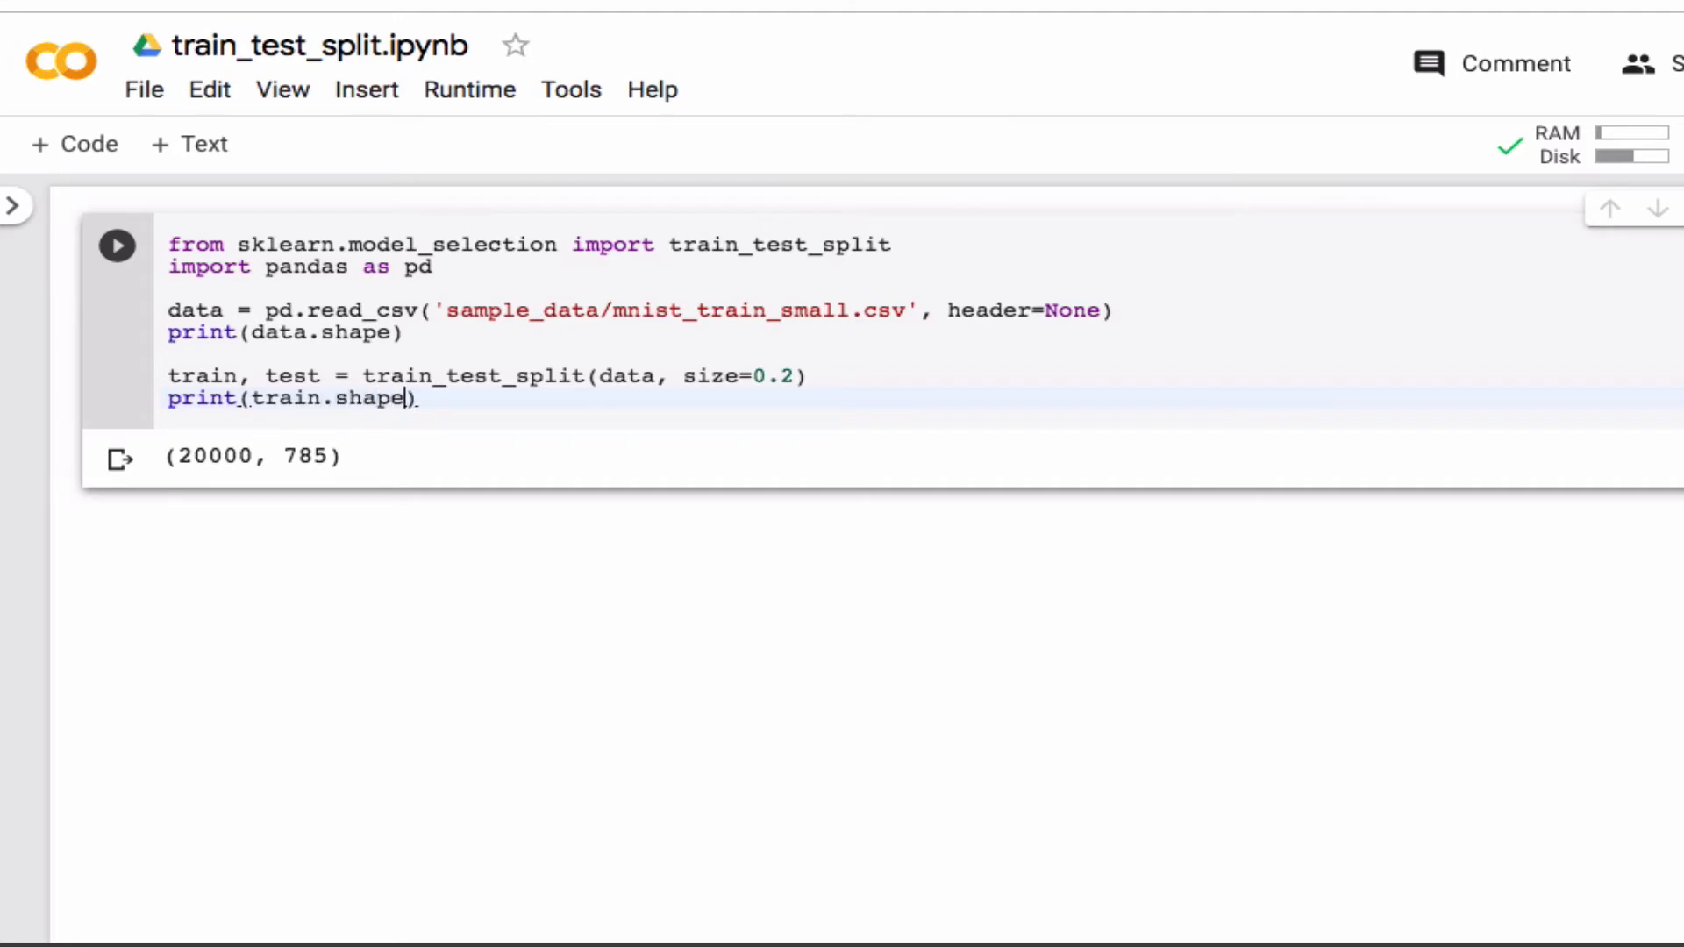
text(, test.shape)
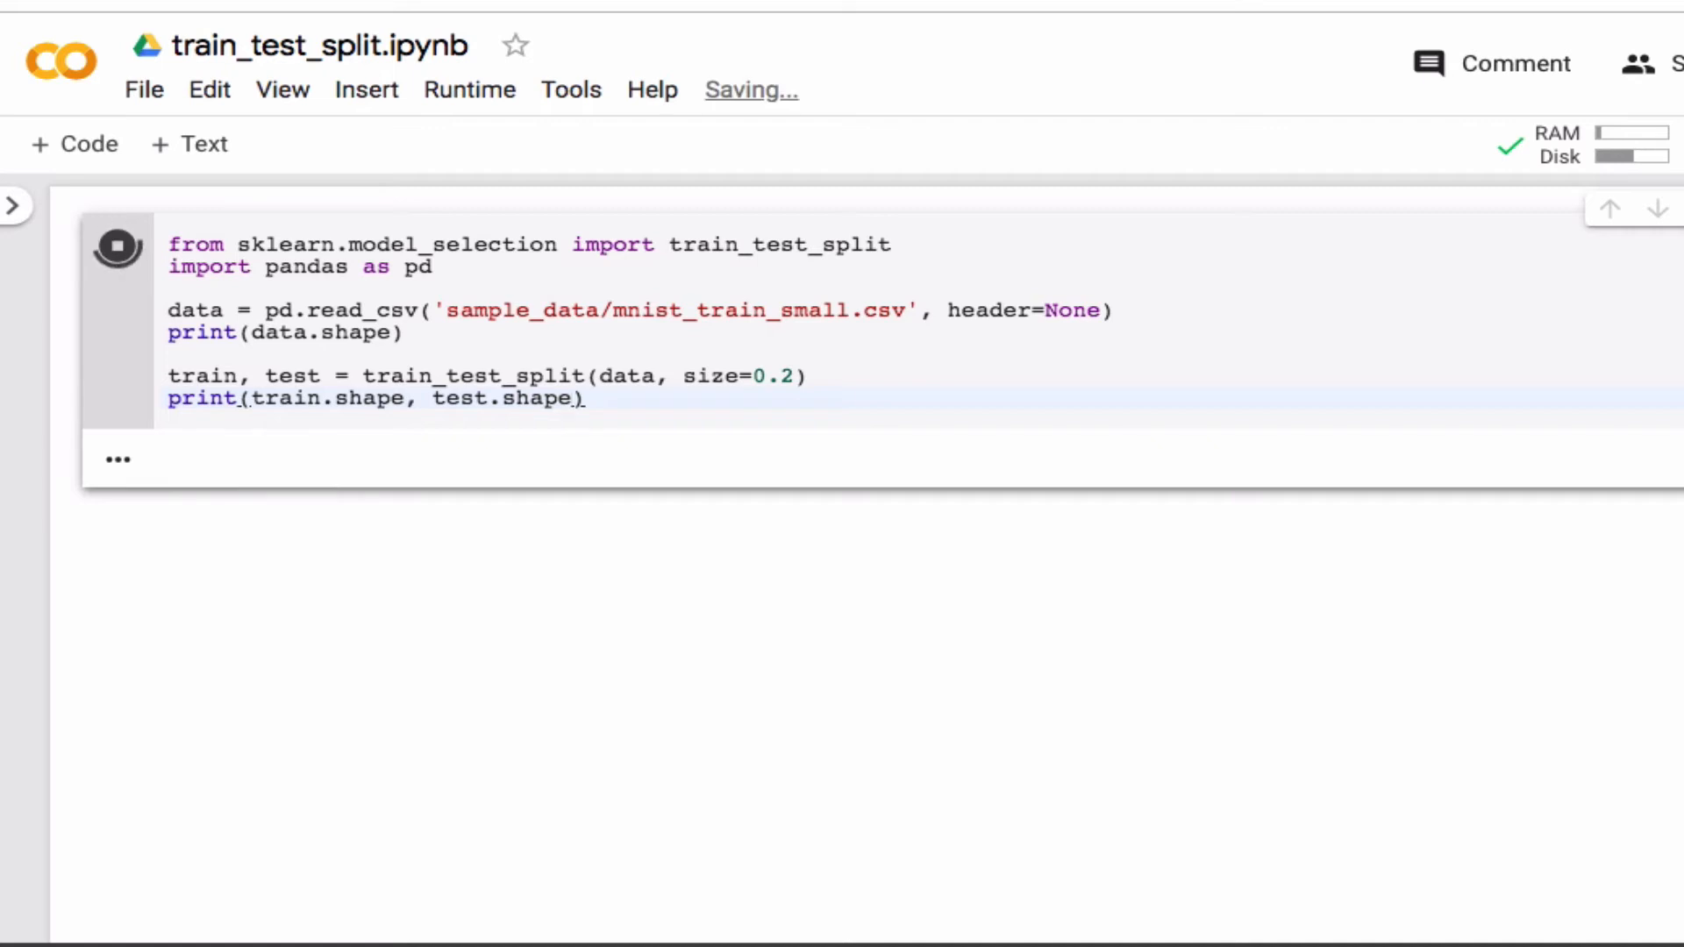
click(115, 247)
text(test_)
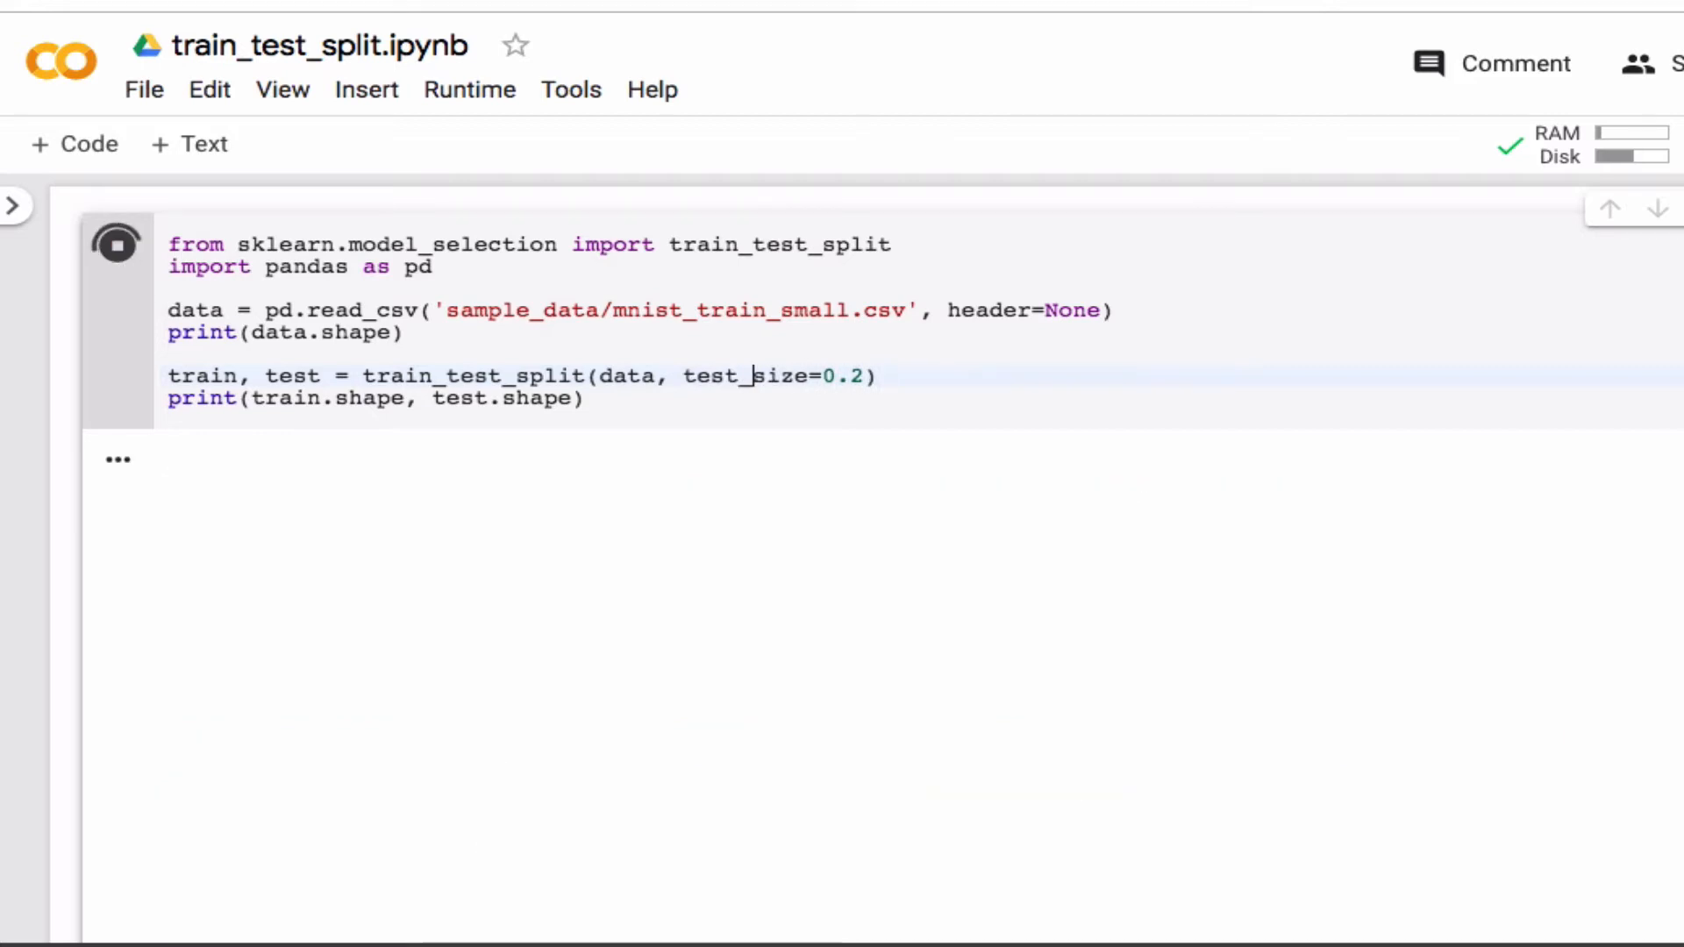
click(116, 246)
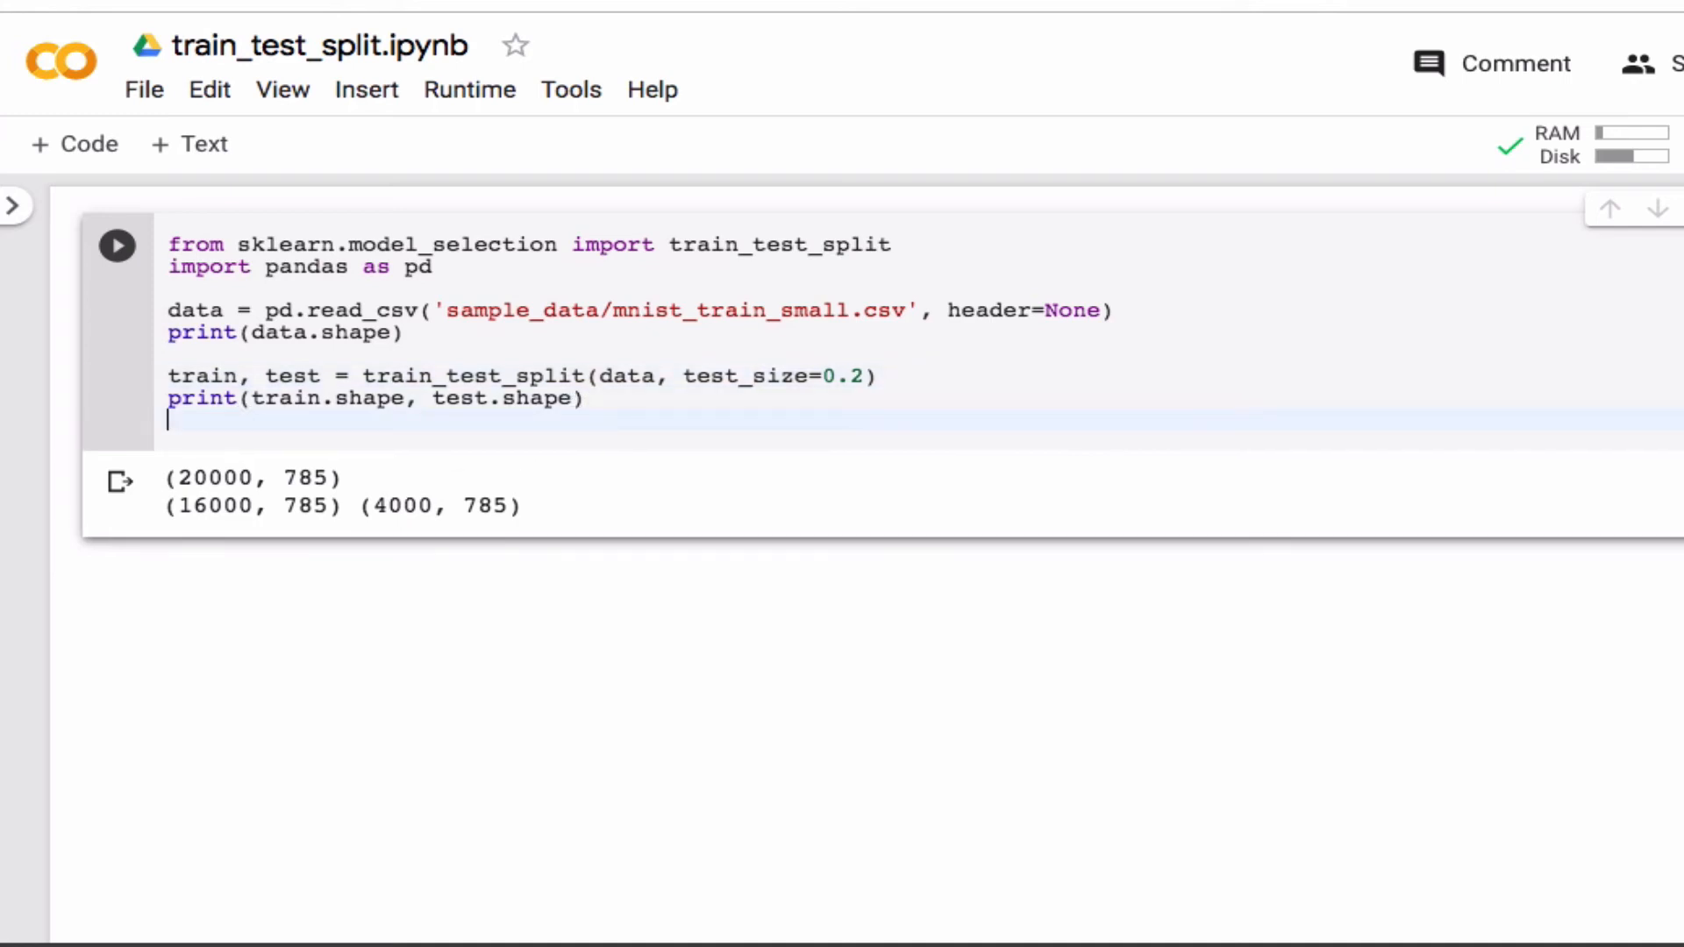
Step: Write val, test = train_test_split(test, test_size=0.5), reusing the earlier split call
text(val)
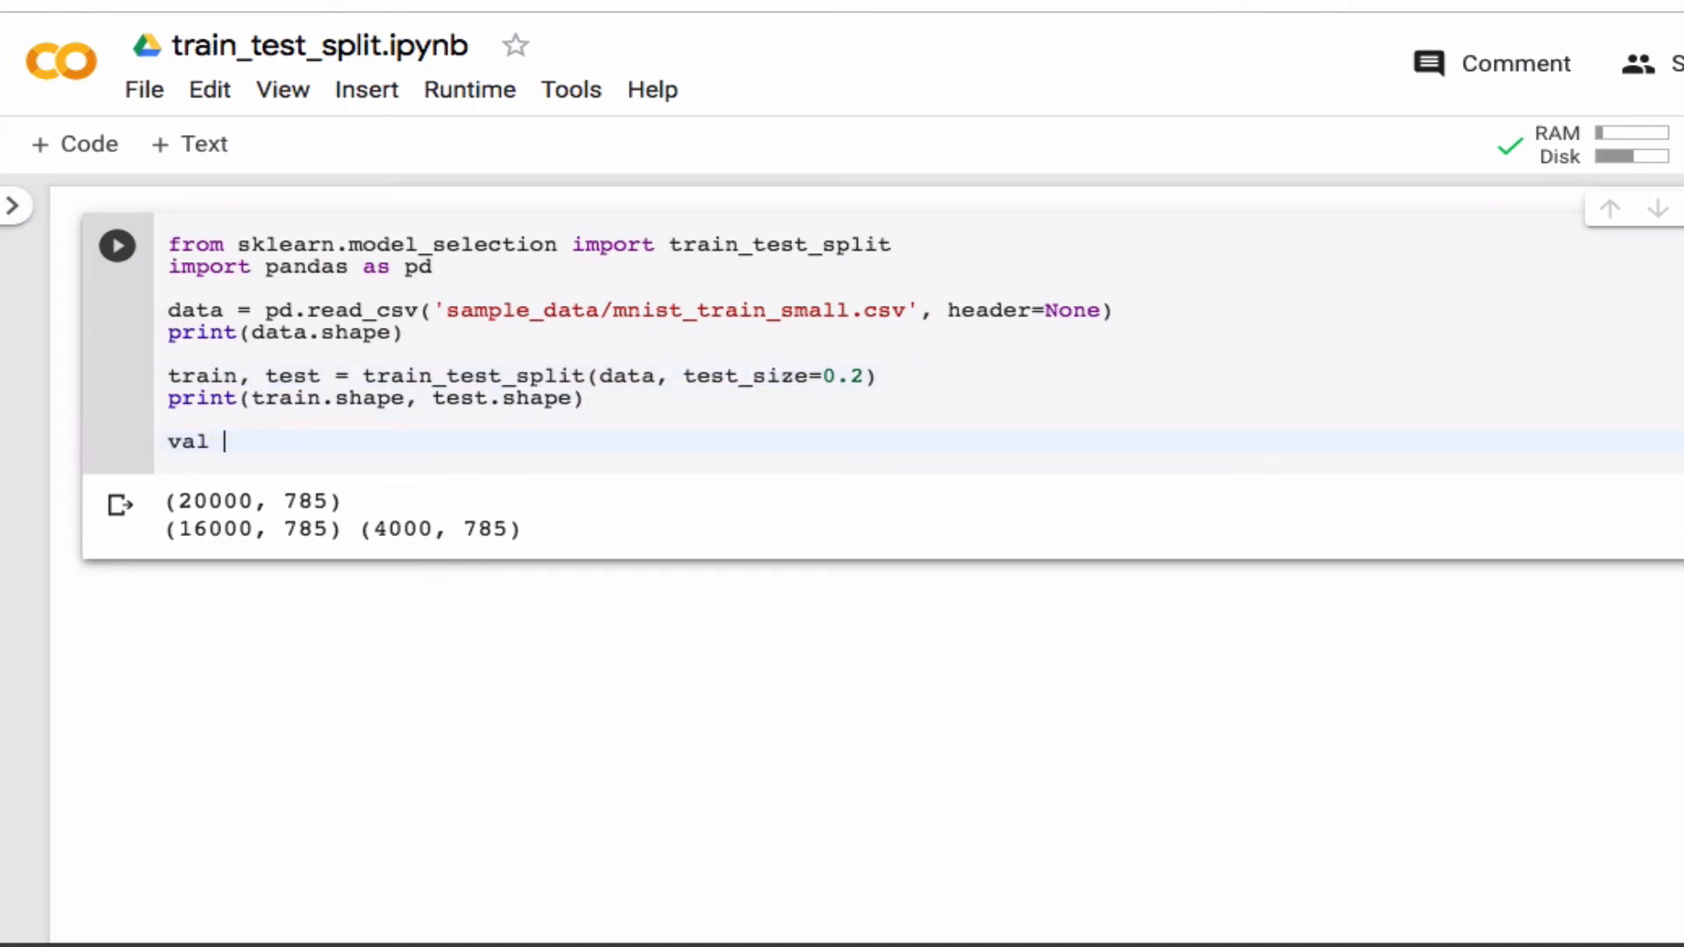
text(=)
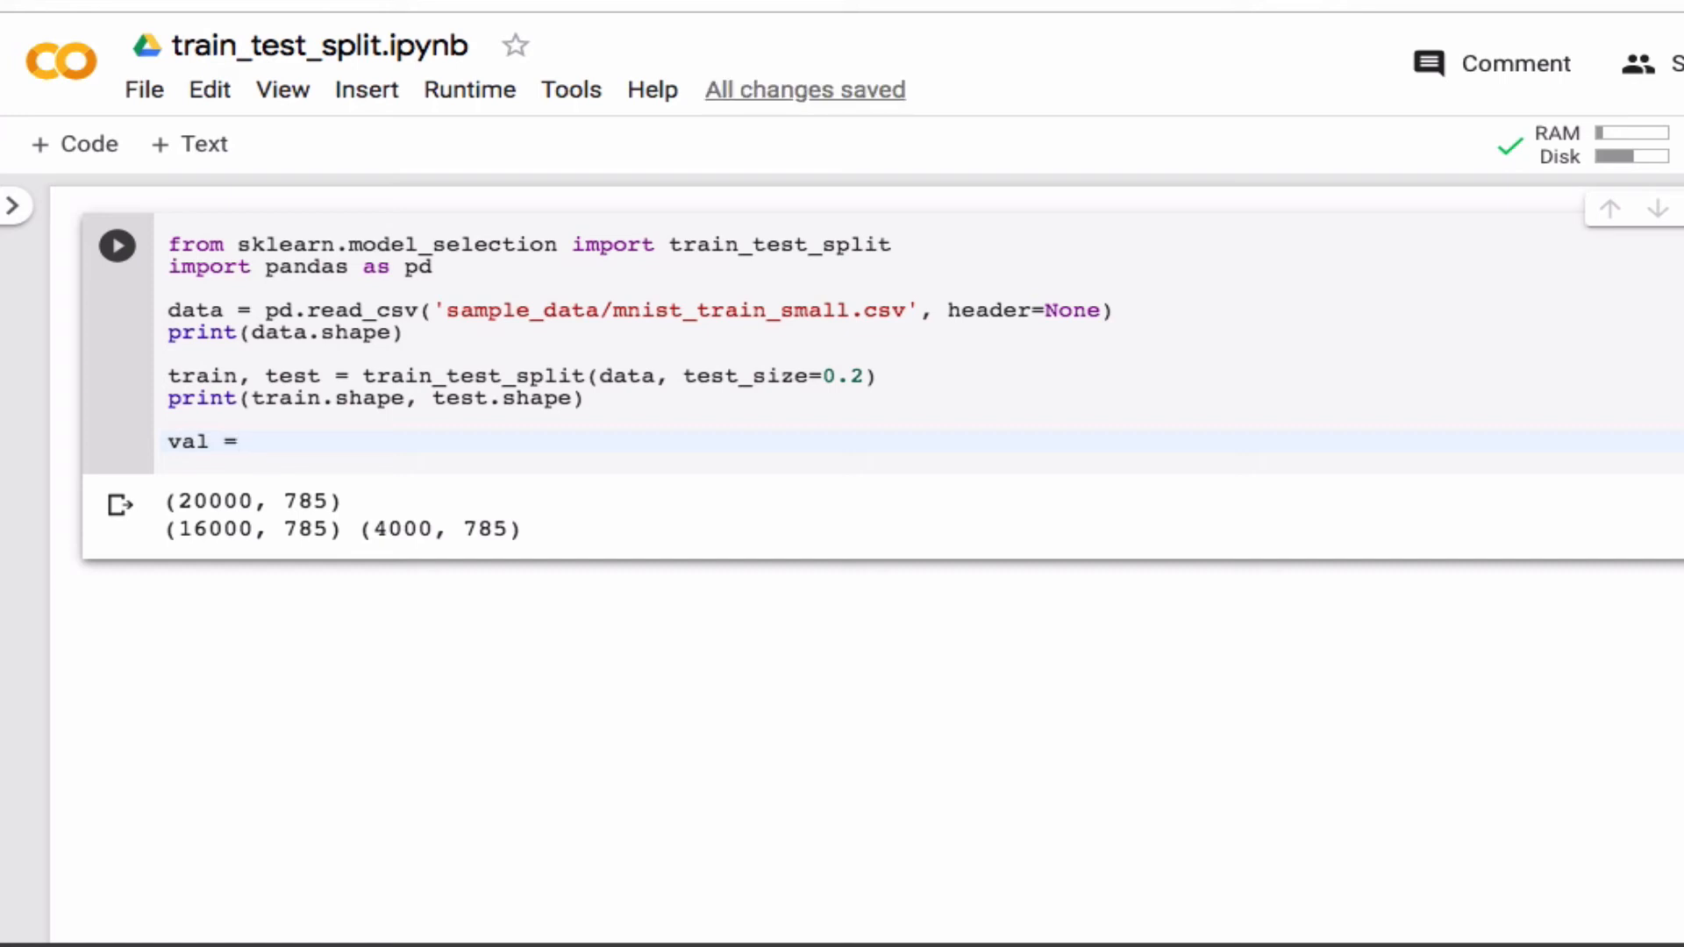
text(test)
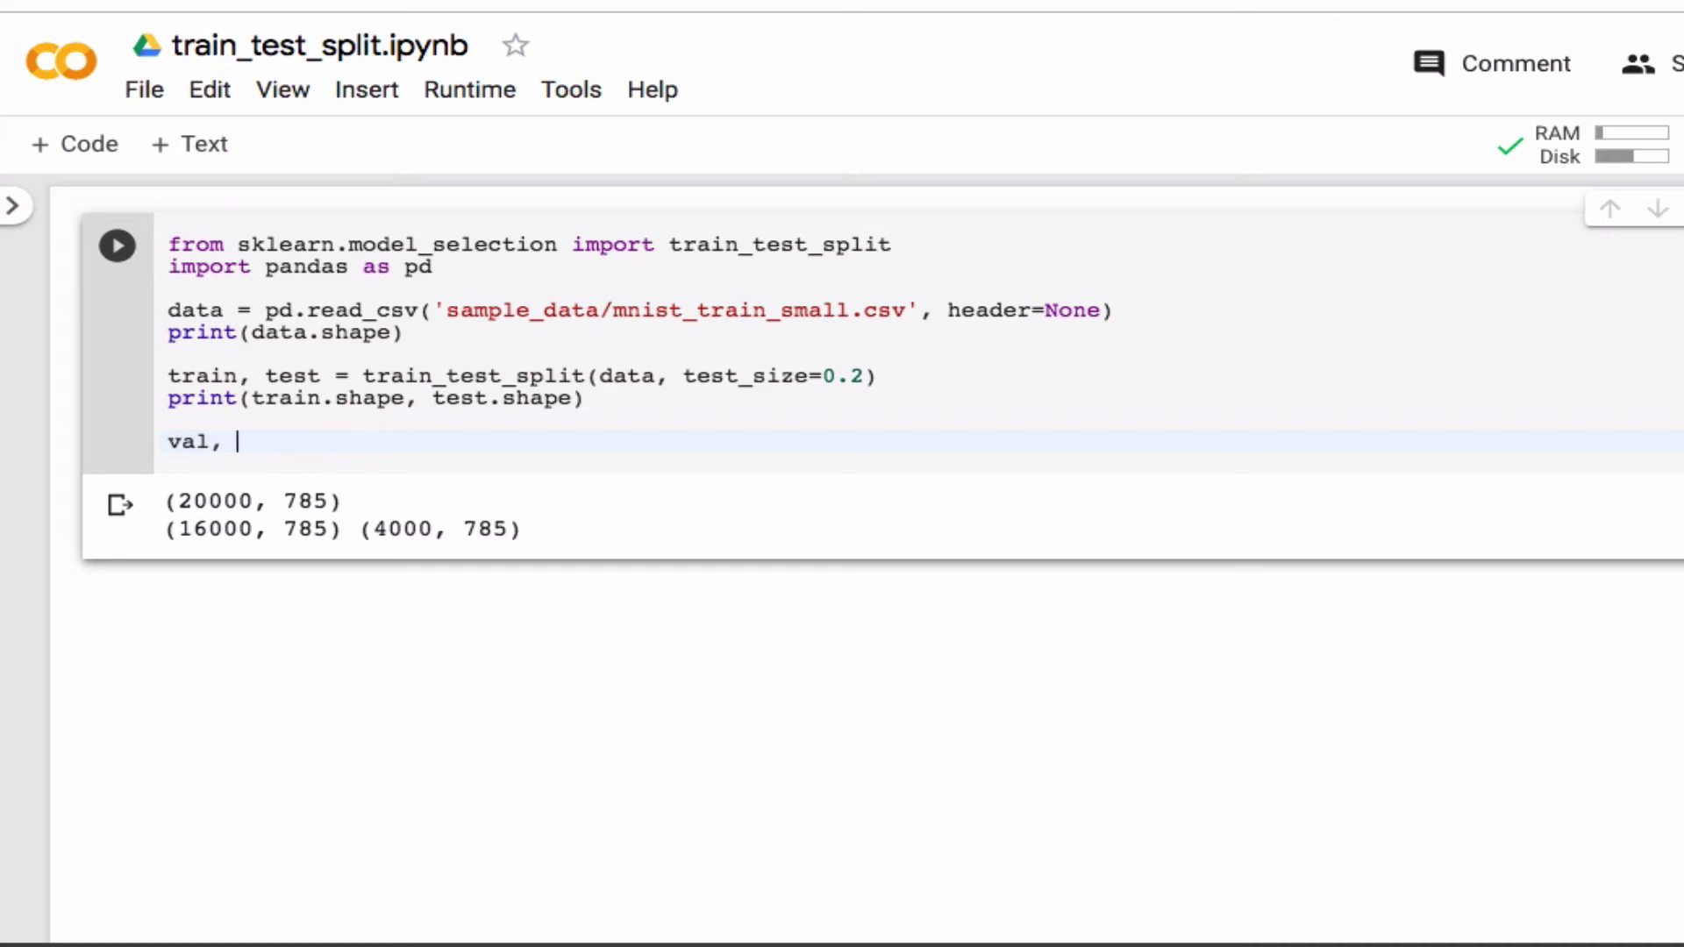
text(test)
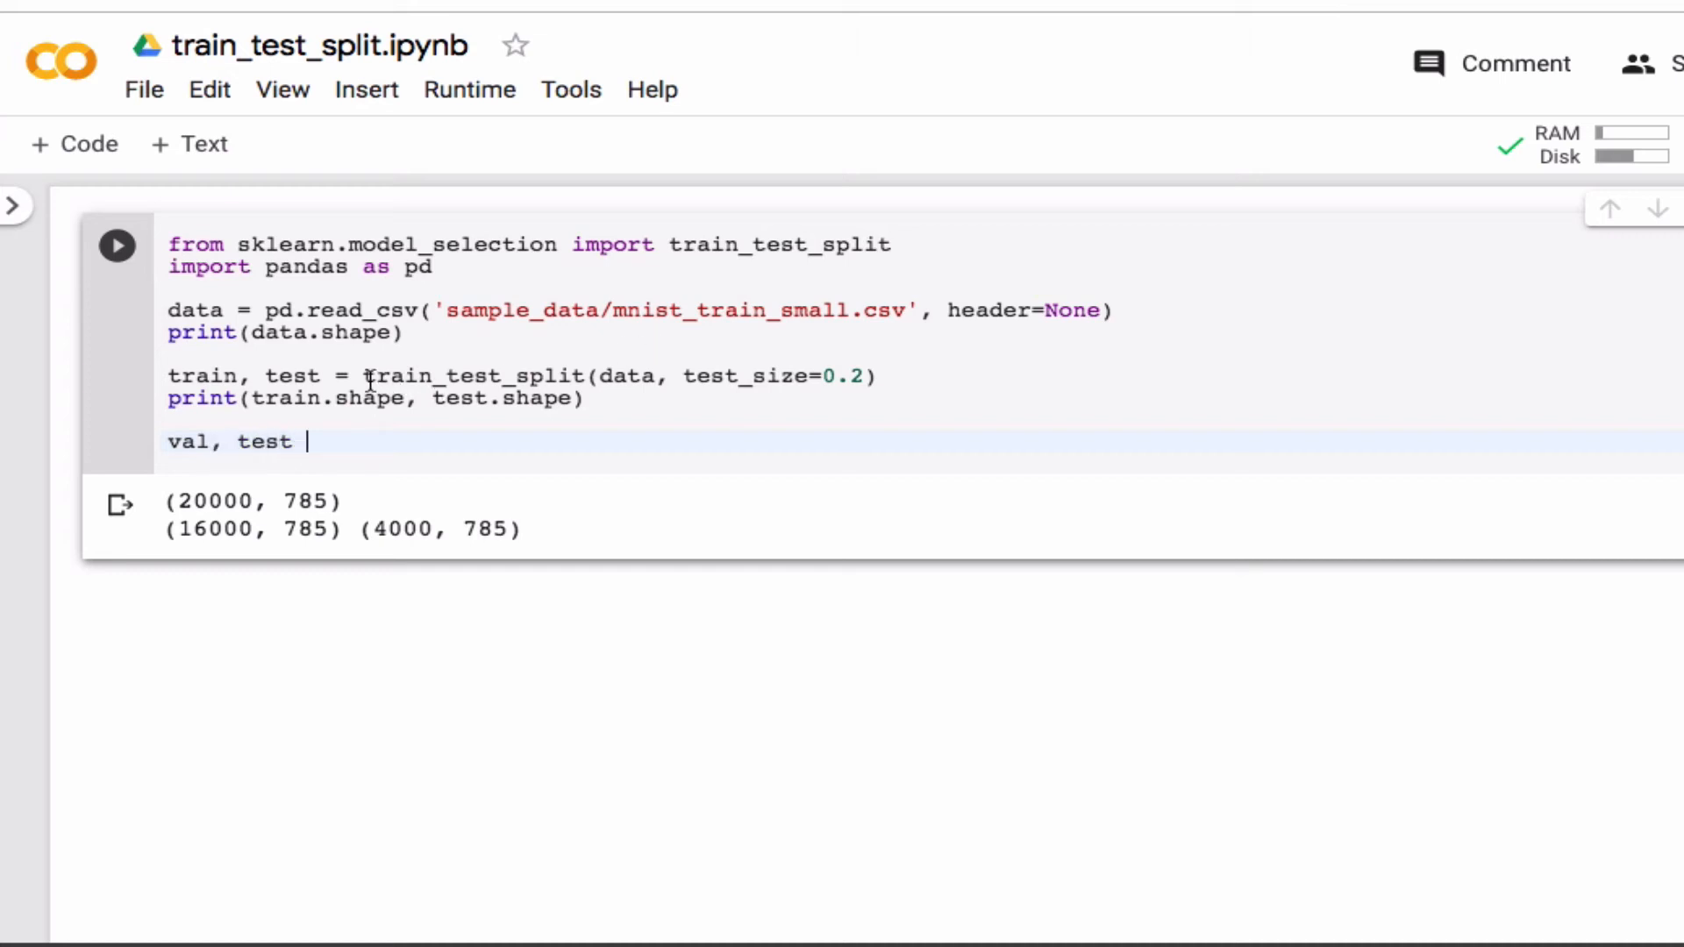
drag(363, 376, 877, 376)
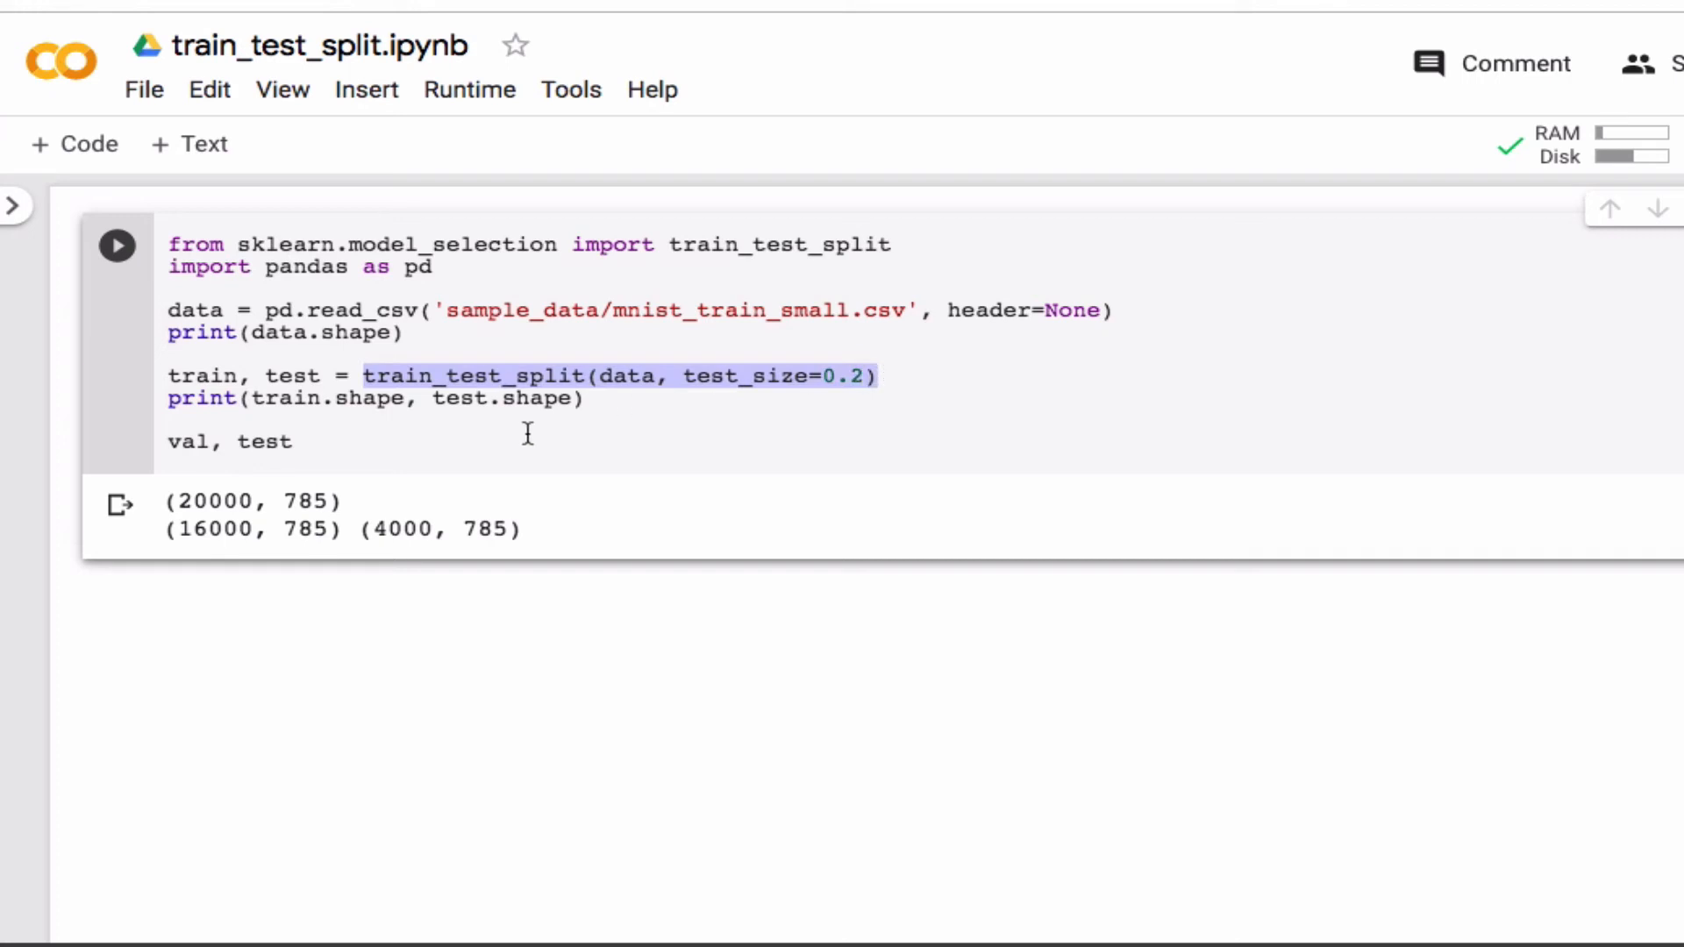
text(train_test_split(data, test_size=0.2))
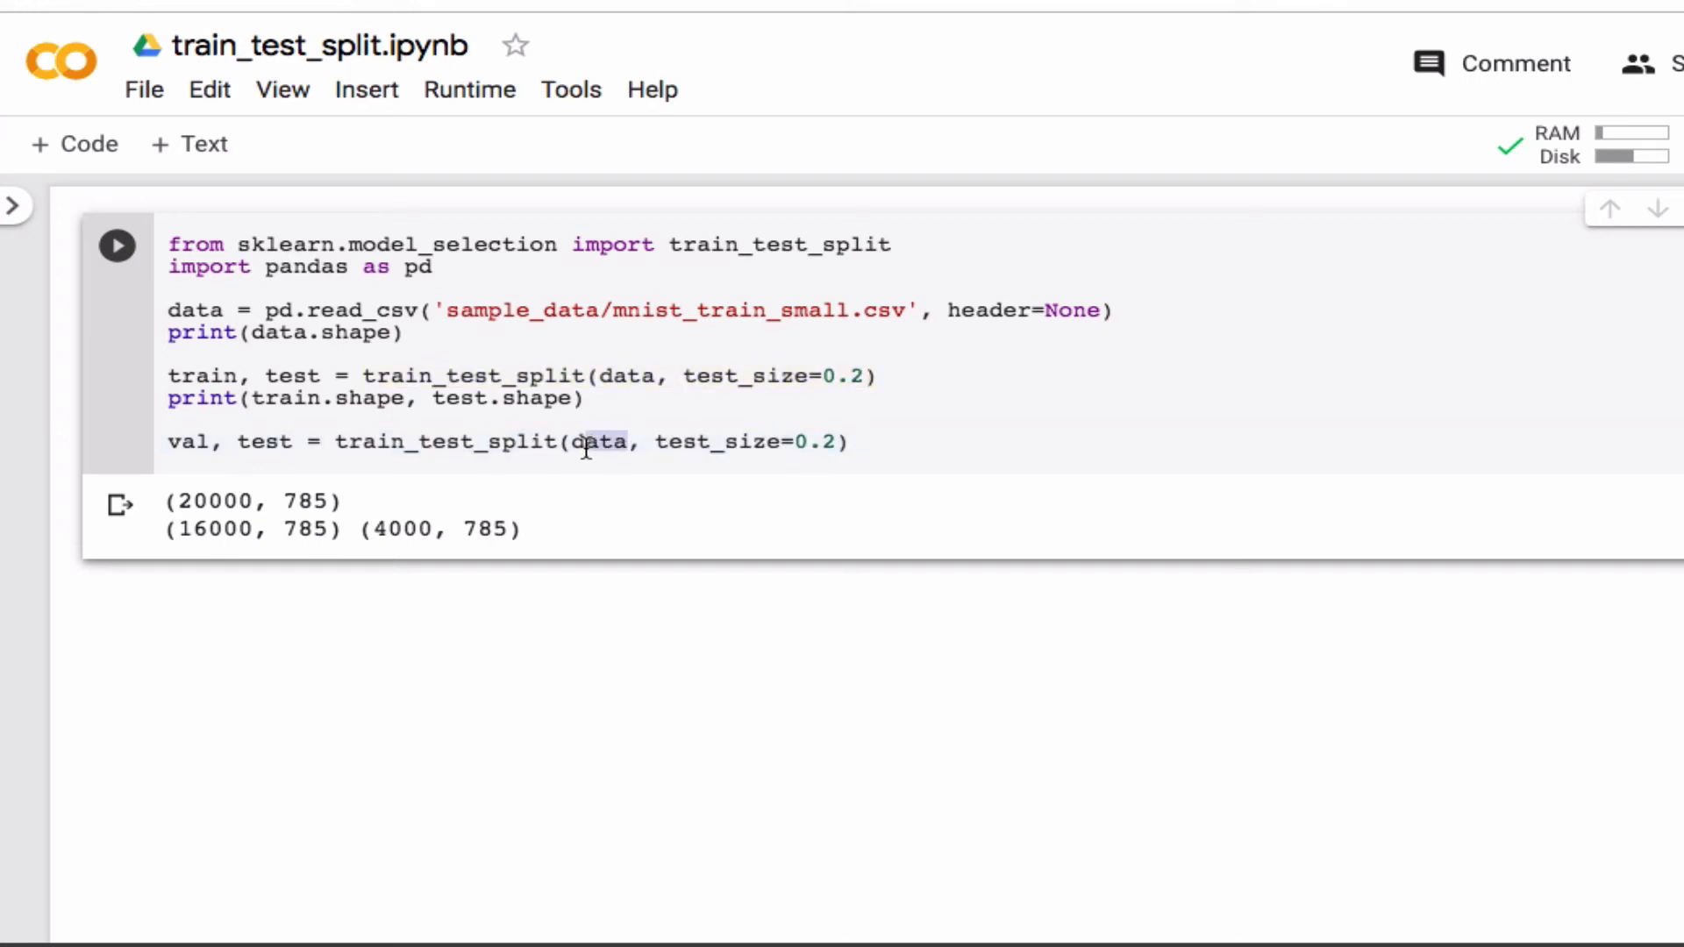
text(test)
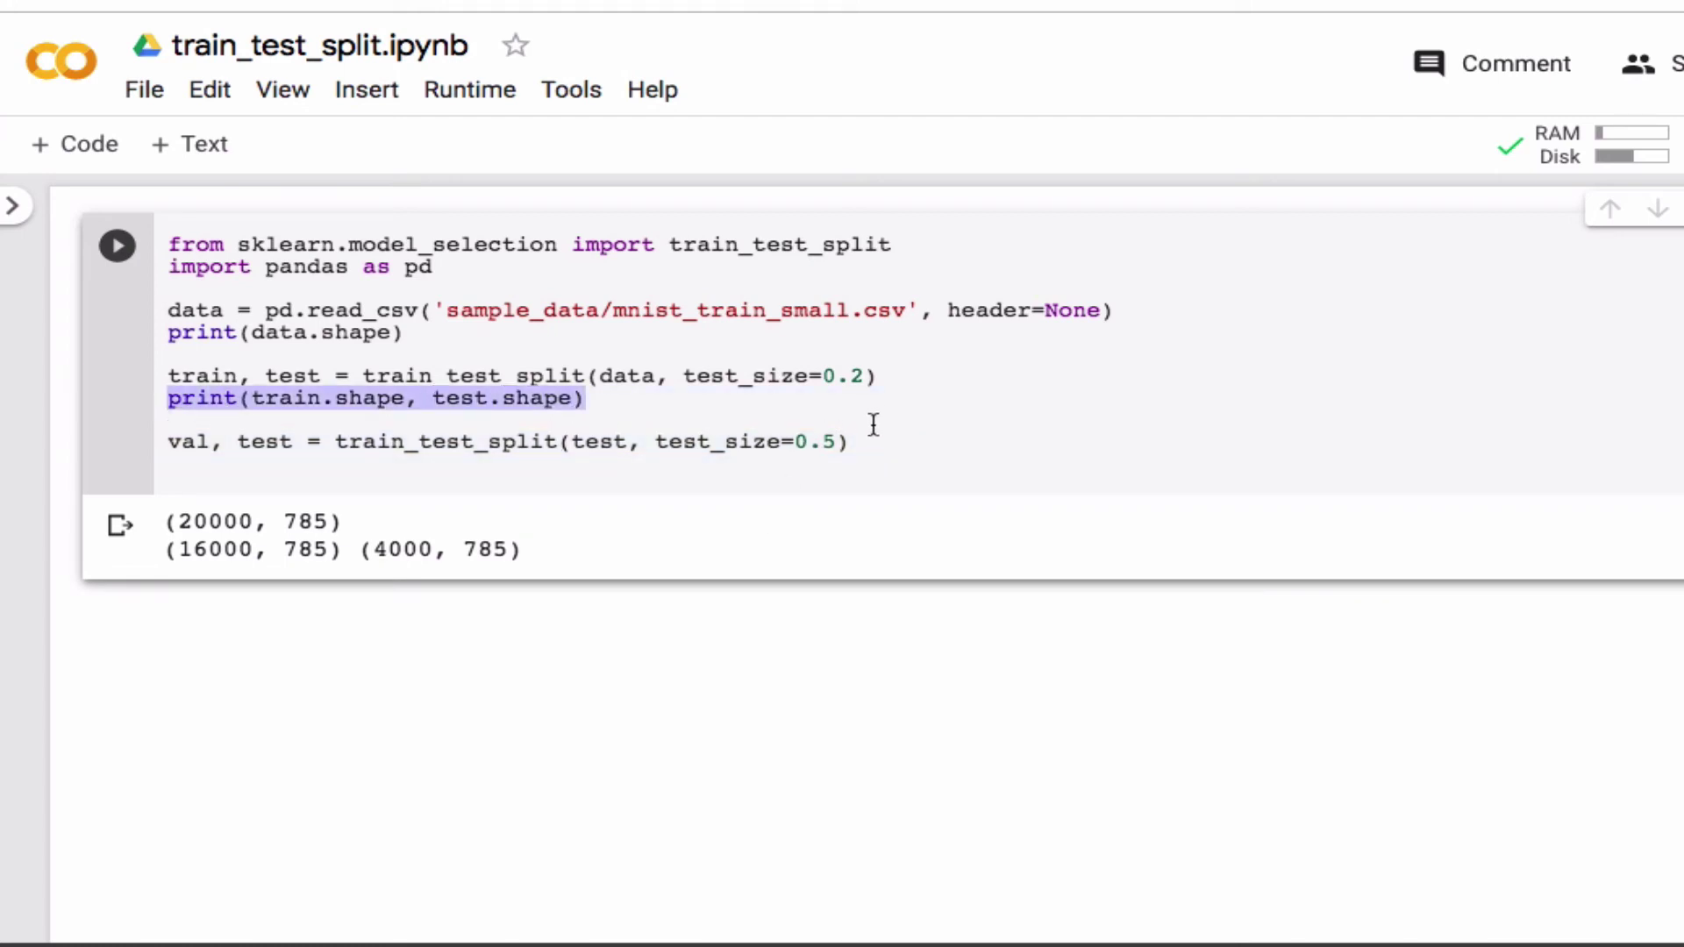
Step: Print train, val and test shapes and run: (16000, 785) (2000, 785) (2000, 785)
text(print(train.shape, test.shape))
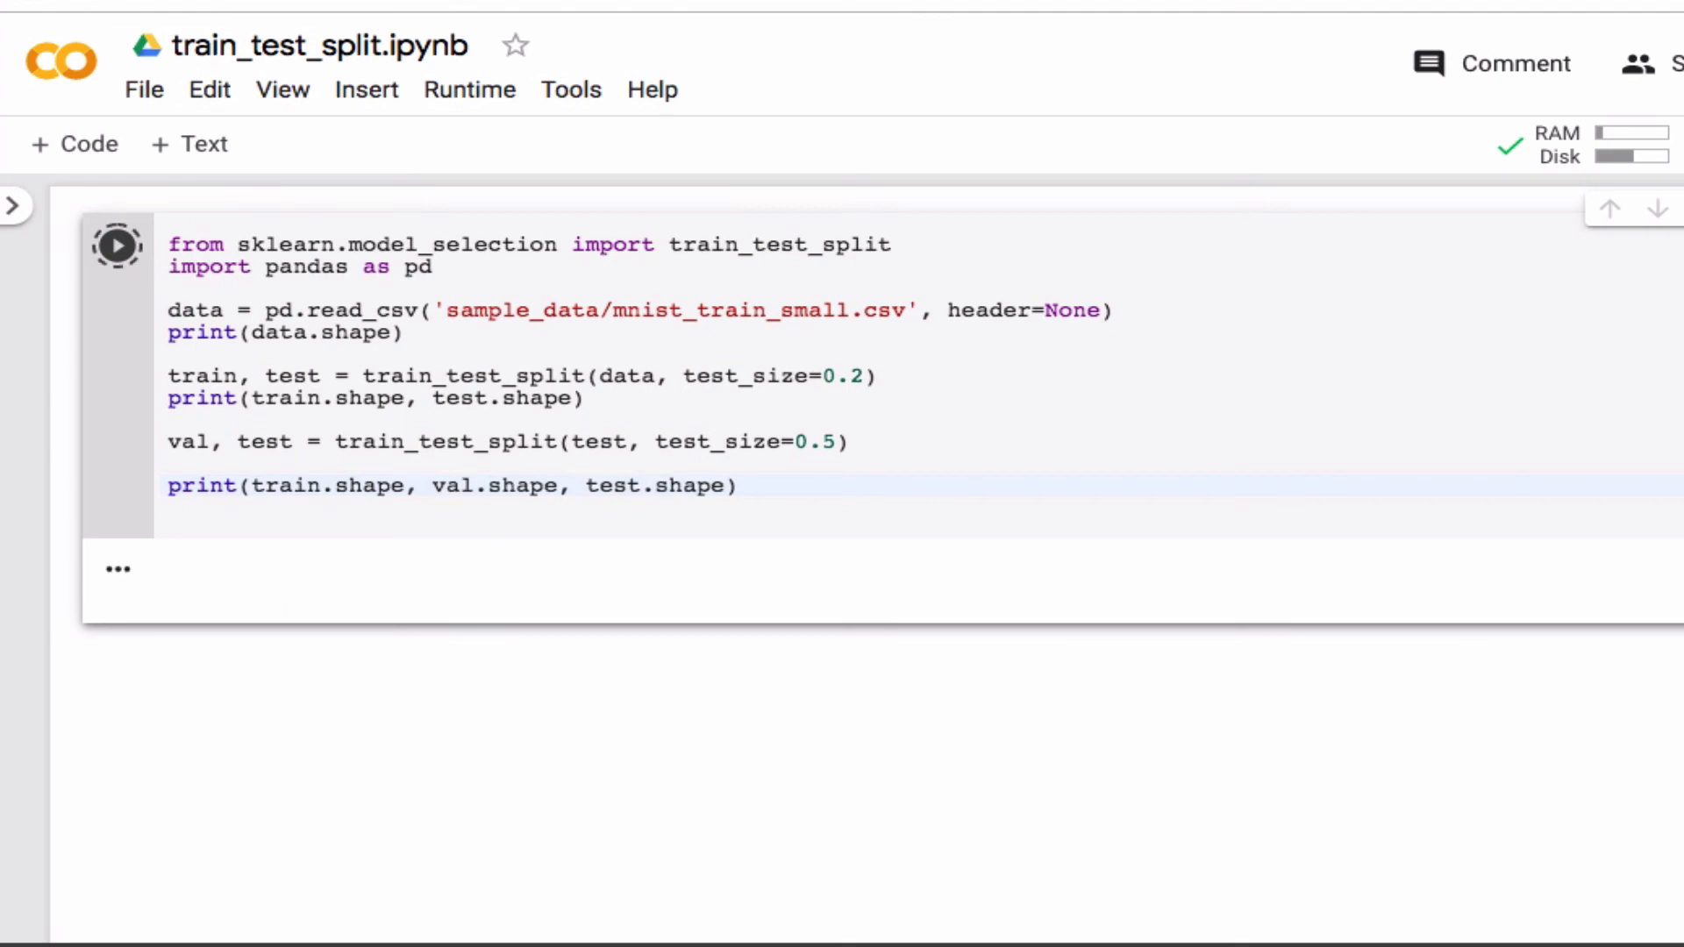
click(118, 245)
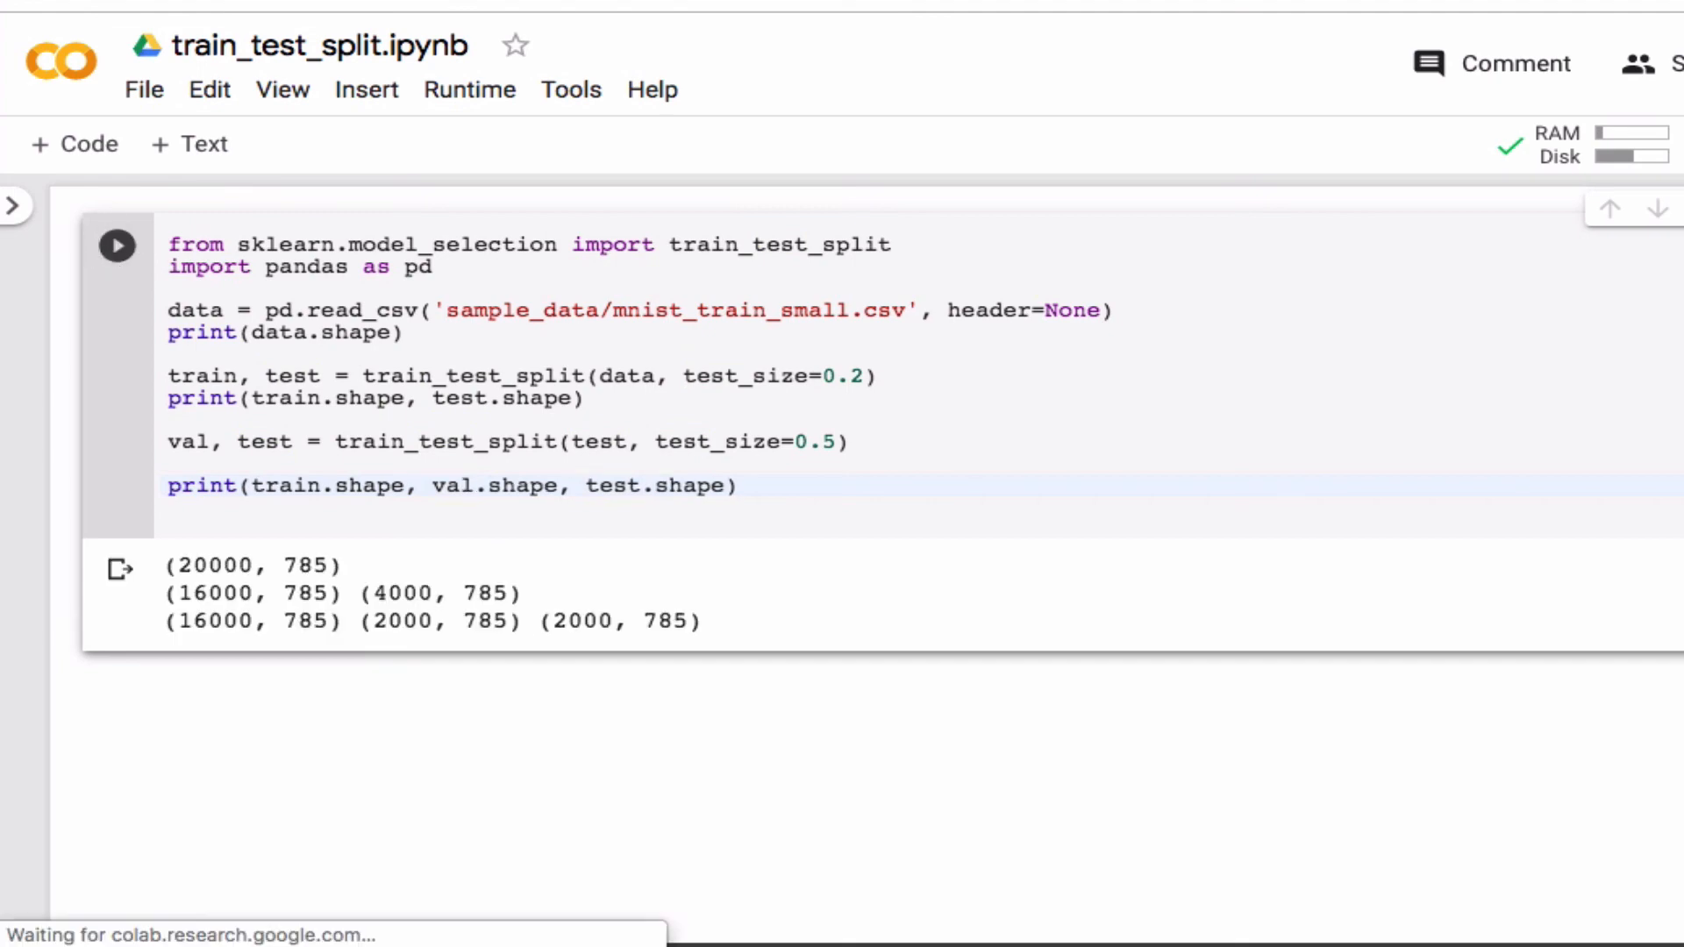